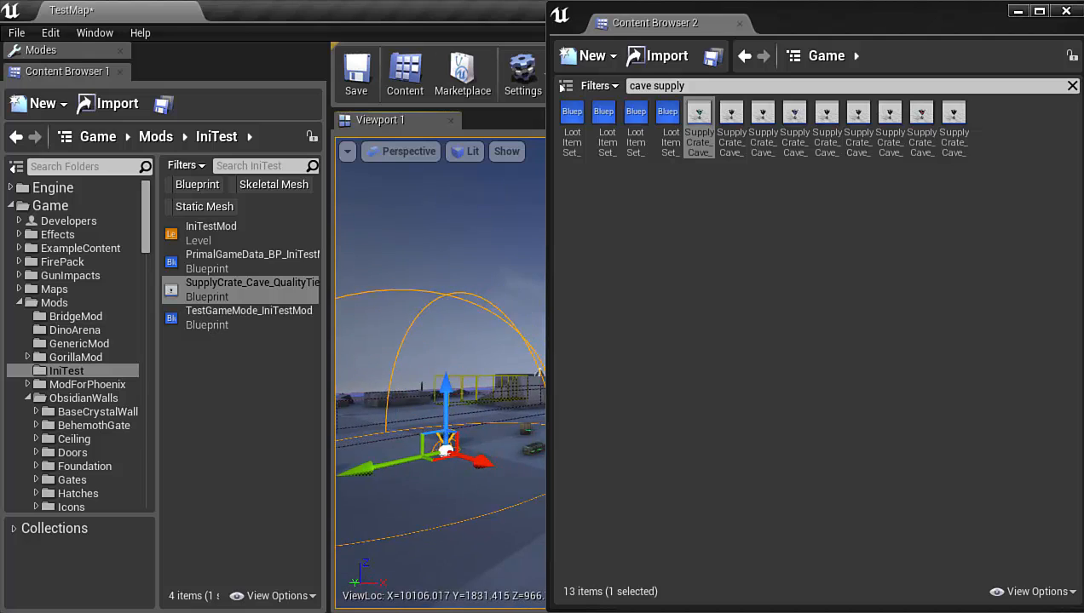
# Browse to ShooterGame\Saved\Config\Windows and select GameUserSettings.ini for opening.
pyautogui.moveTo(443, 384); pyautogui.dragTo(511, 358)
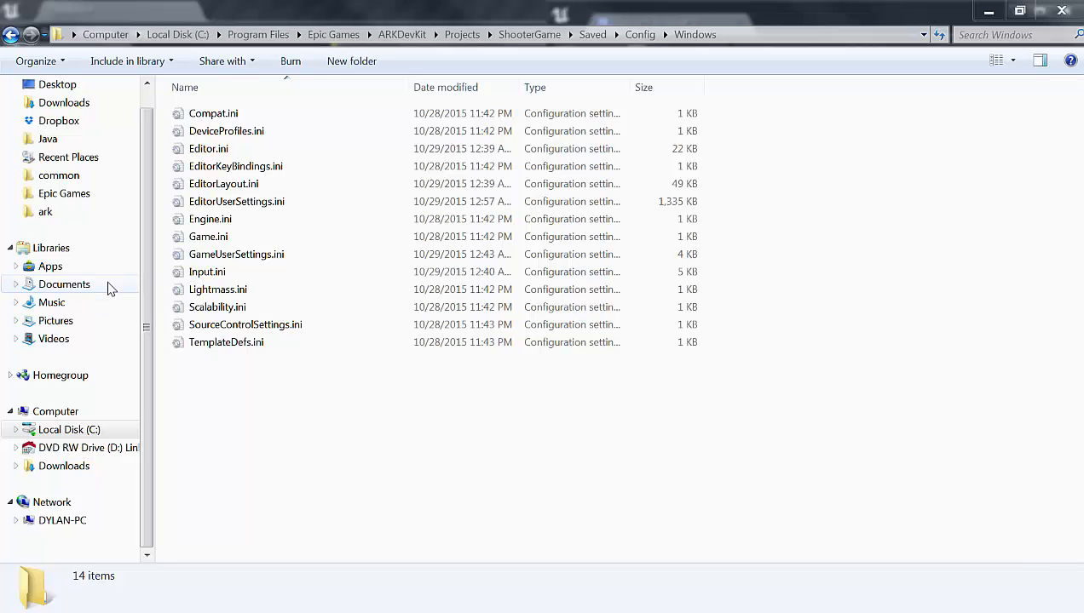
pyautogui.click(236, 254)
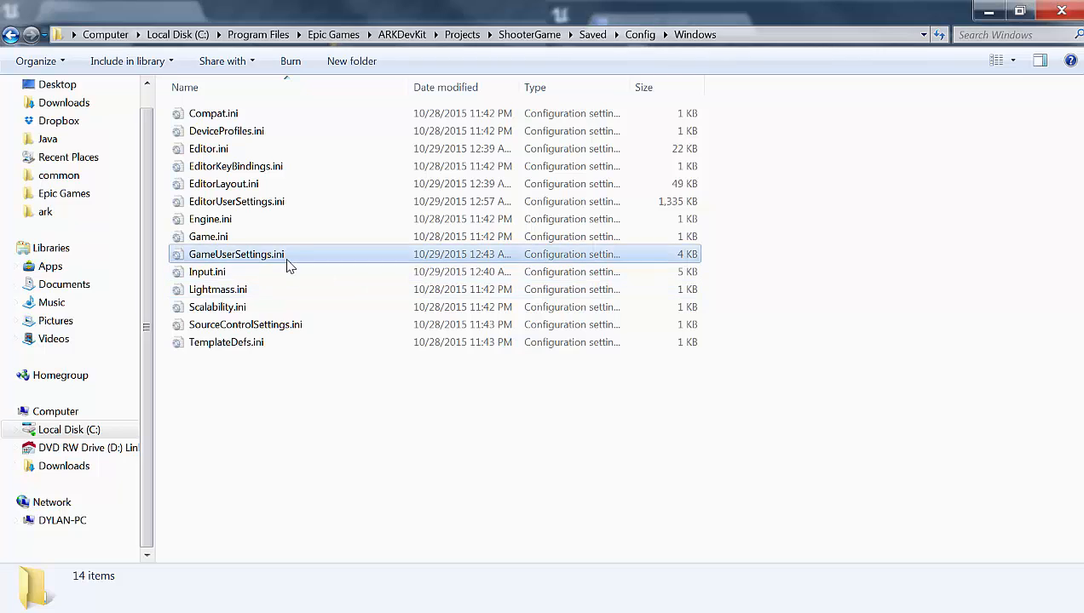
pyautogui.rightClick(235, 254)
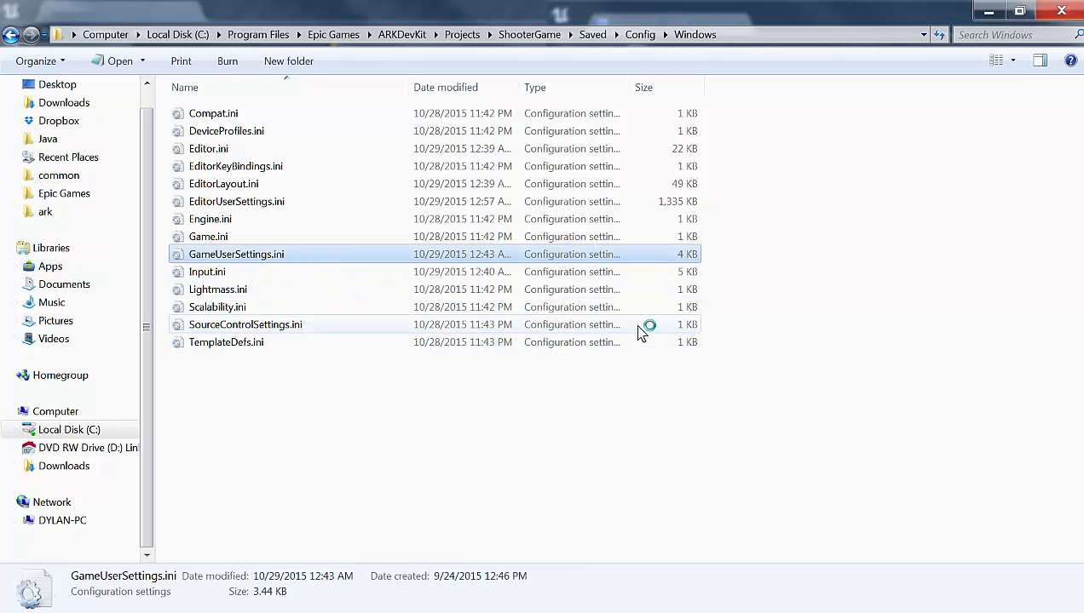
# Open GameUserSettings.ini in Notepad++, dismiss the plugin notice and find the [Dozers Mods] heading.
pyautogui.doubleClick(235, 254)
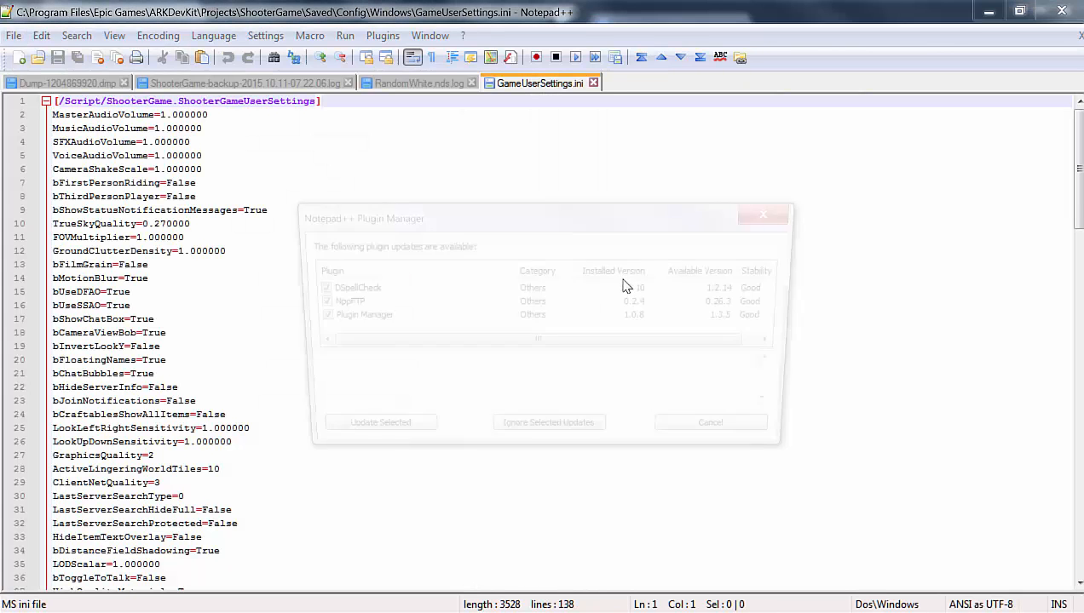
pyautogui.click(710, 423)
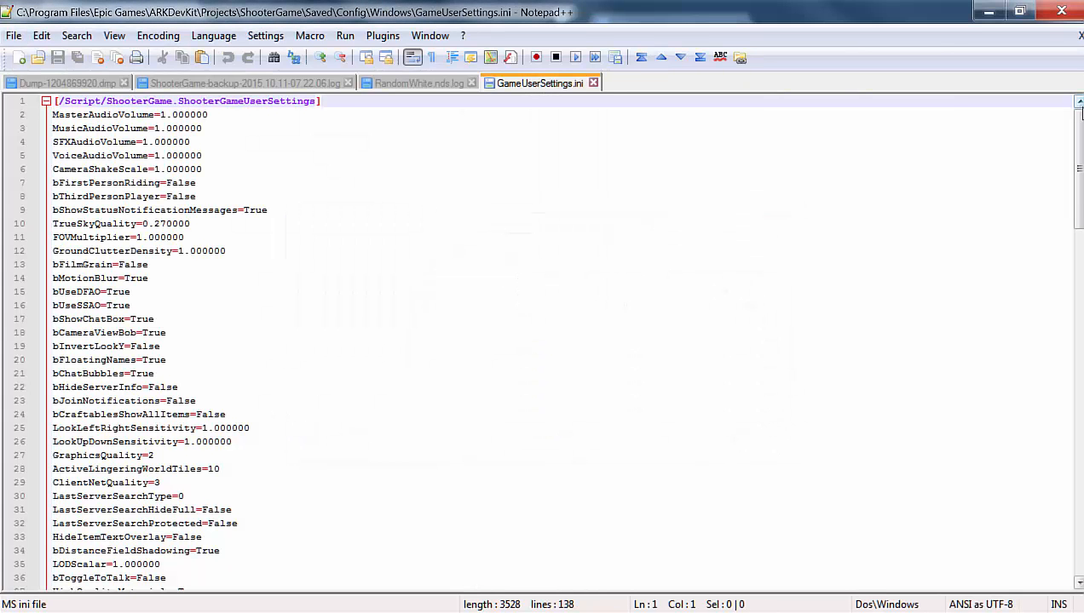
pyautogui.scroll(-3)
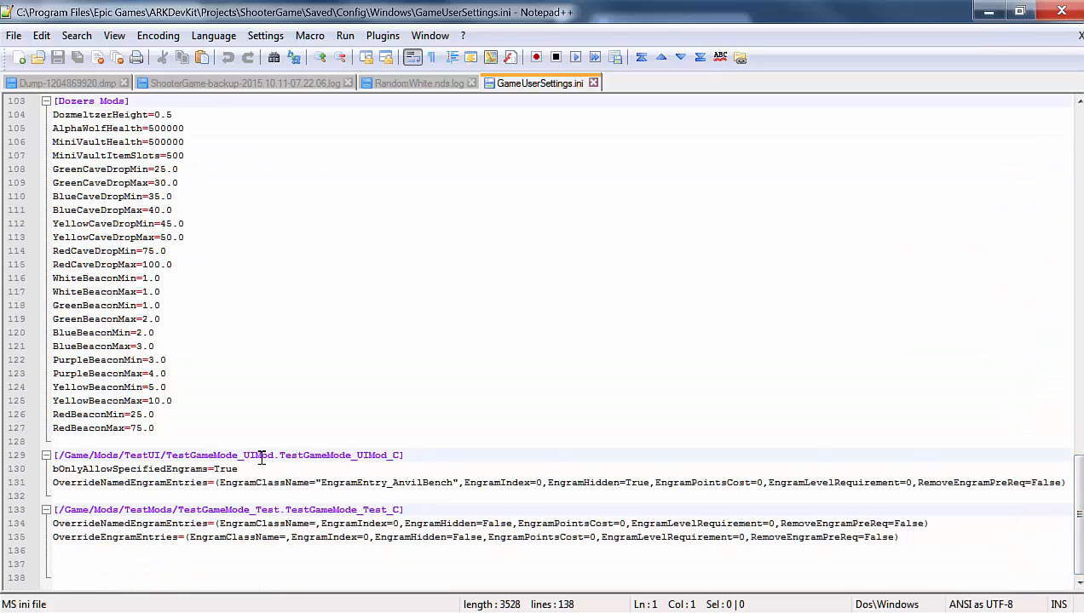
pyautogui.moveTo(412, 372)
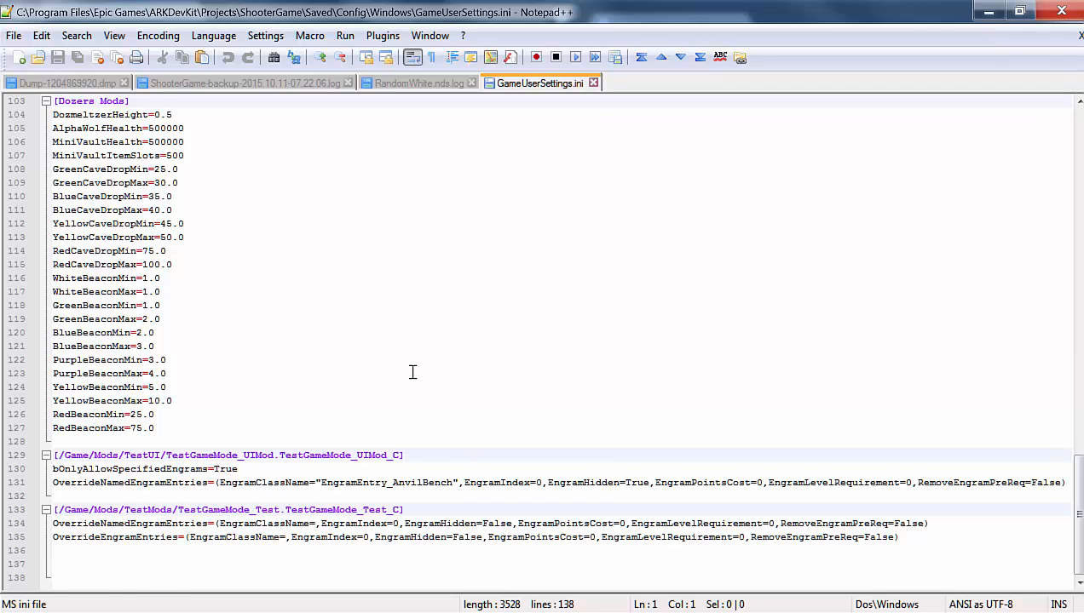
pyautogui.scroll(3)
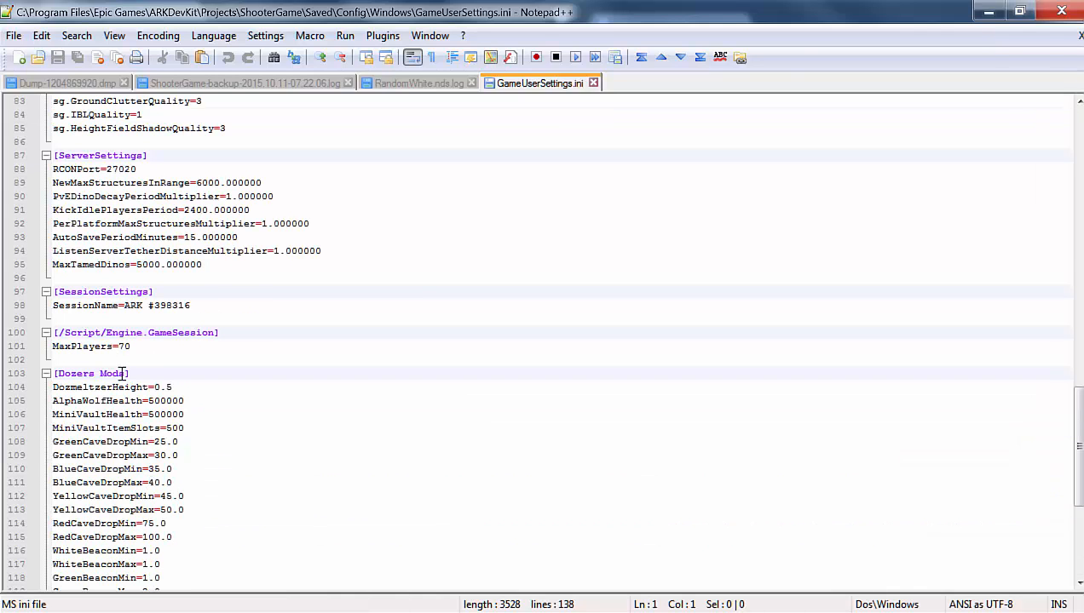
pyautogui.doubleClick(88, 373)
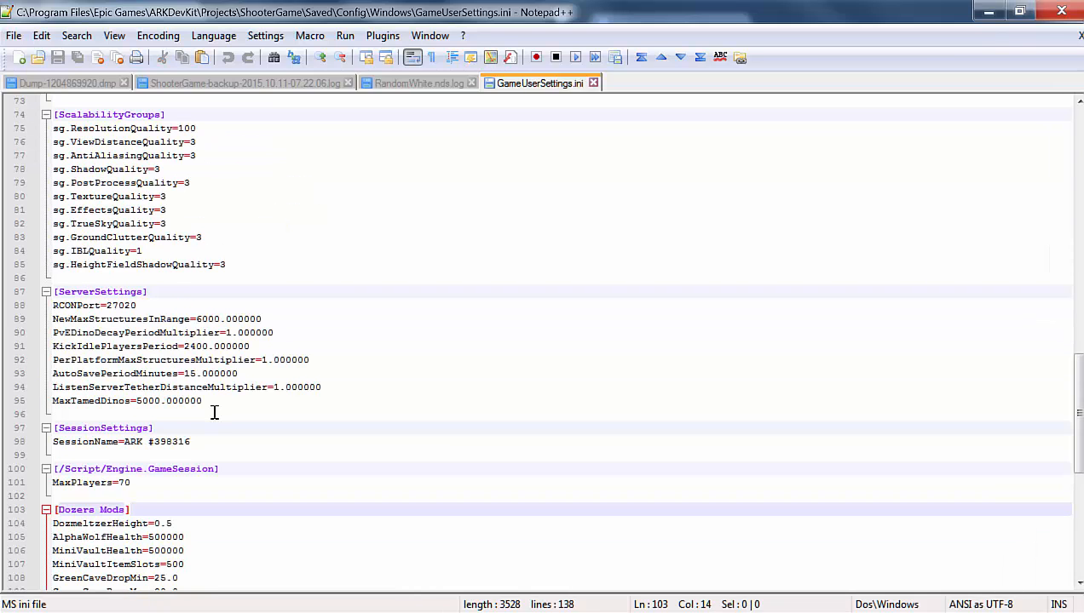
# Review the WhiteBeaconMin=1.0 line and place the cursor below the Dozers Mods settings.
pyautogui.scroll(-3)
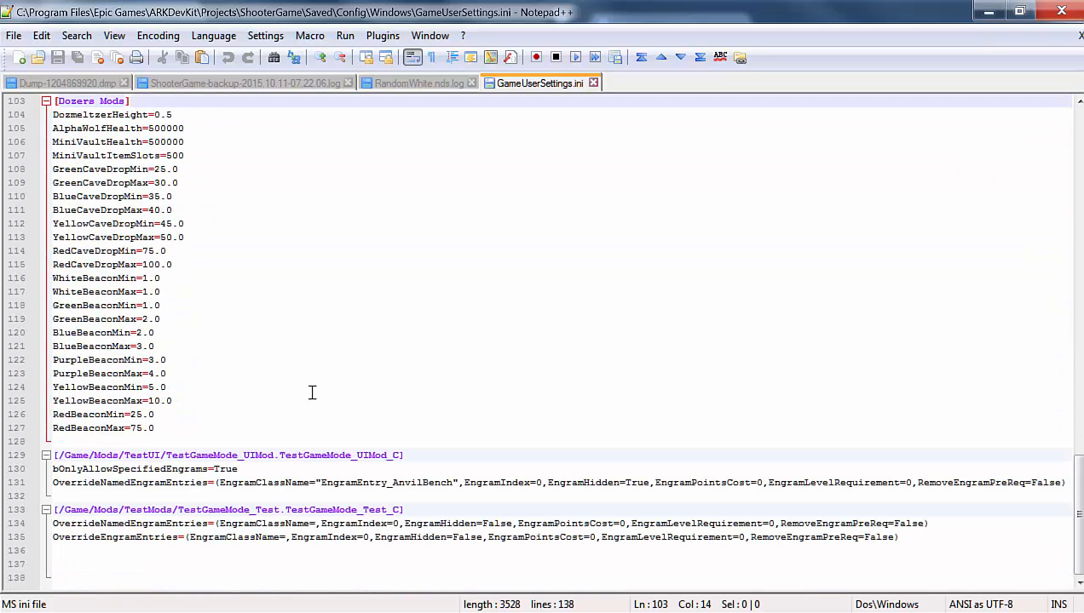
pyautogui.scroll(3)
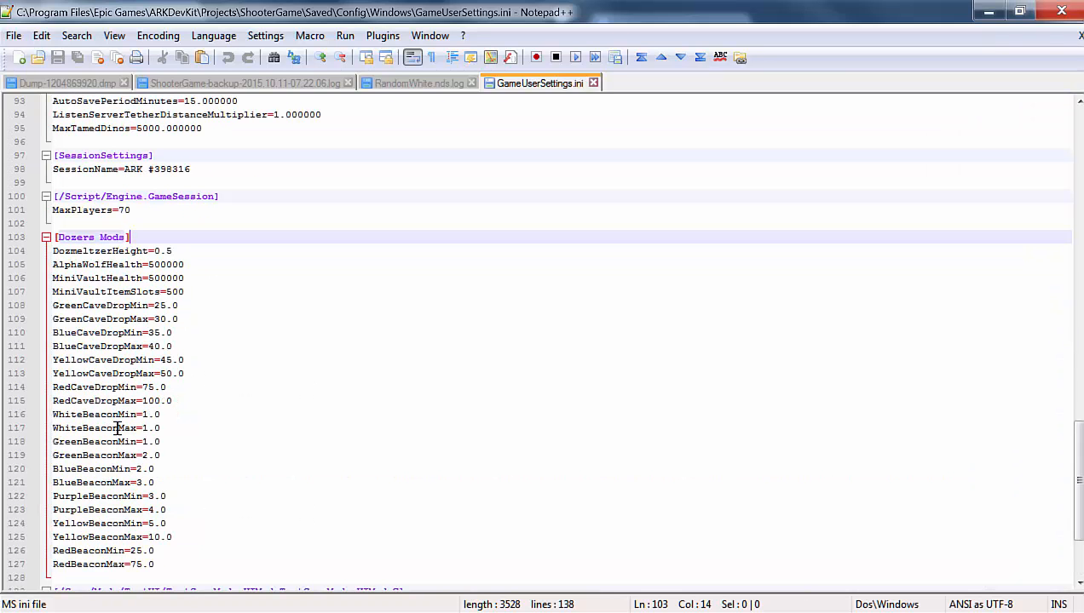
pyautogui.moveTo(174, 417)
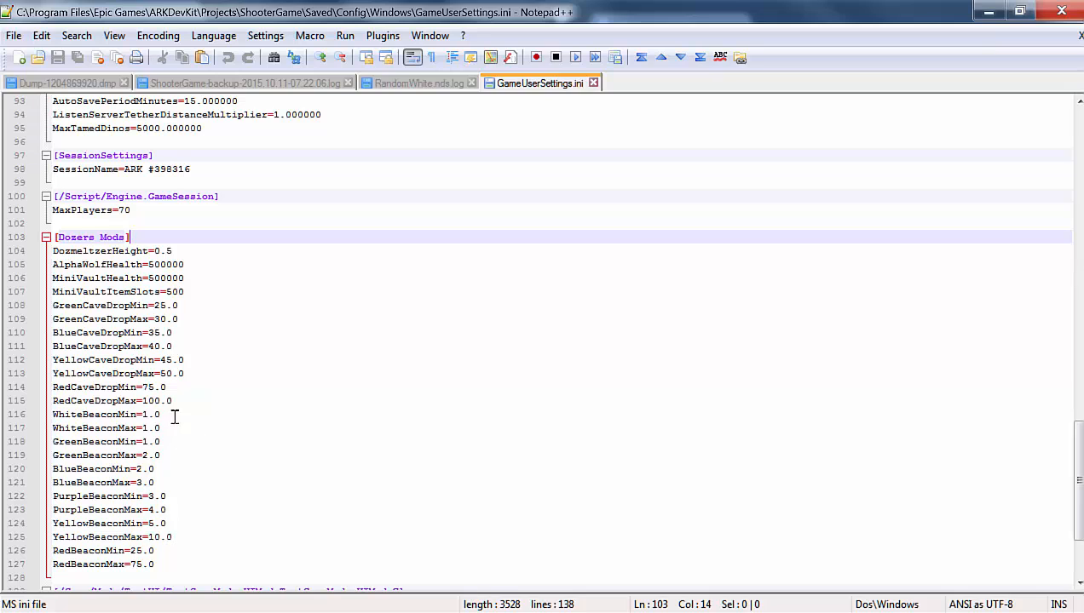
pyautogui.tripleClick(105, 414)
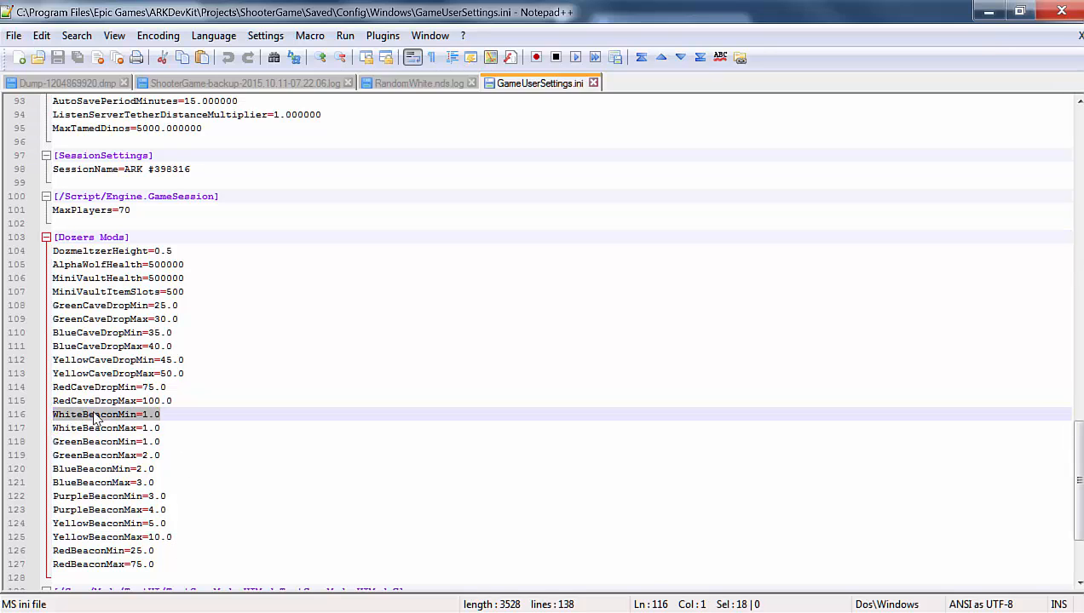
pyautogui.click(238, 428)
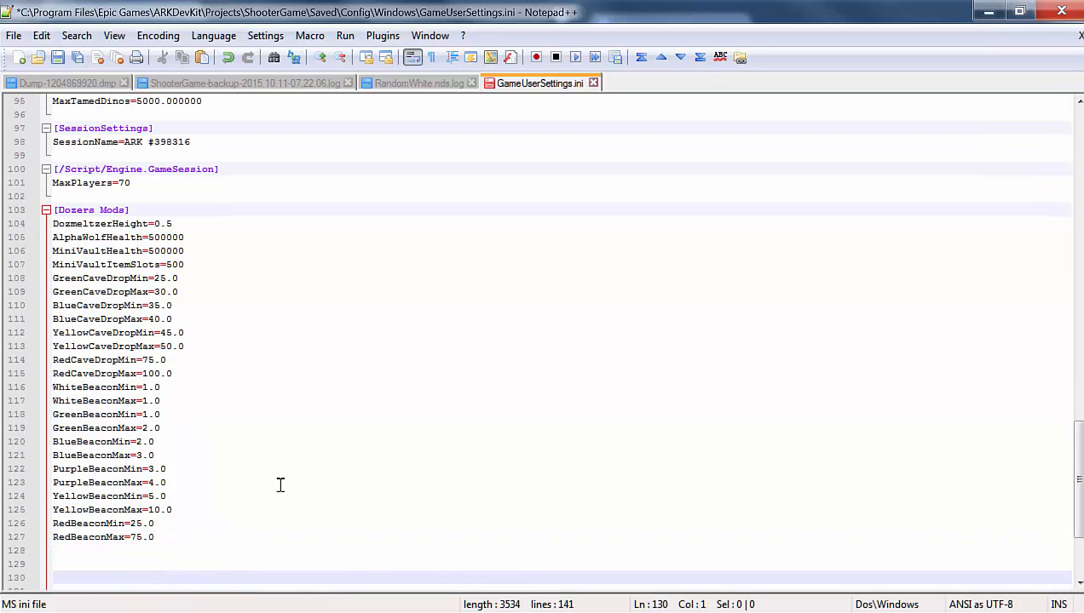
# Add a new [IniTest Mods] section header after the RedBeaconMax line.
pyautogui.write('[')
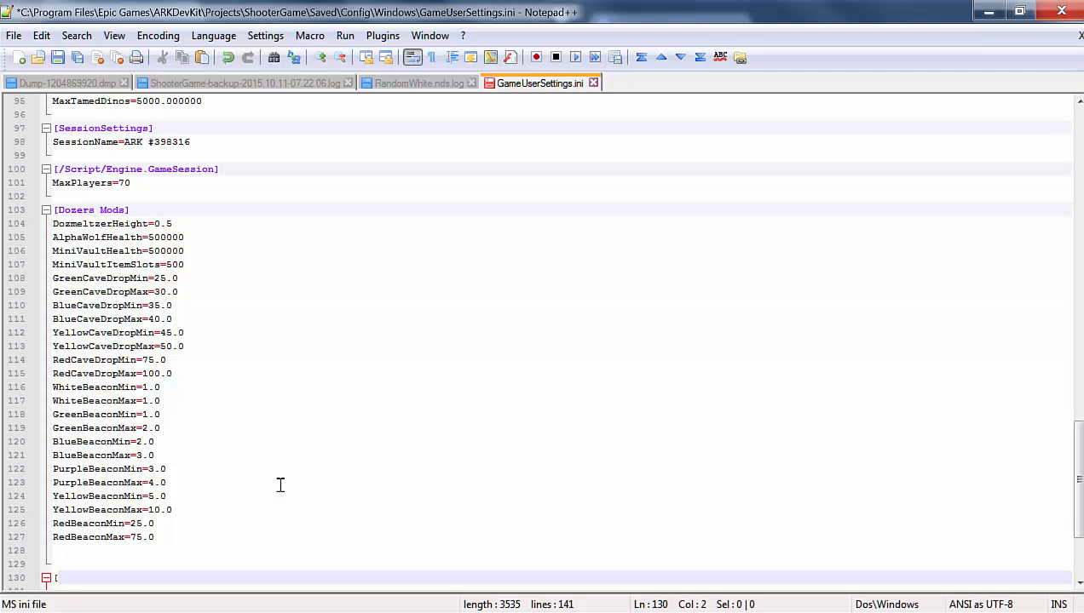
pyautogui.write('IniTest')
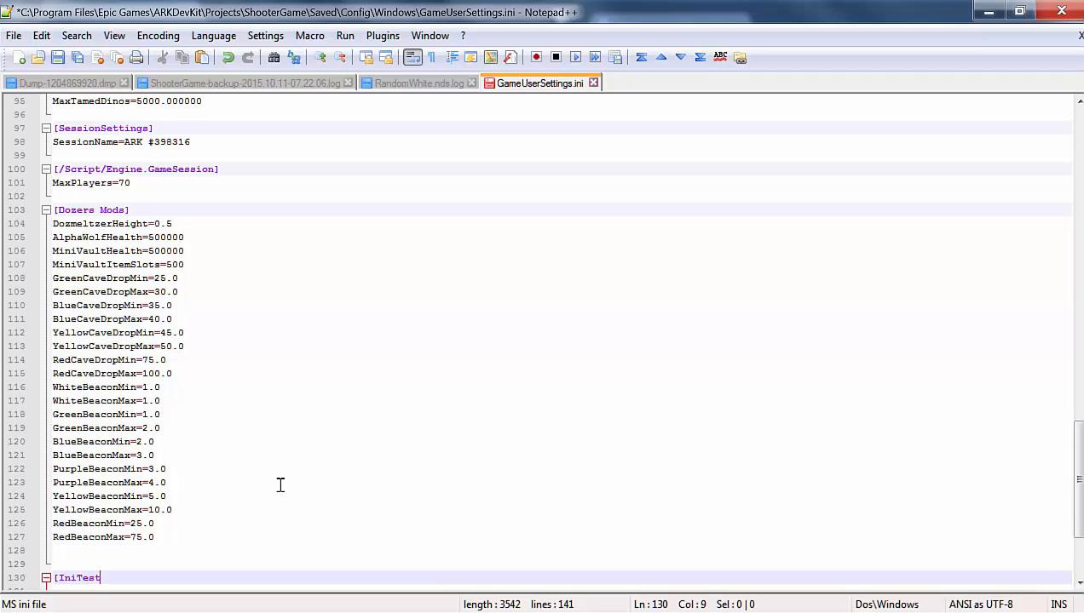
pyautogui.write('Mods')
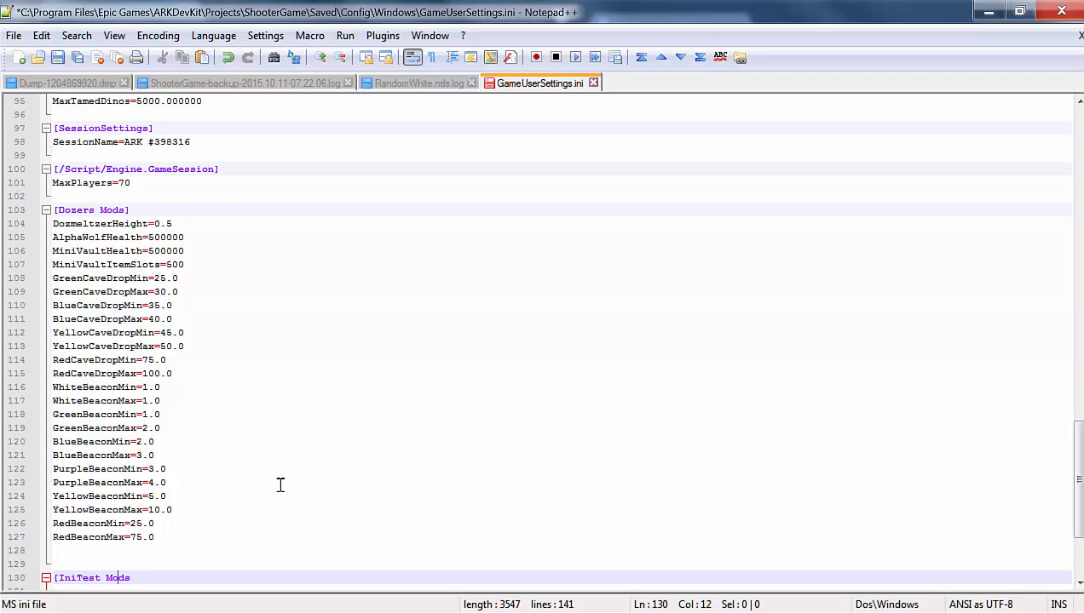
pyautogui.write(']')
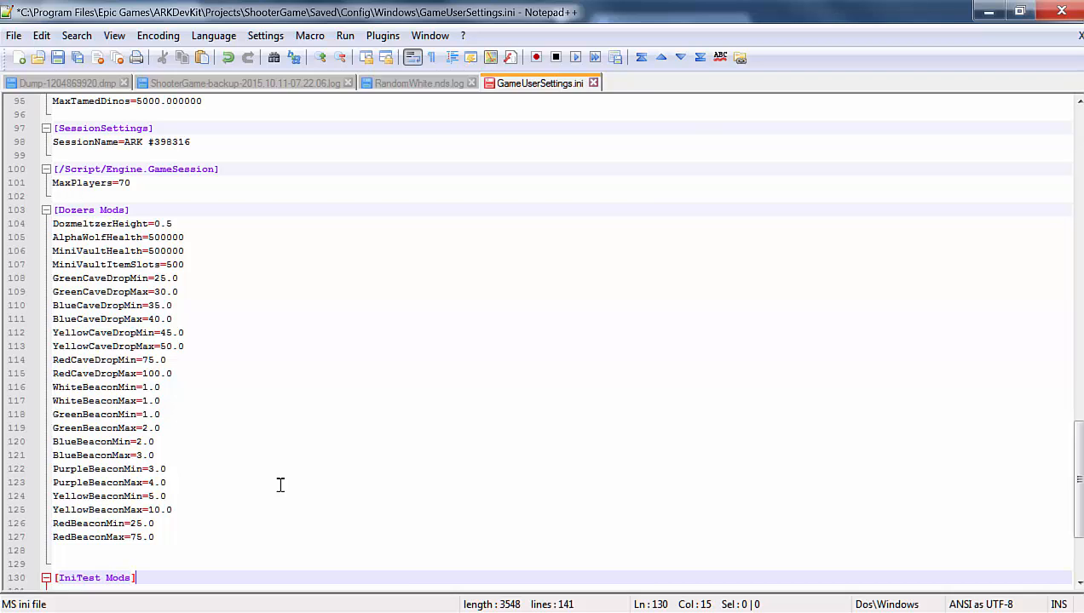
pyautogui.moveTo(159, 512)
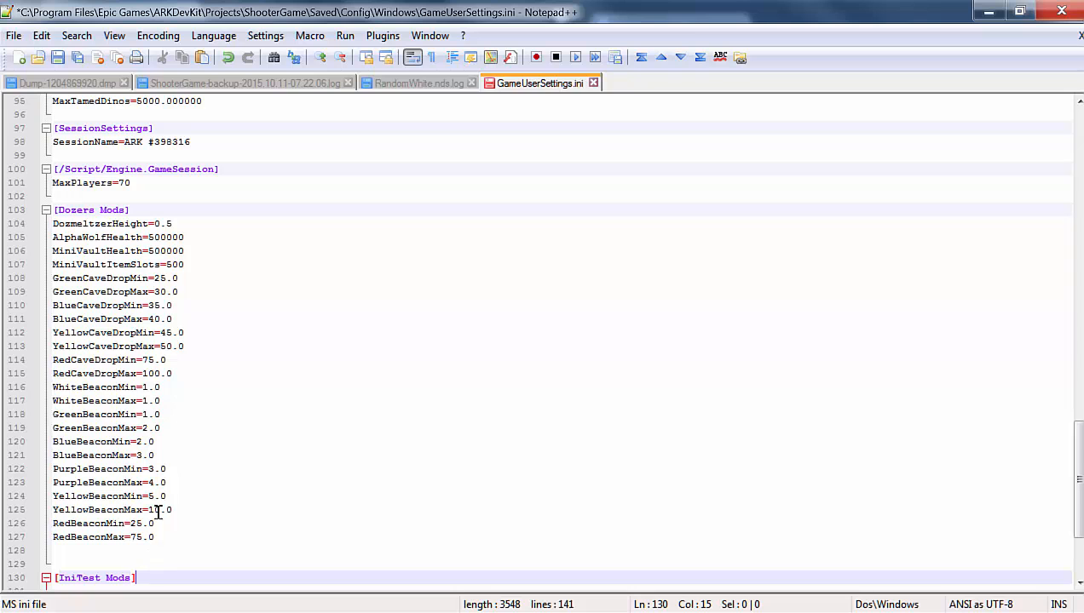
pyautogui.scroll(-3)
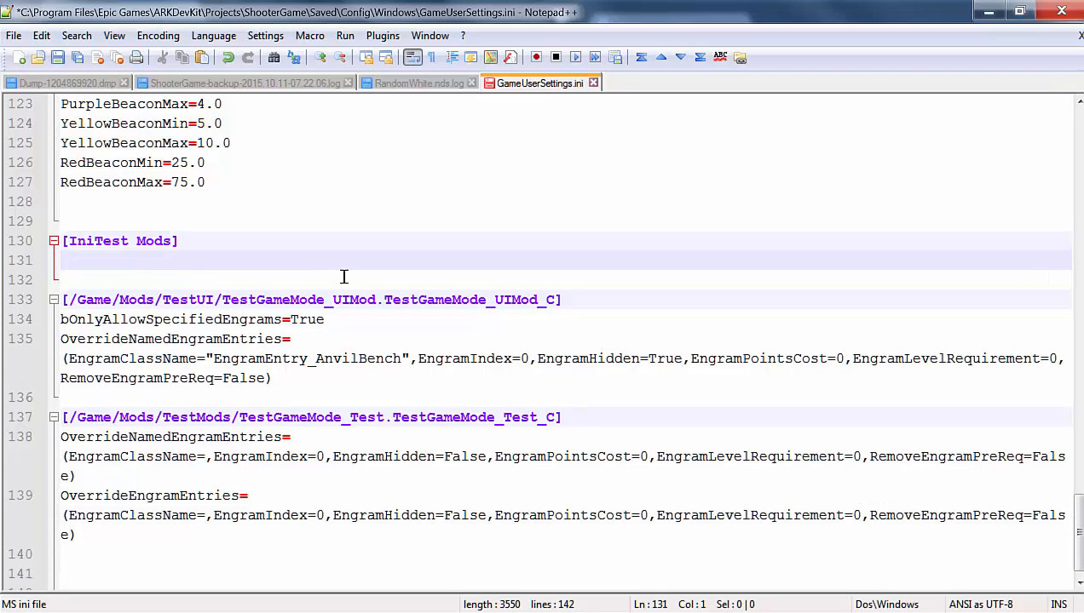
# Write the CaveTier1 entries under [IniTest Mods], ending with CaveTier1Max=100 beneath CaveTier1Min=50.
pyautogui.write('C')
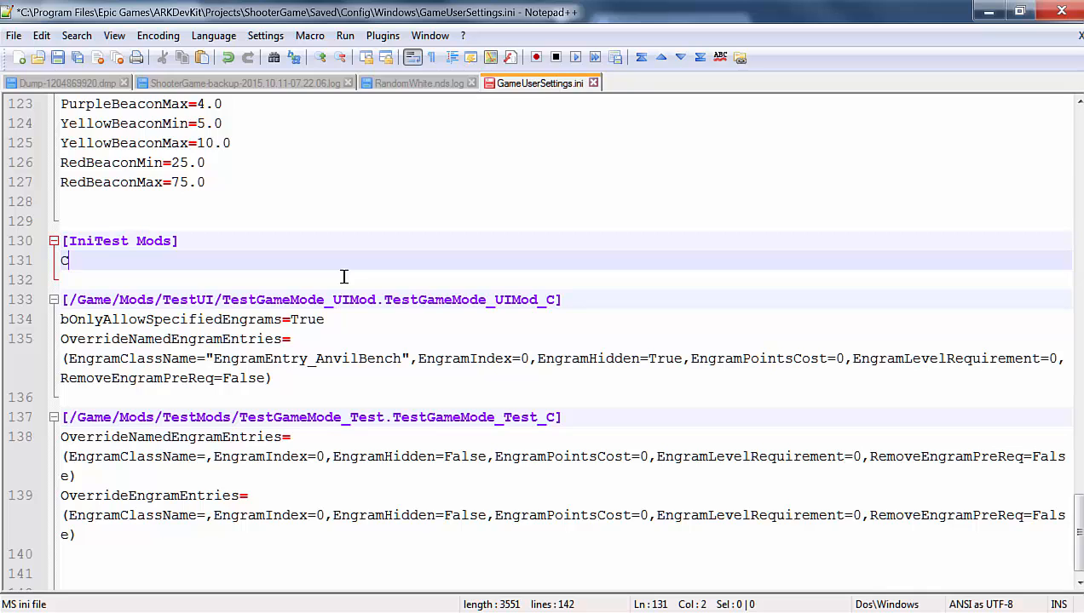
pyautogui.write('aveT')
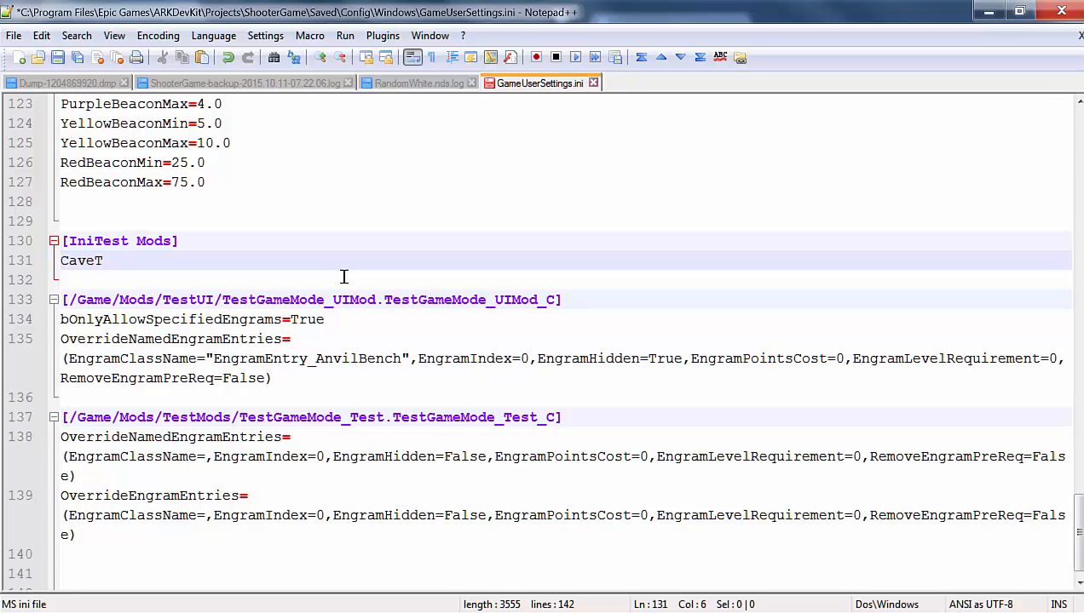
pyautogui.write('ier1')
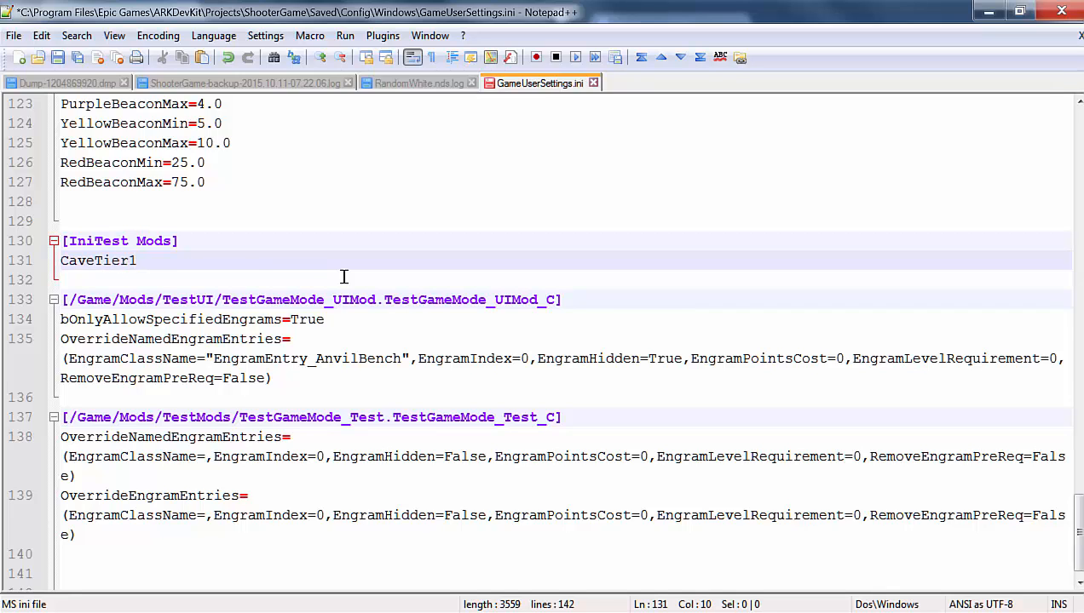
pyautogui.write('x')
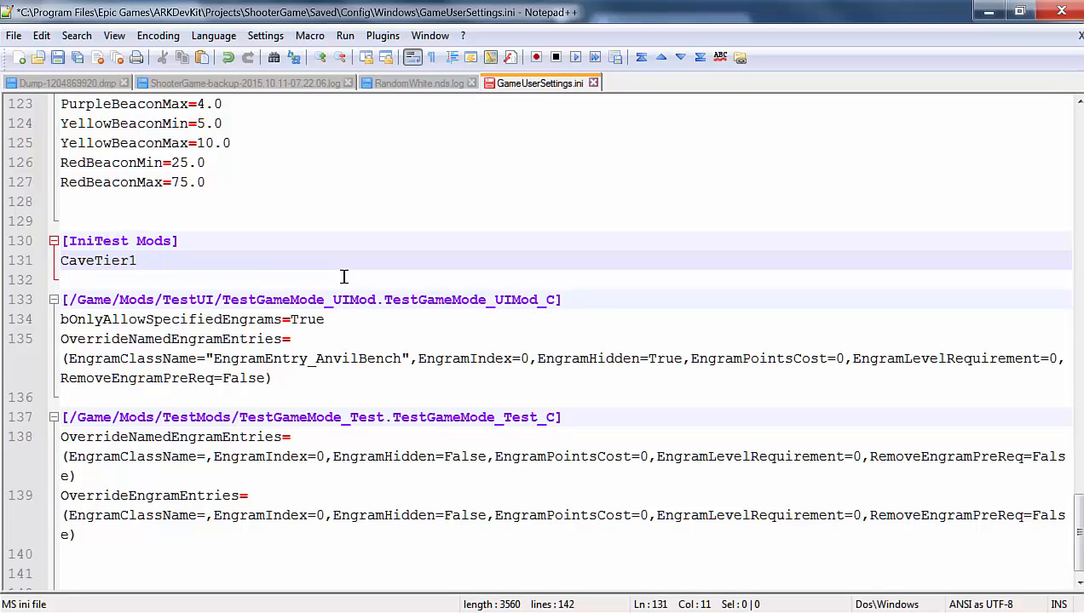
pyautogui.write('-')
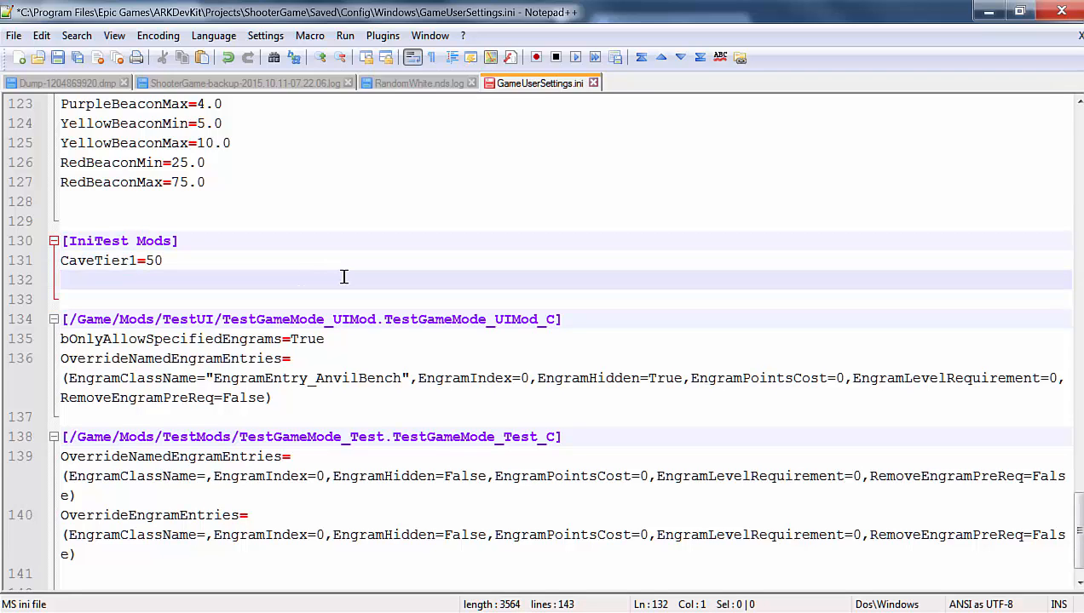
pyautogui.write('c')
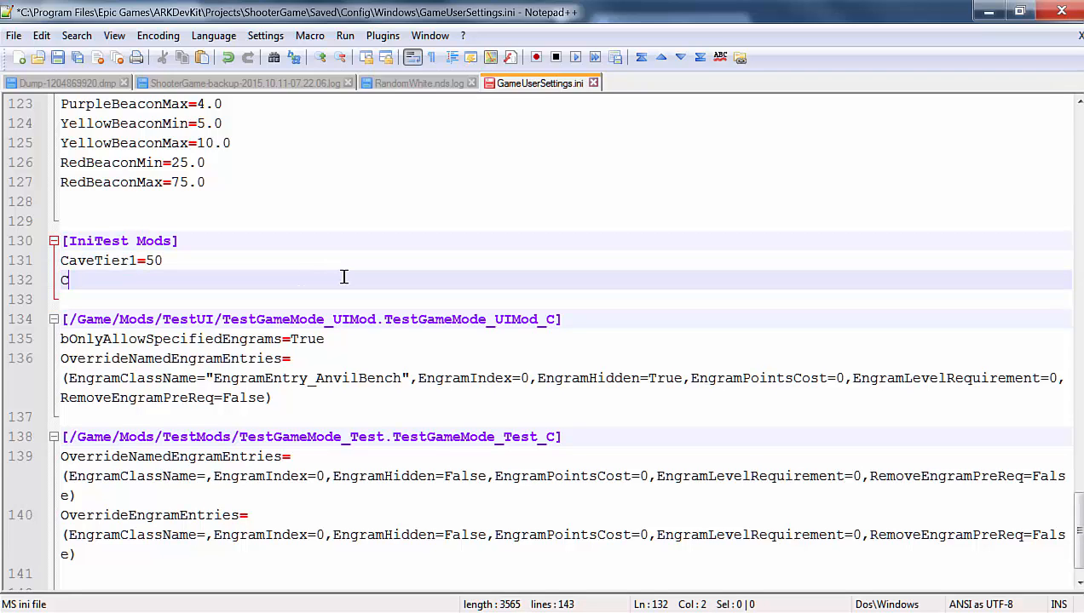
pyautogui.write('aveT')
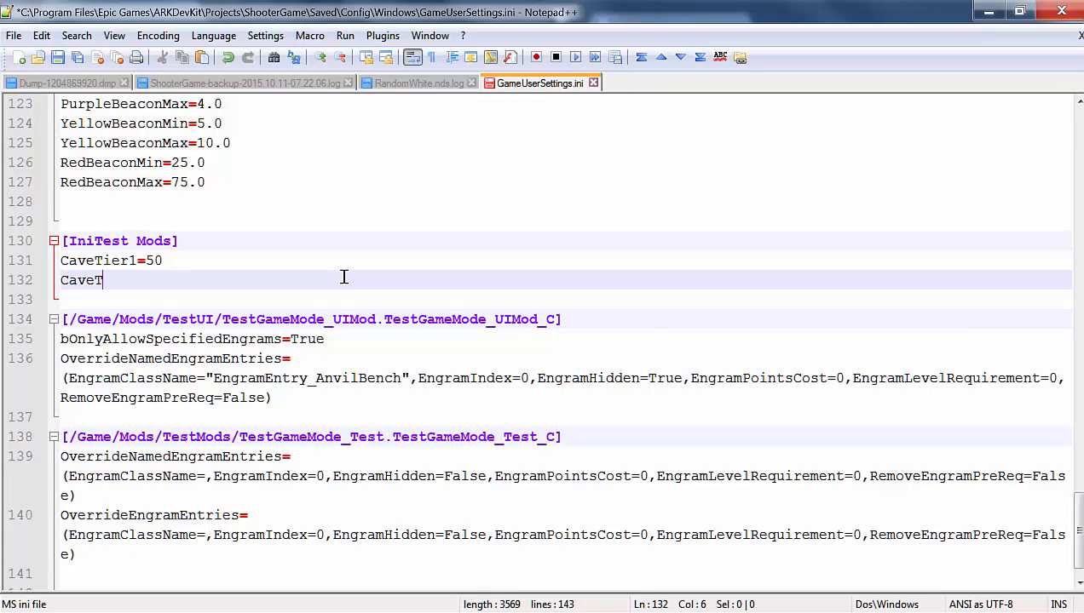
pyautogui.write('ier1Max')
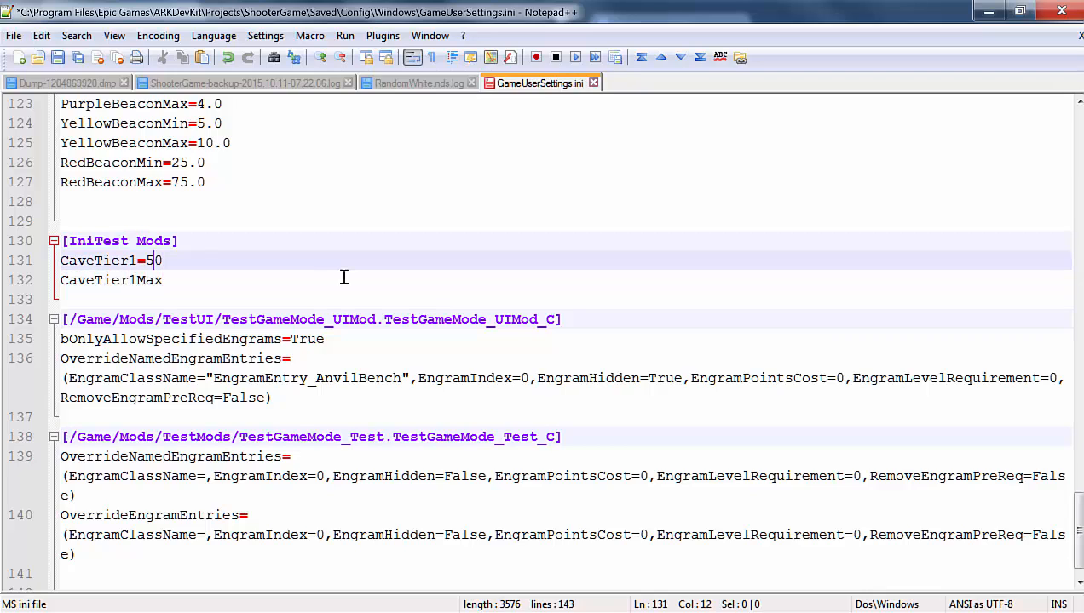
pyautogui.write('m')
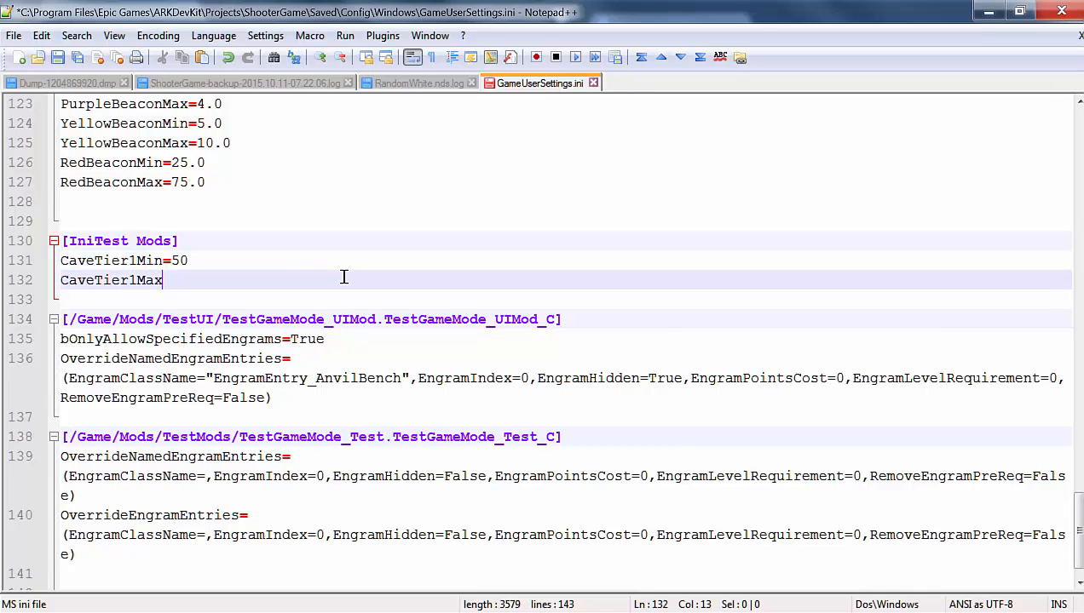
pyautogui.write('=1')
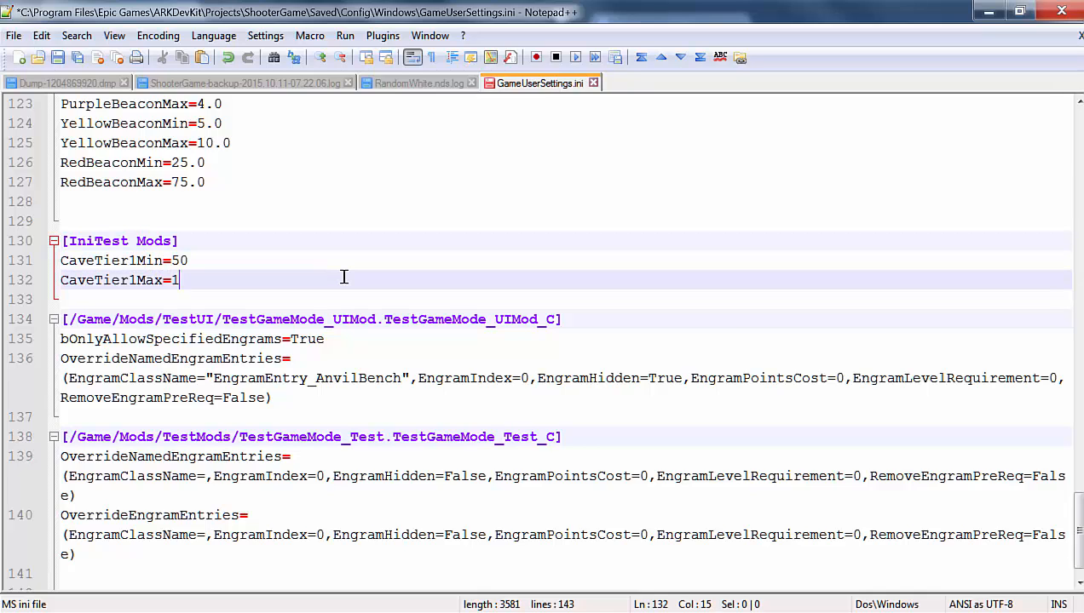
pyautogui.write('00')
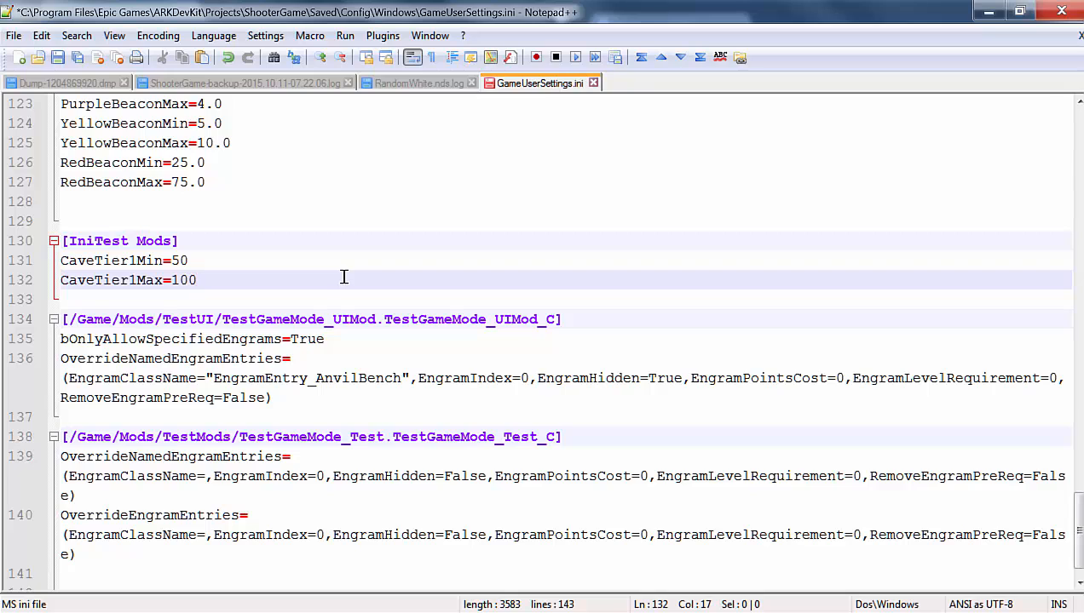
pyautogui.moveTo(216, 178)
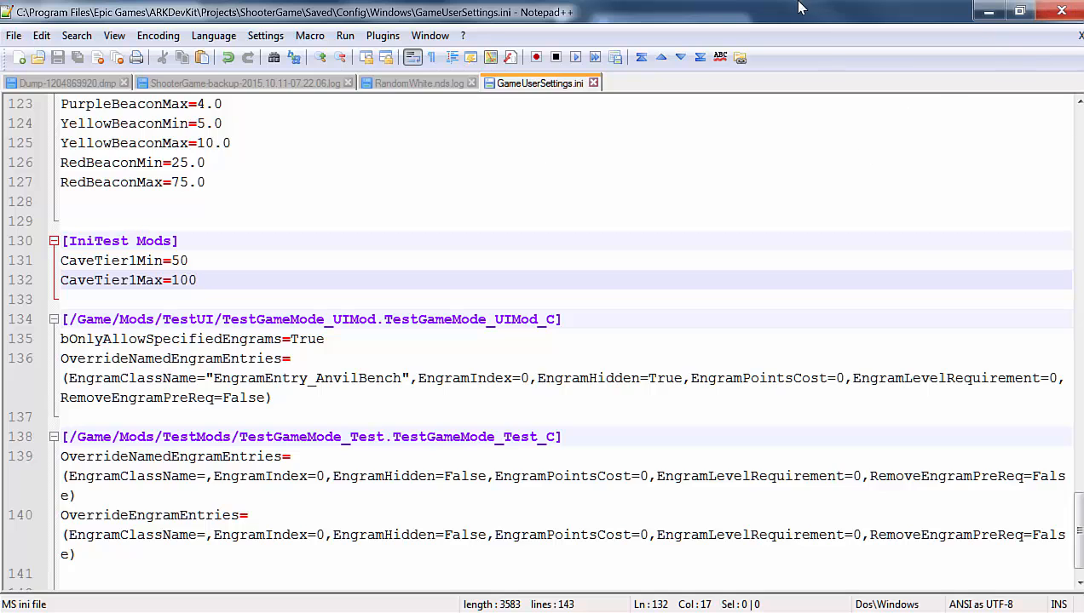
# Bring the ARK Dev Kit TestMap back to front and deselect the supply crate.
pyautogui.click(1019, 10)
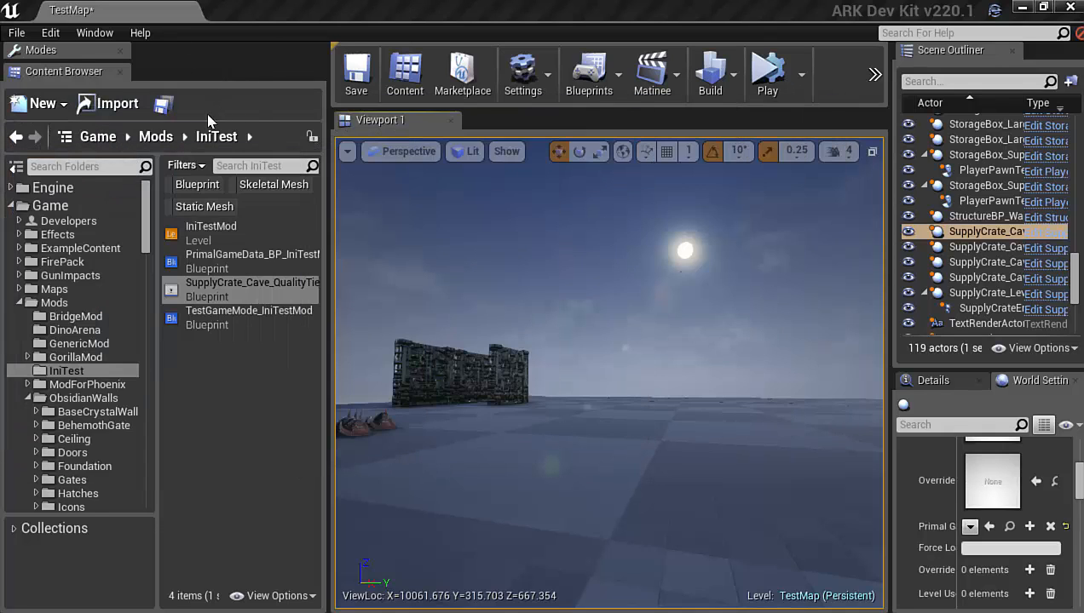
pyautogui.click(356, 72)
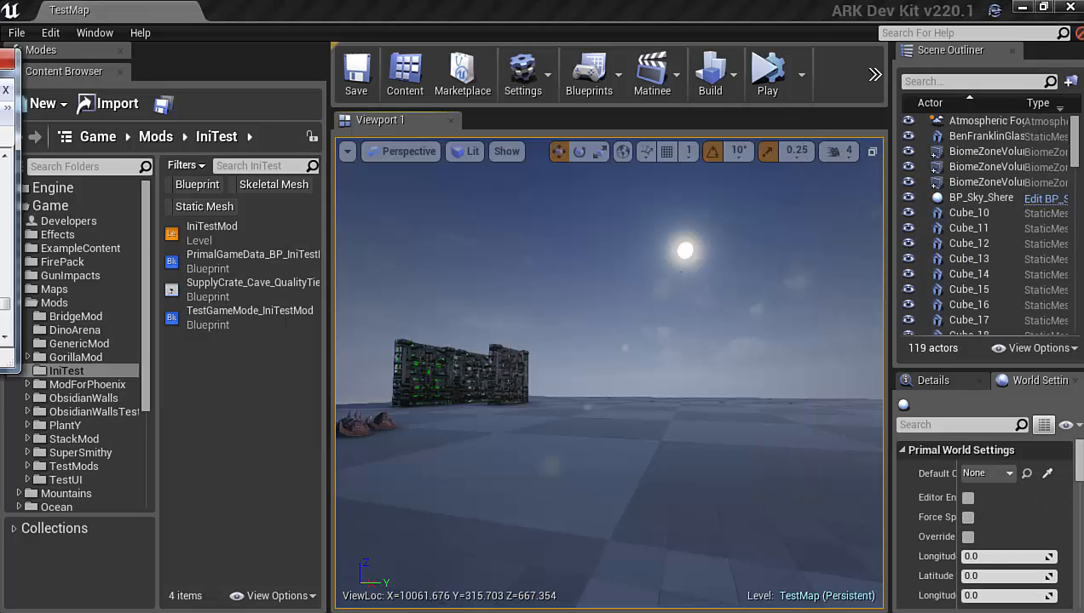
pyautogui.press('alt+tab')
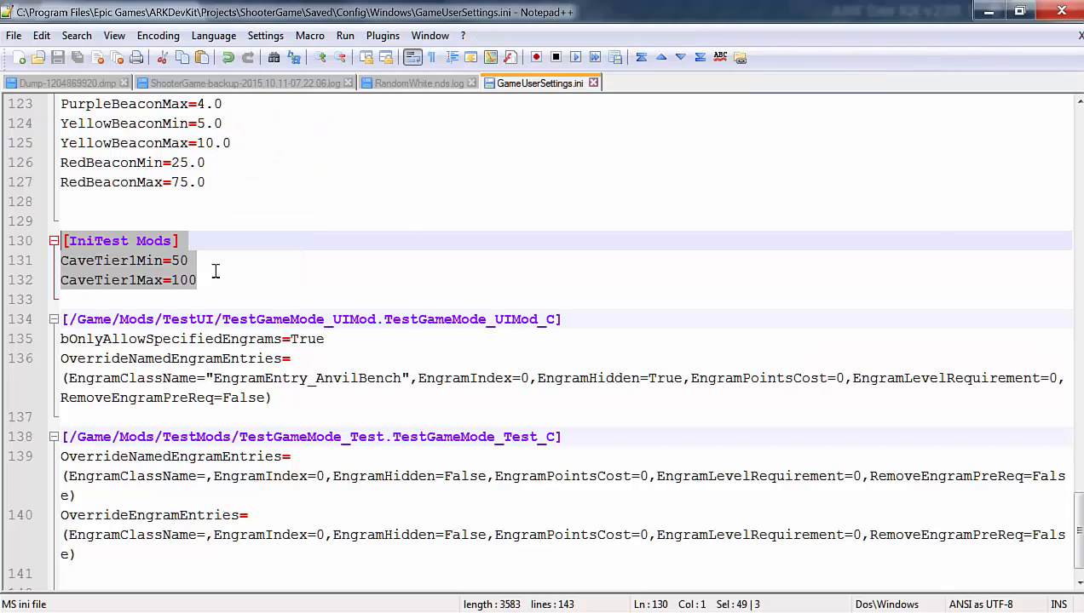
pyautogui.click(196, 279)
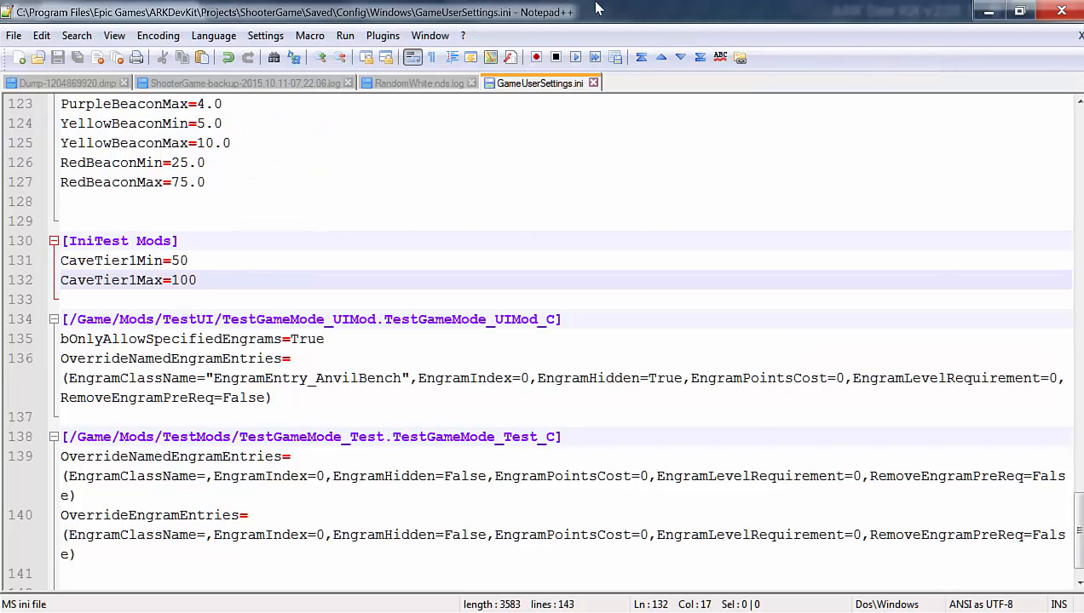
pyautogui.moveTo(467, 24)
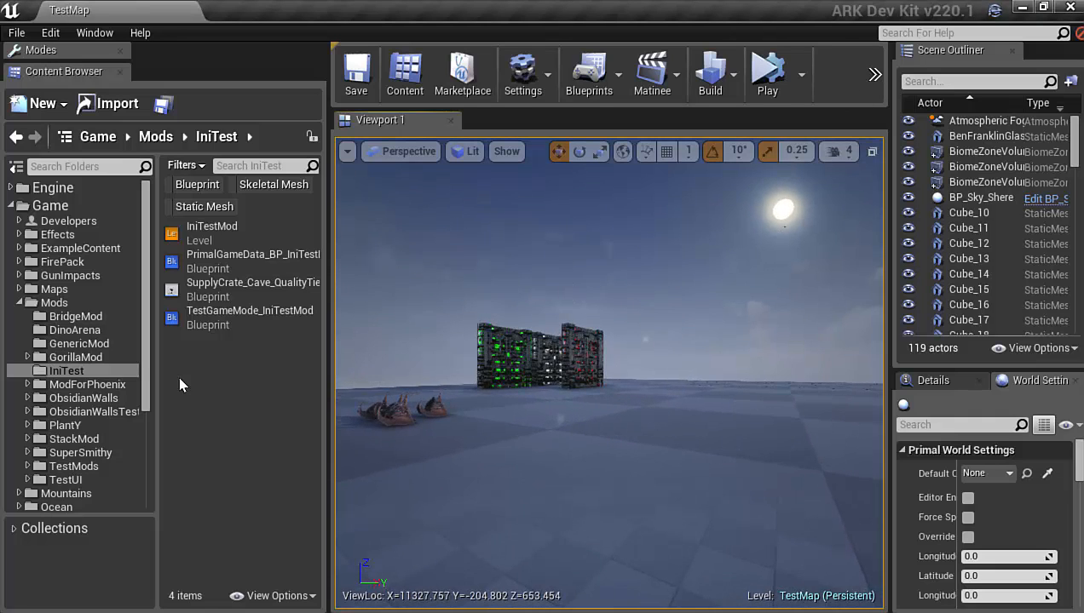
# Check World Settings' Primal Game Data points to PrimalGameData_BP_IniTest and focus the viewport on the supply crate.
pyautogui.click(54, 304)
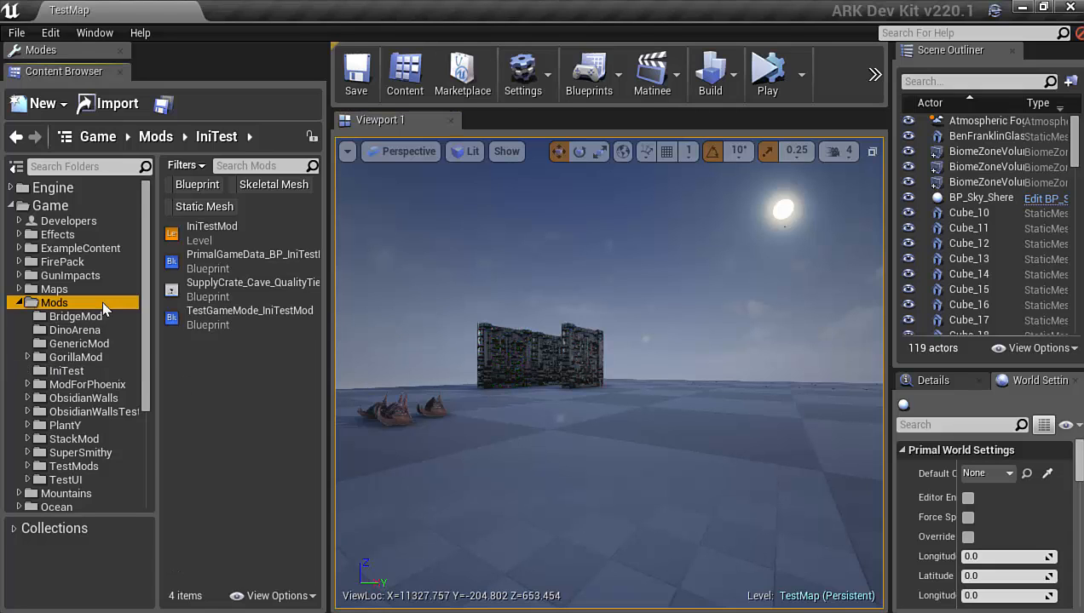
pyautogui.click(67, 372)
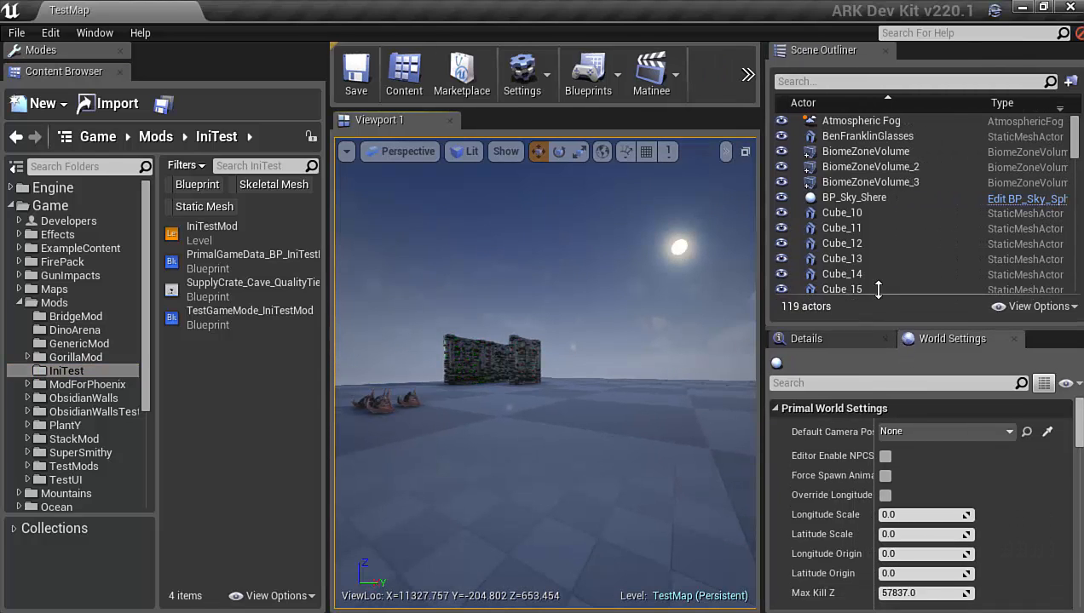
pyautogui.scroll(-3)
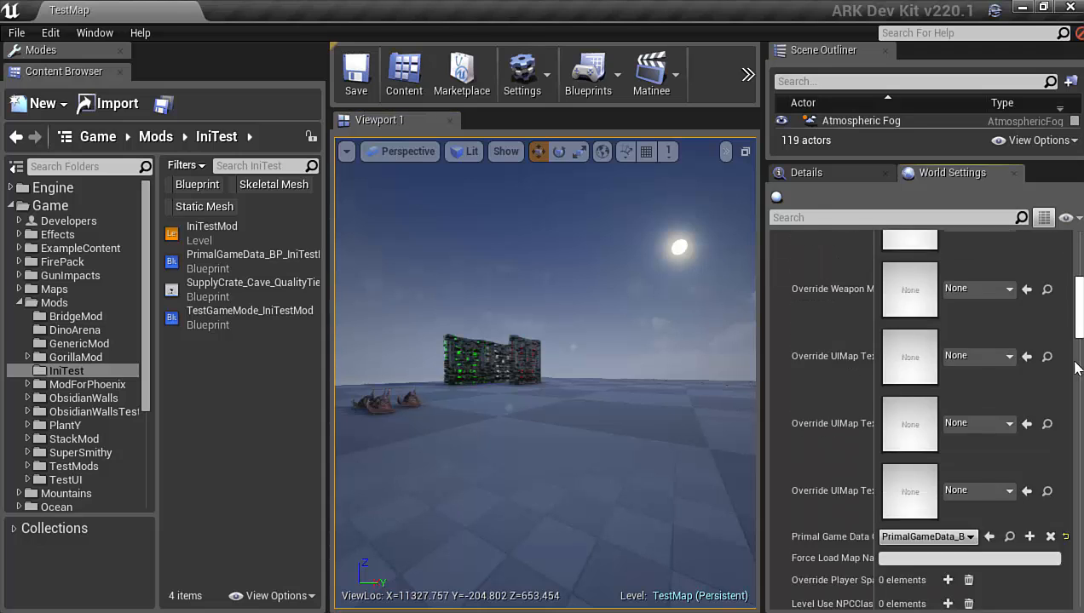
pyautogui.scroll(-3)
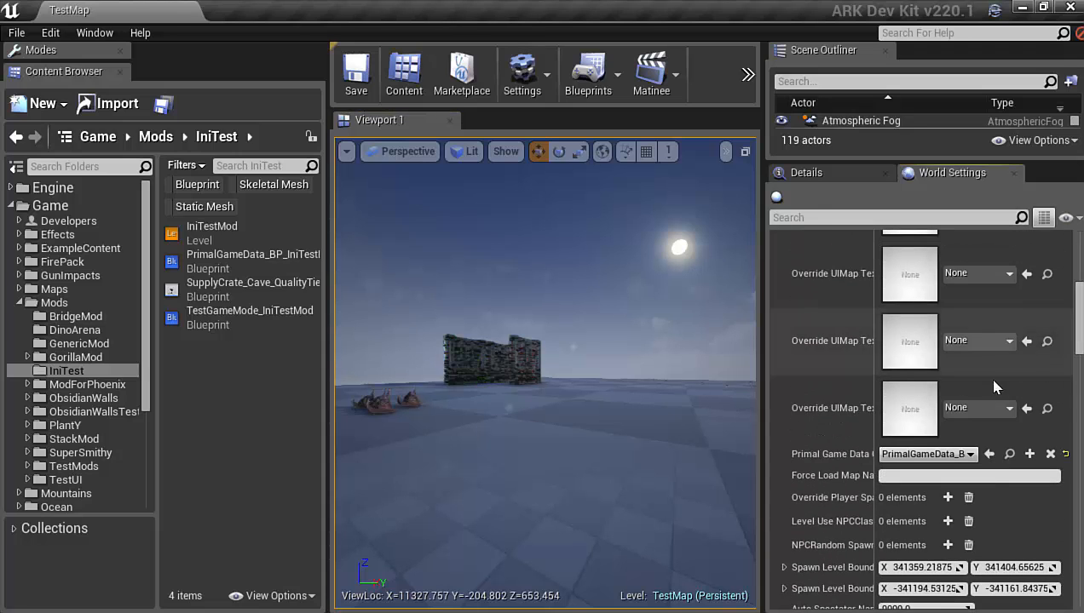
pyautogui.click(250, 260)
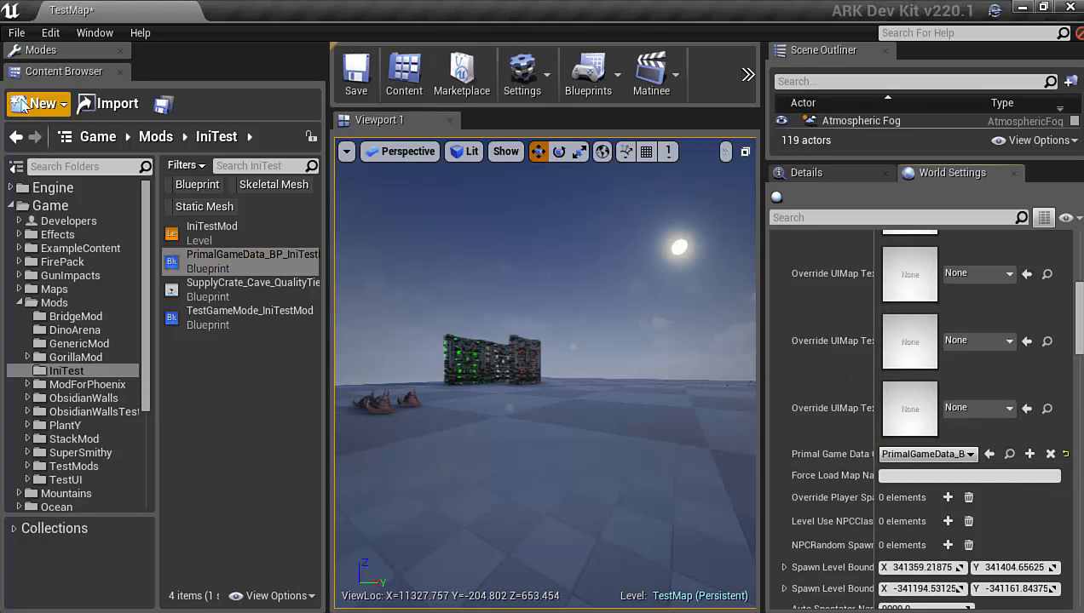
pyautogui.click(356, 73)
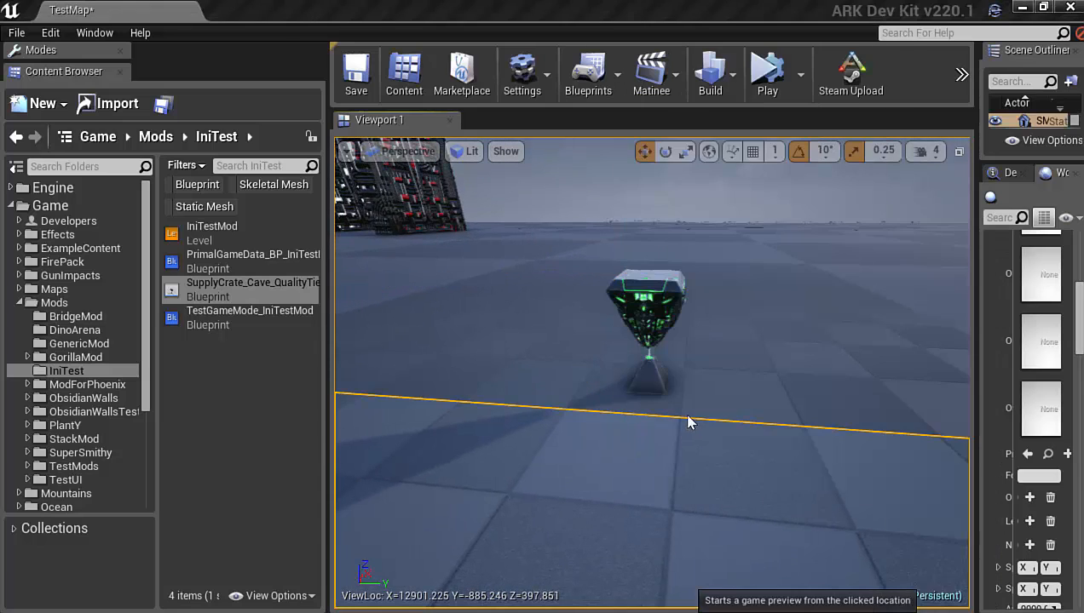
pyautogui.moveTo(695, 406)
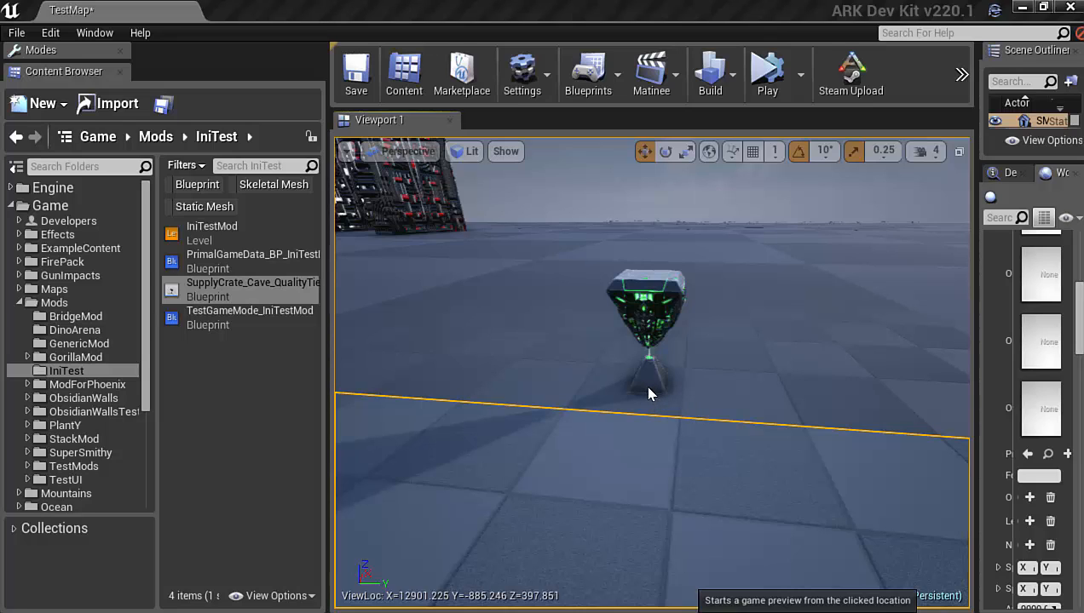
# Play from beside the crate, run AddExperience 500, inspect the crate's loot, then stop the preview.
pyautogui.click(767, 75)
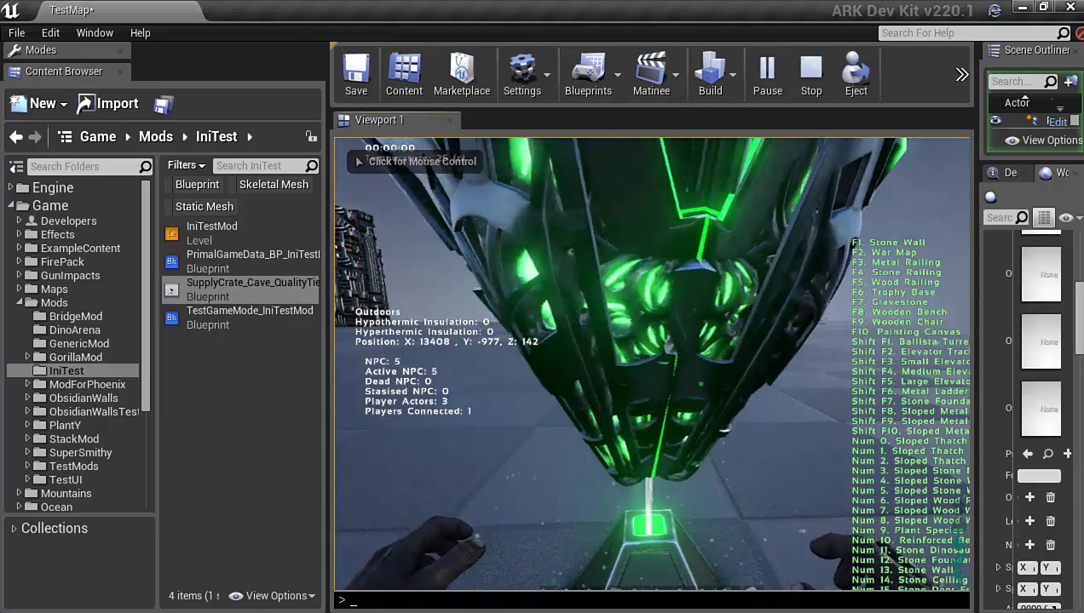
pyautogui.write('AddExperience')
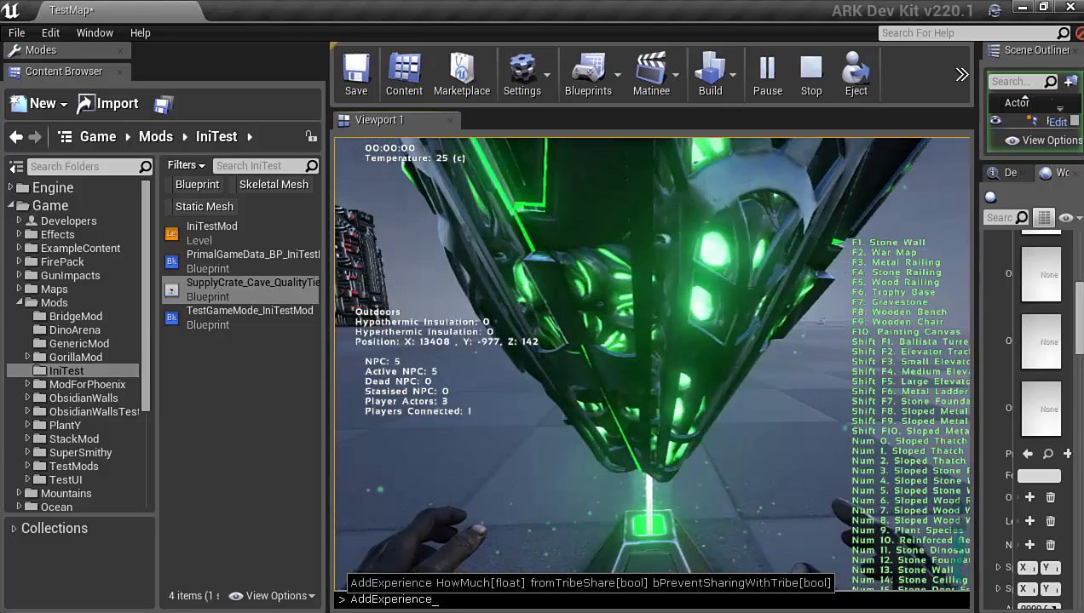
pyautogui.write('500')
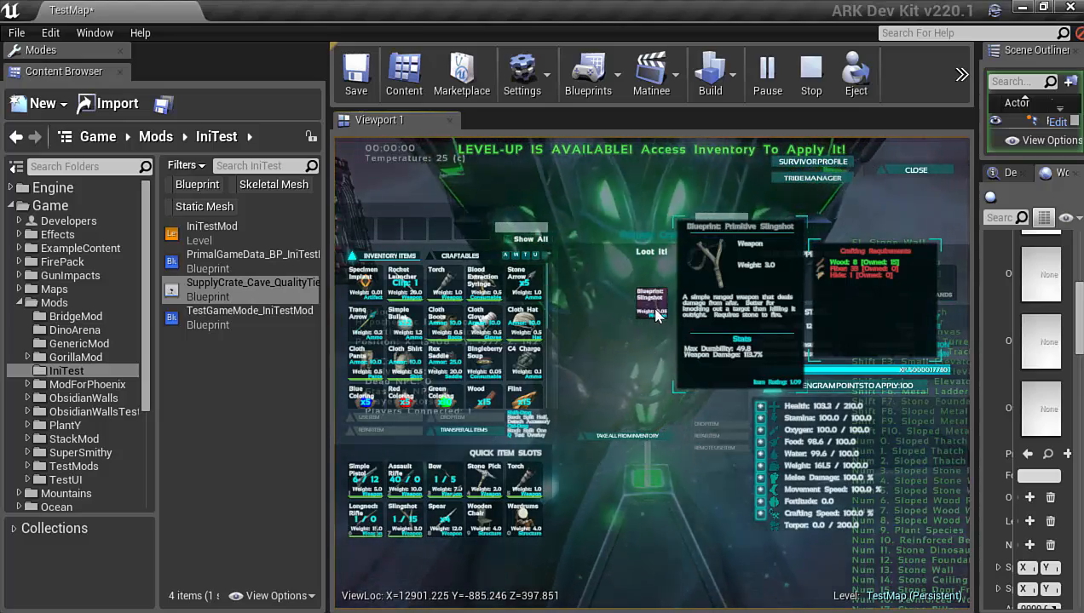
pyautogui.click(917, 171)
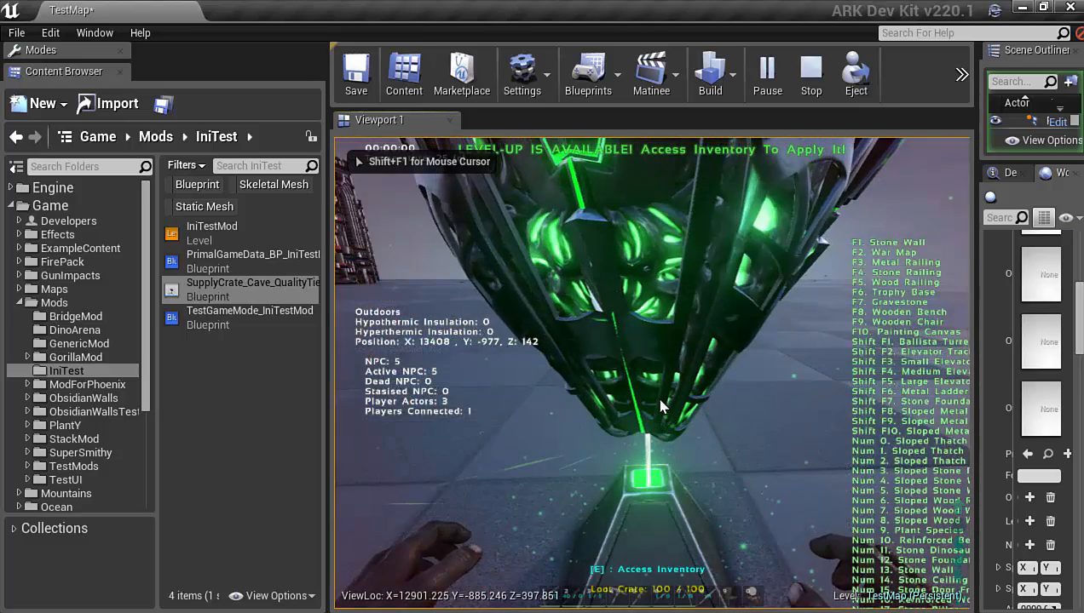
pyautogui.click(811, 75)
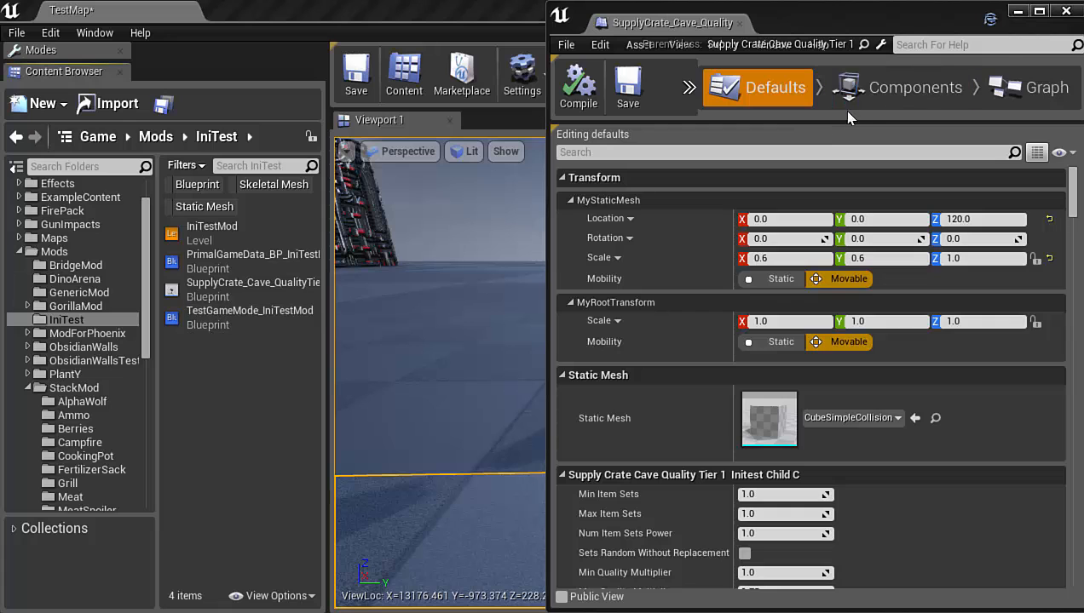
# Switch to the QualityTier1 crate's Event Graph and search the node menu for events.
pyautogui.click(1046, 86)
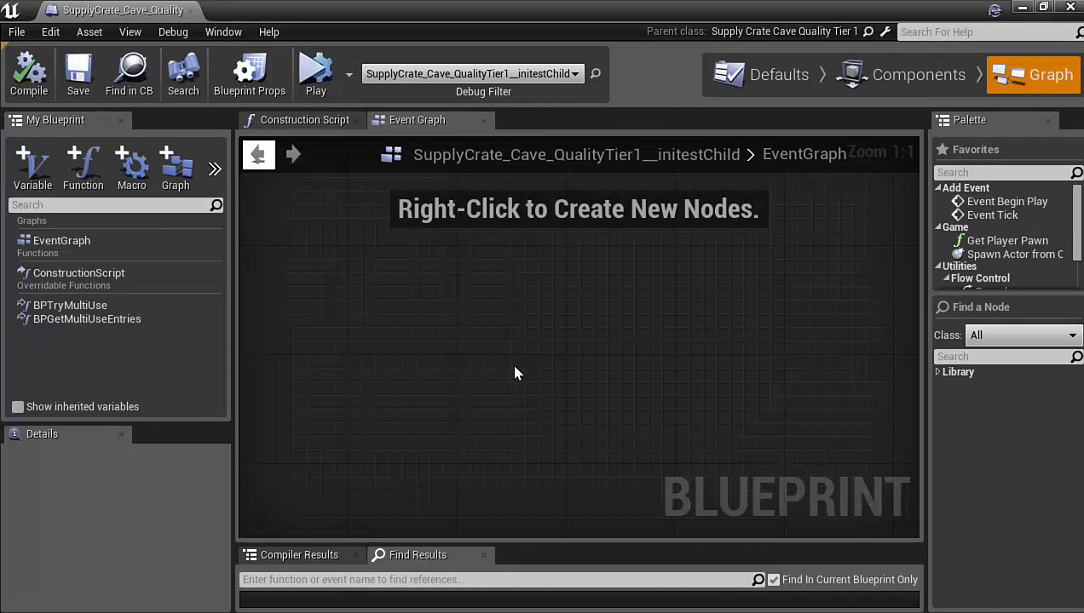
pyautogui.scroll(-3)
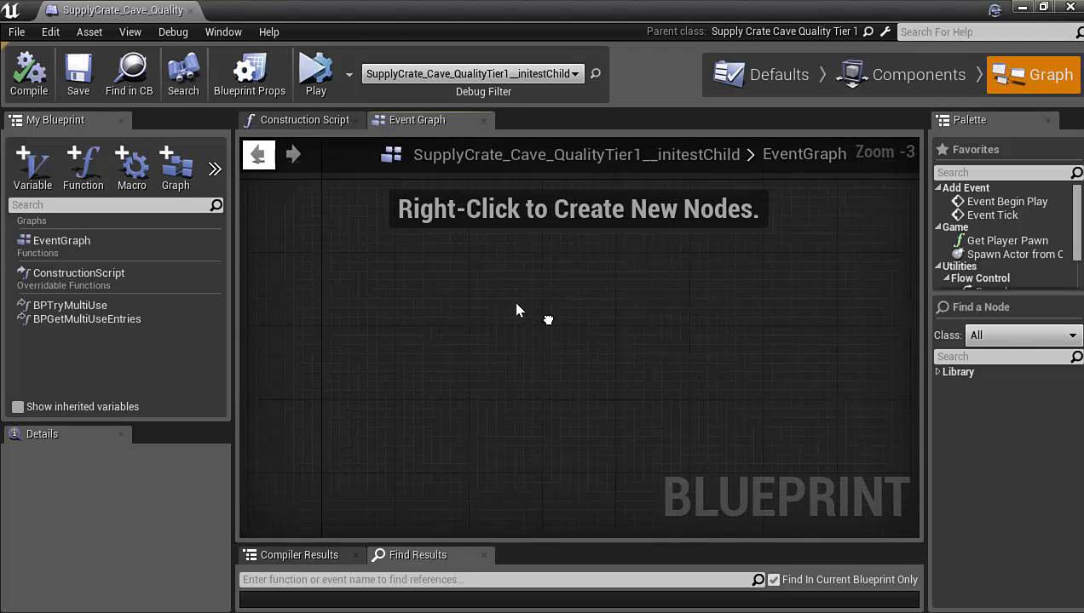
pyautogui.moveTo(305, 334)
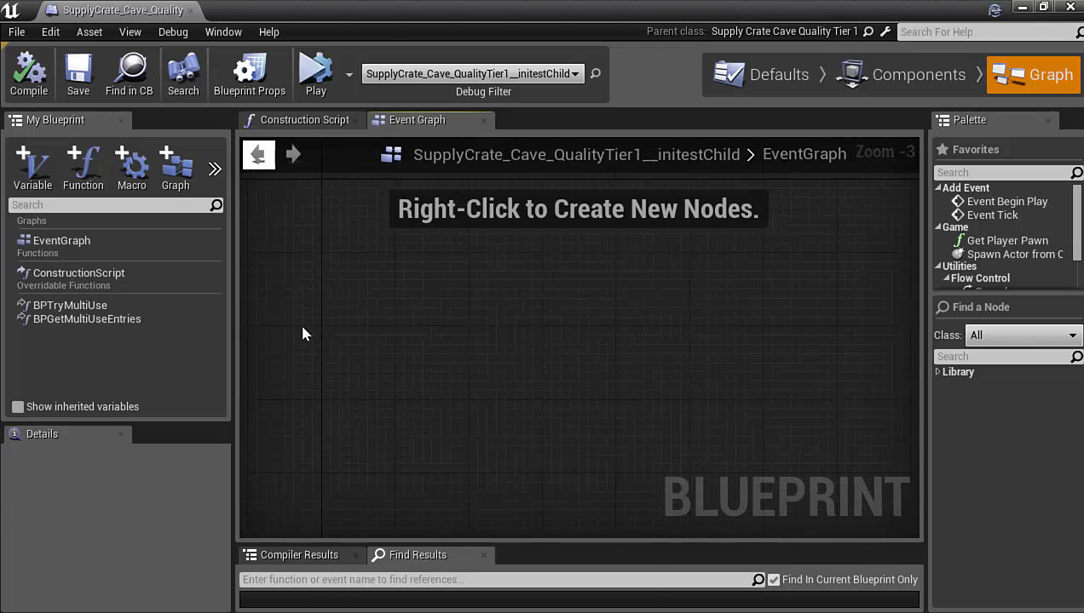
pyautogui.rightClick(307, 333)
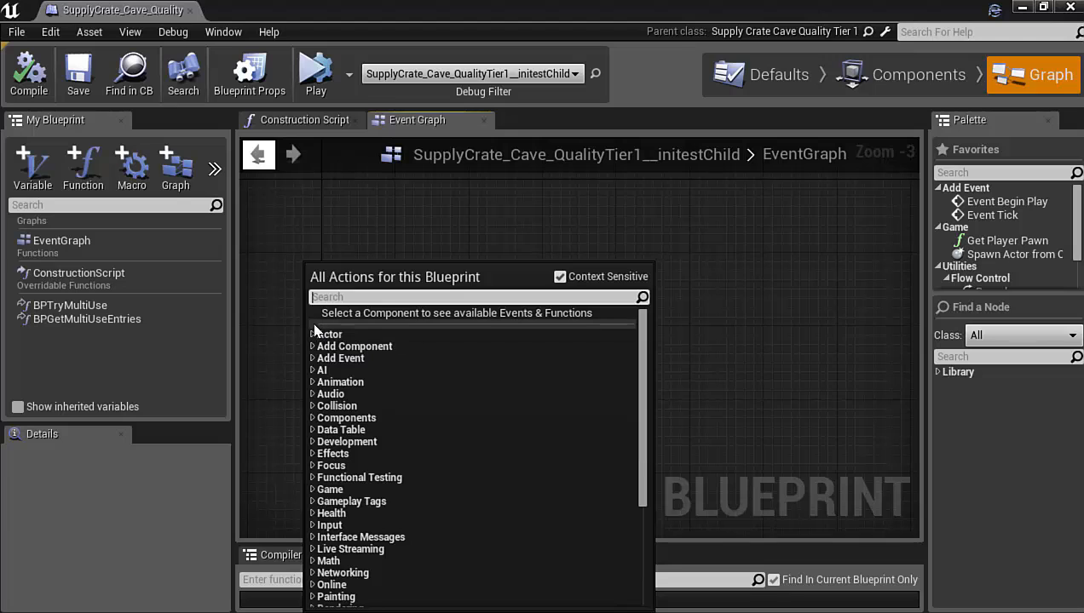
pyautogui.write('even')
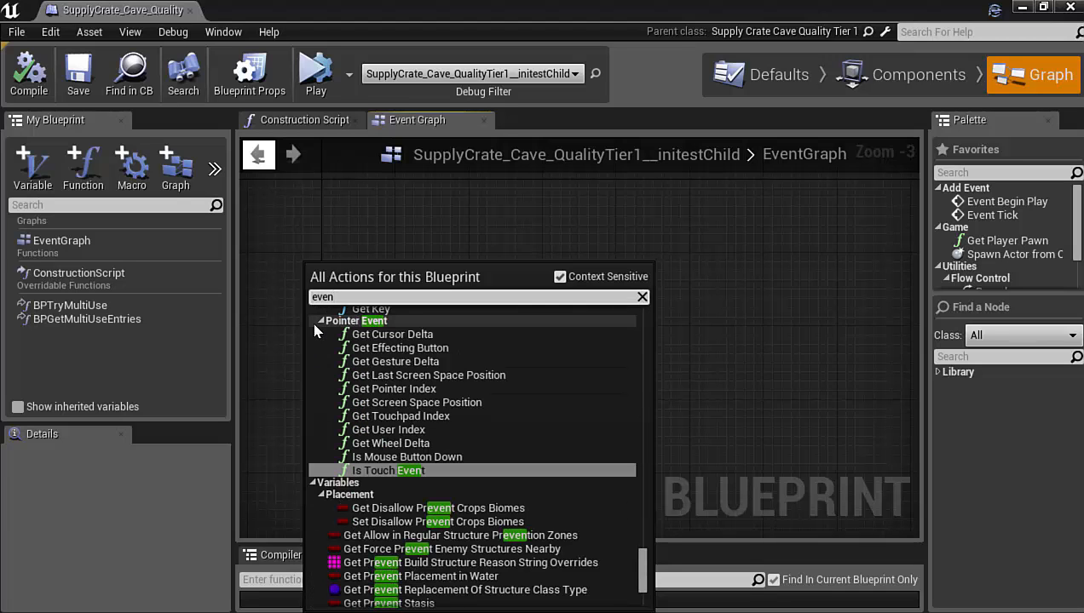
pyautogui.scroll(-3)
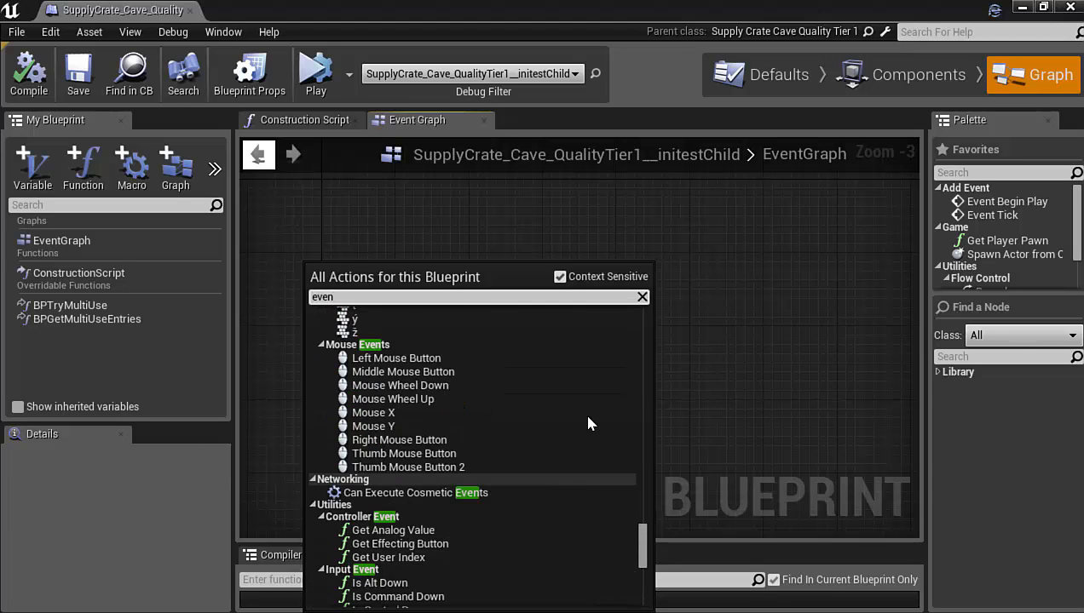
pyautogui.scroll(-3)
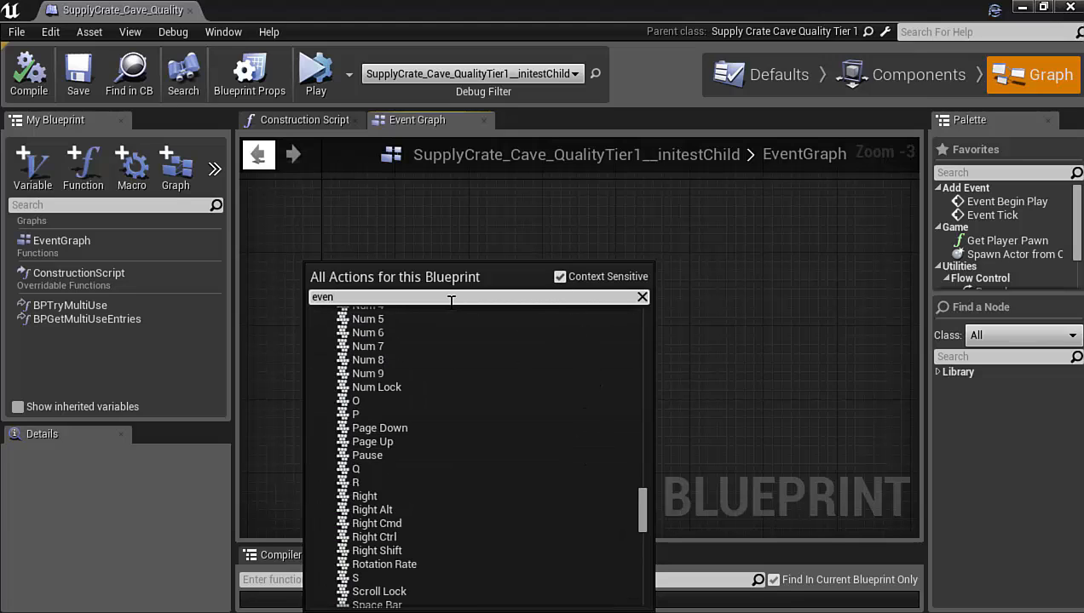
# Place an Event BeginPlay node from the Add Event category into the graph.
pyautogui.click(642, 296)
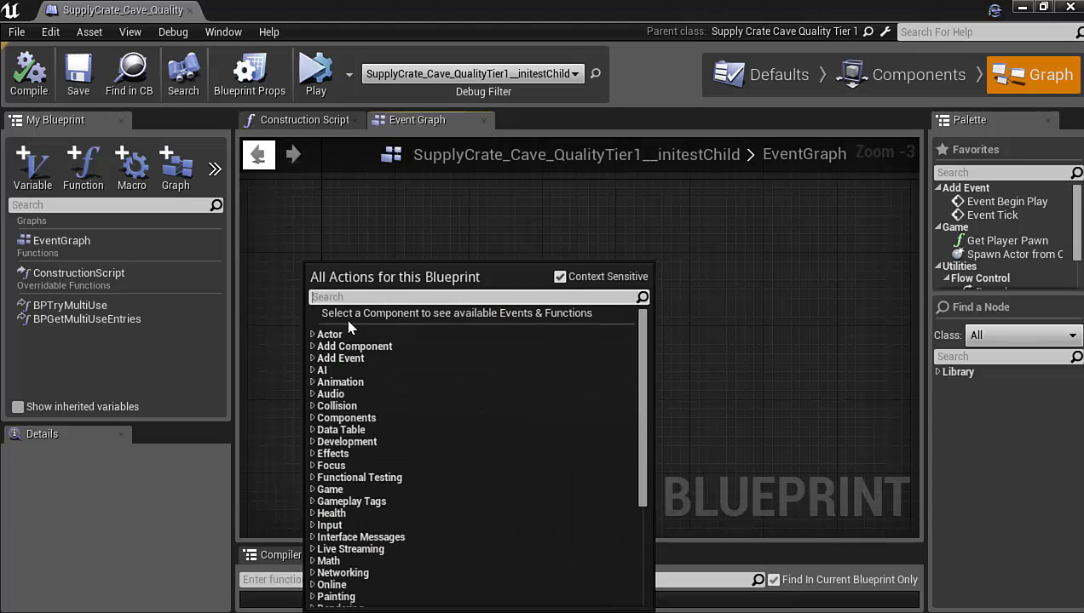
pyautogui.click(340, 358)
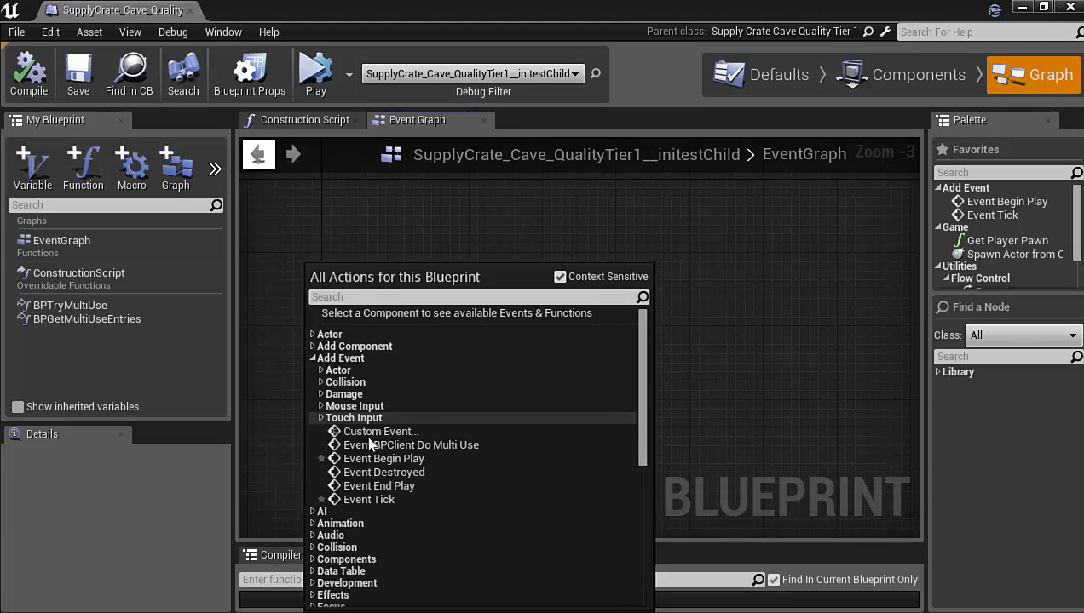
pyautogui.click(382, 458)
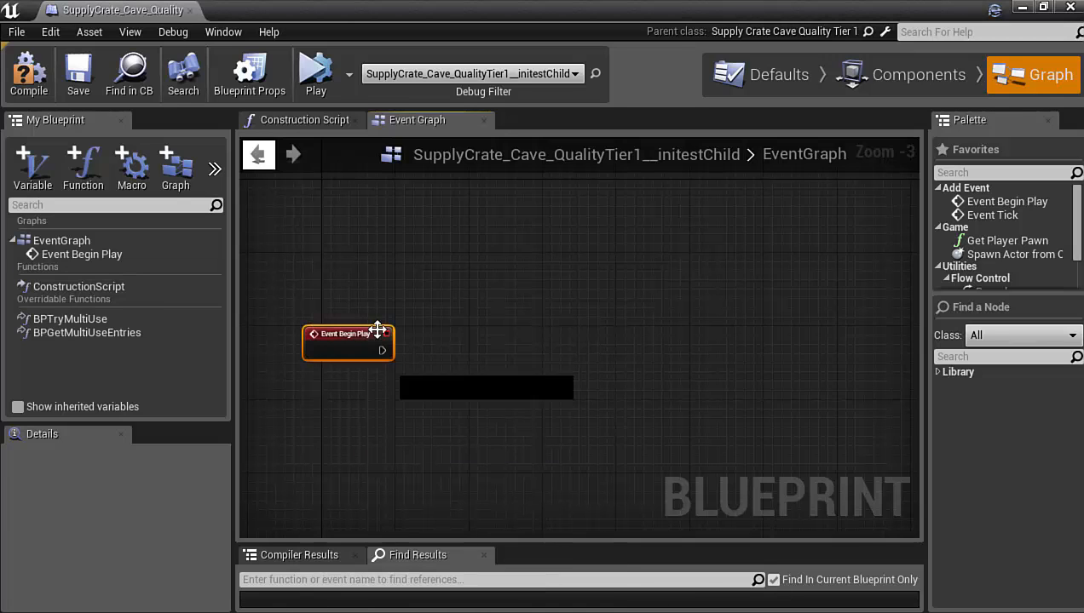
pyautogui.scroll(-3)
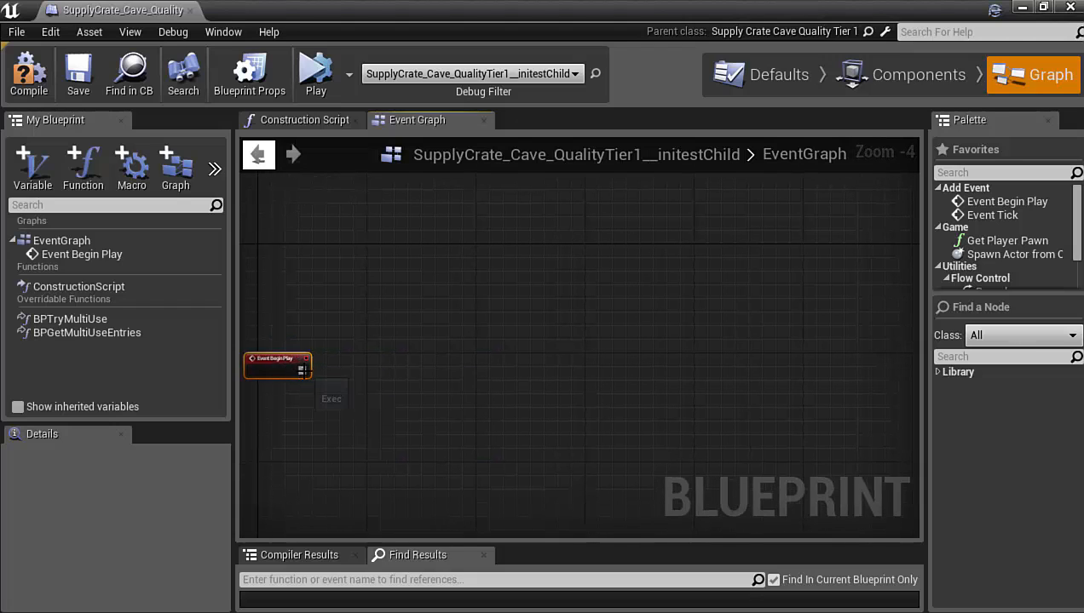
# Chain Event BeginPlay into a Sequence node followed by Switch Has Authority.
pyautogui.moveTo(303, 370); pyautogui.dragTo(406, 314)
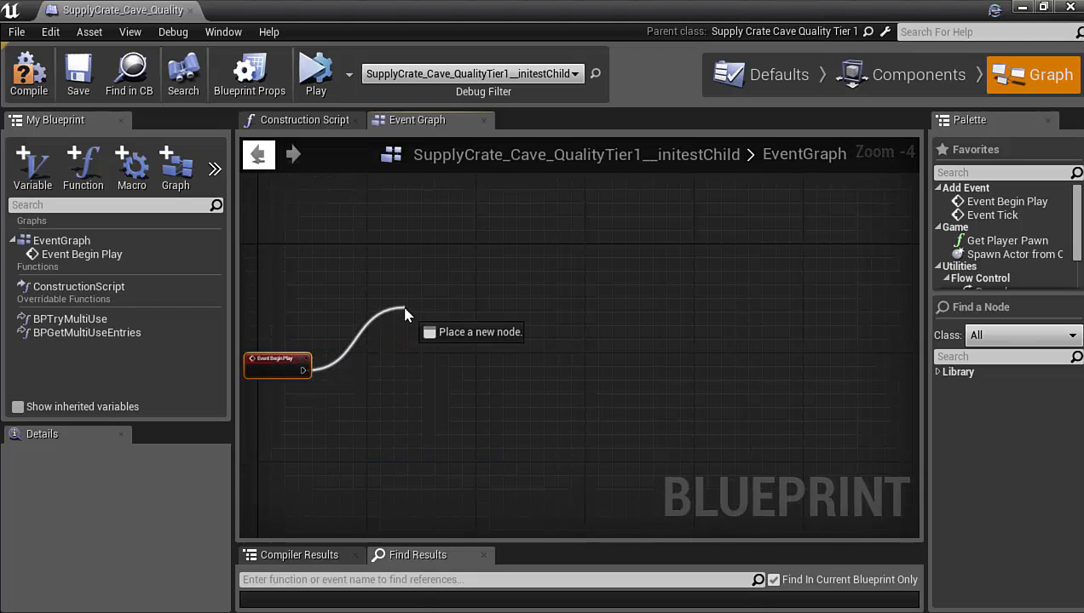
pyautogui.click(400, 341)
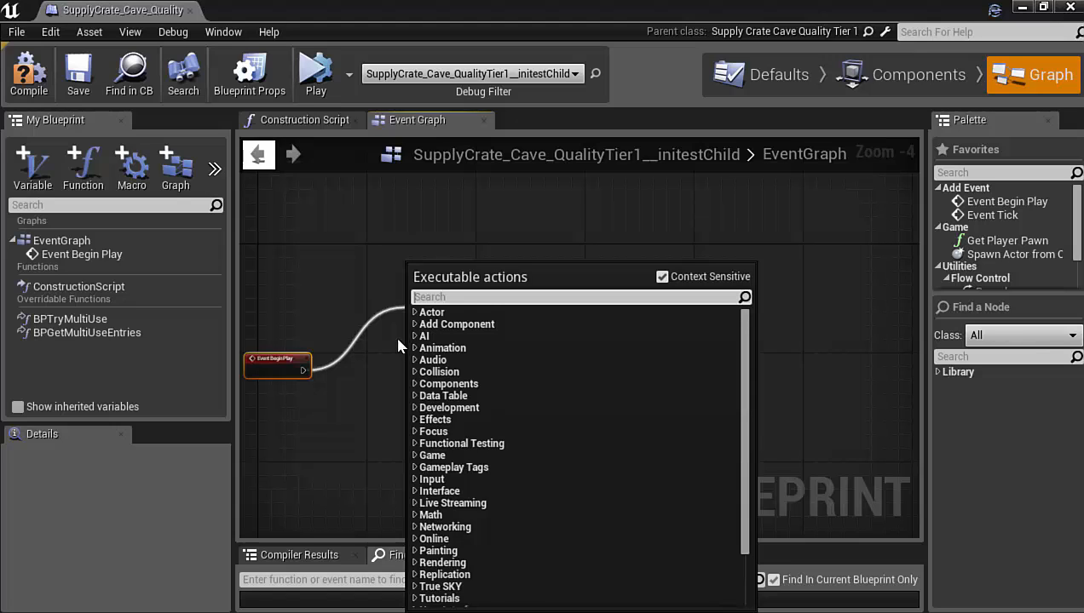
pyautogui.write('seq')
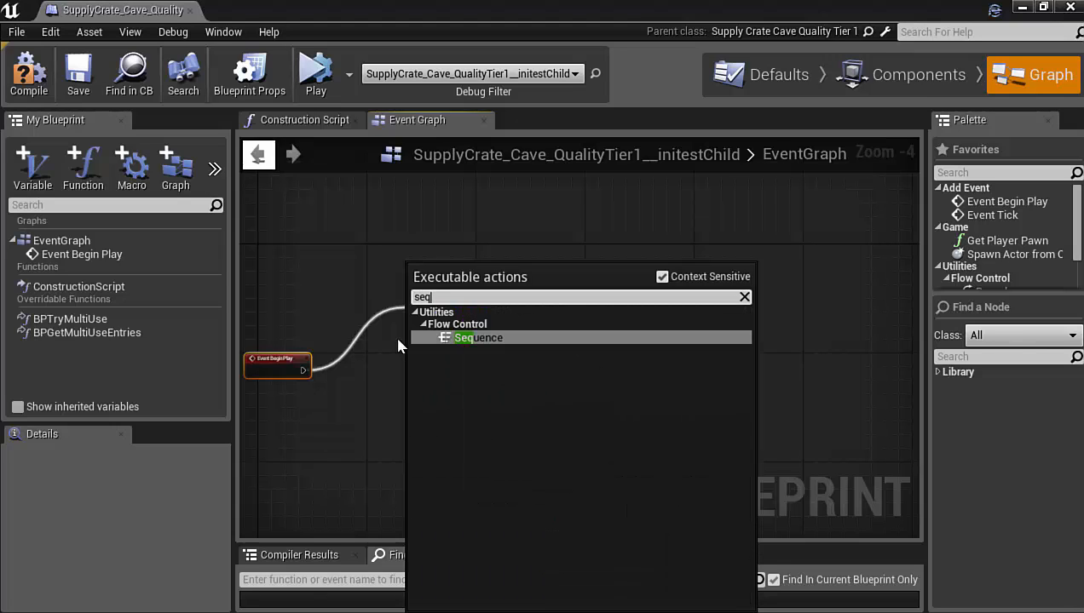
pyautogui.click(477, 338)
pyautogui.write('swit')
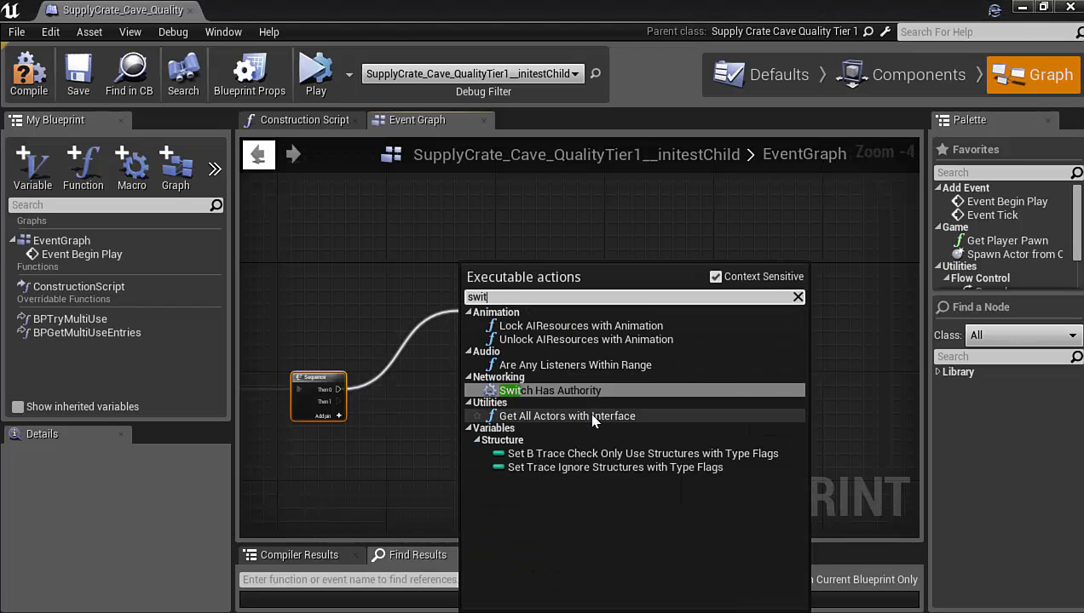
pyautogui.click(551, 390)
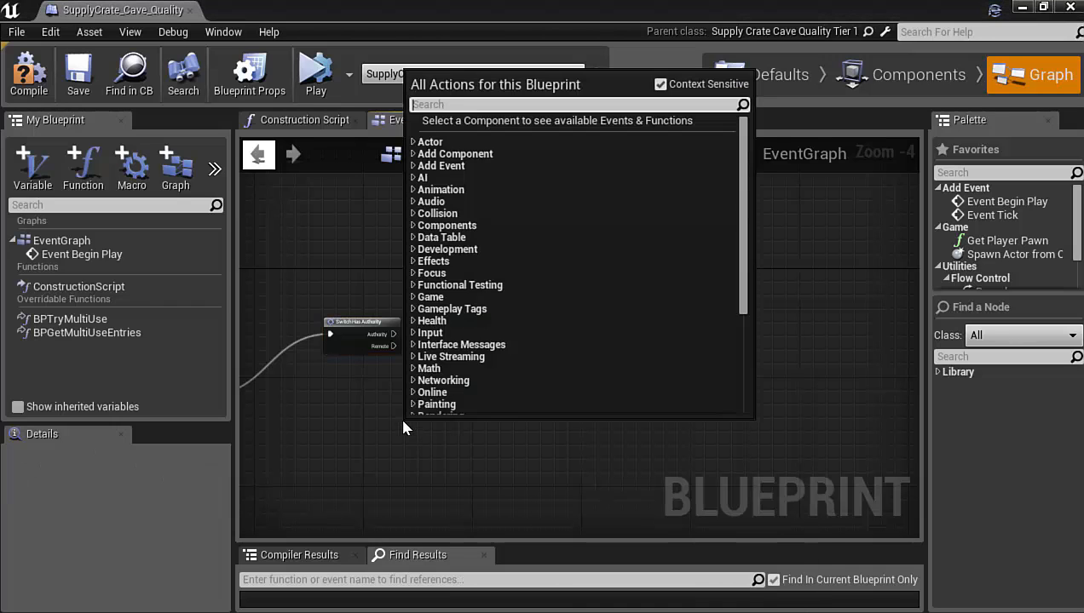
# Add Get Game Mode and a Cast To ShooterGameMode after the authority switch.
pyautogui.write('get game')
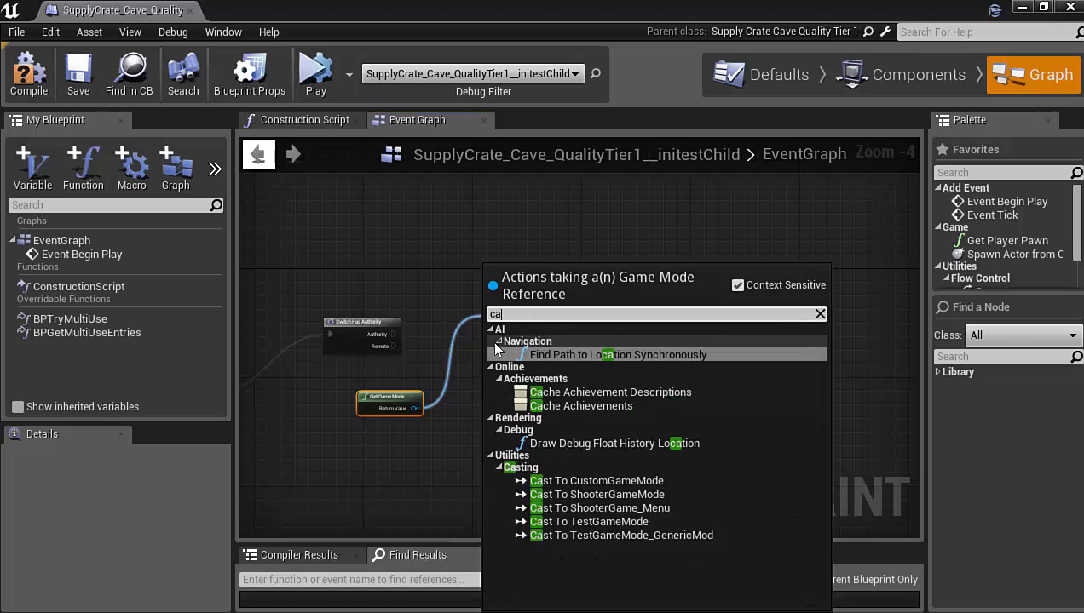
pyautogui.write('cast to')
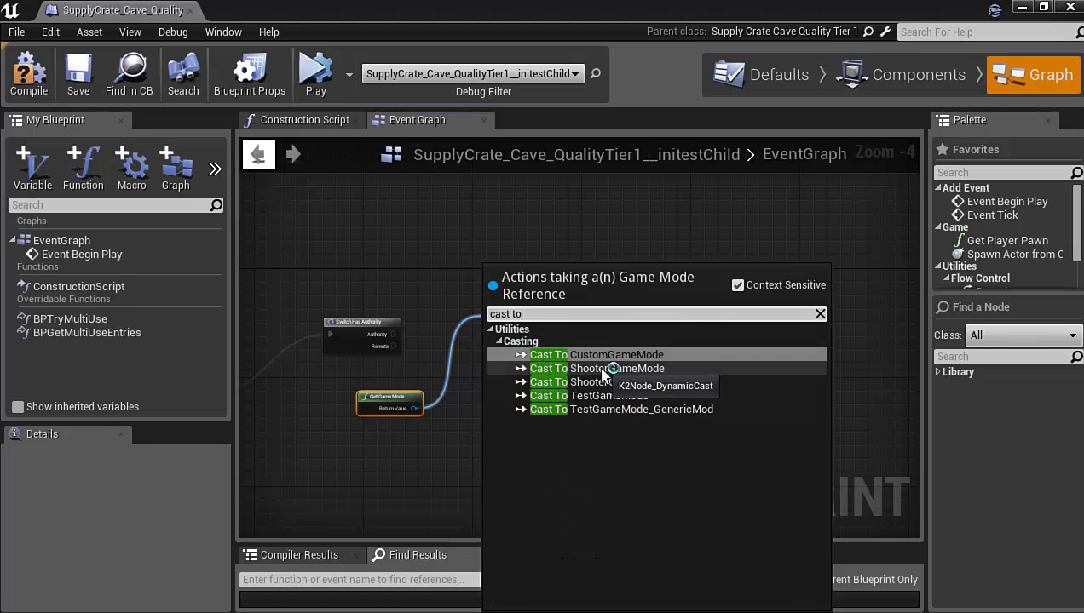
pyautogui.click(597, 368)
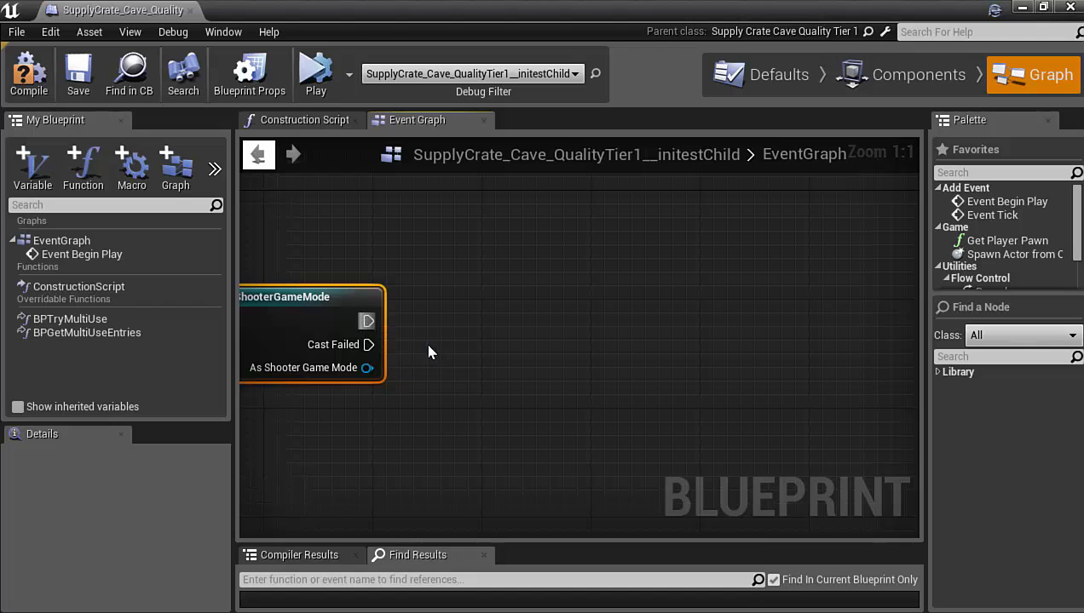
# Wire the As Shooter Game Mode output into a new Get Float Option Ini node.
pyautogui.scroll(-3)
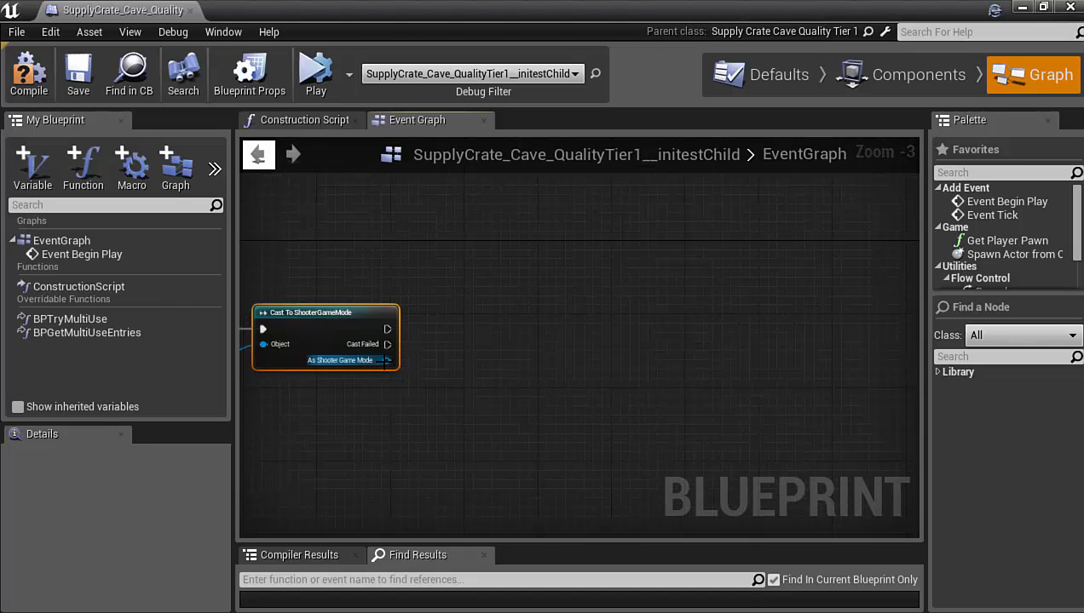
pyautogui.moveTo(387, 359); pyautogui.dragTo(563, 360)
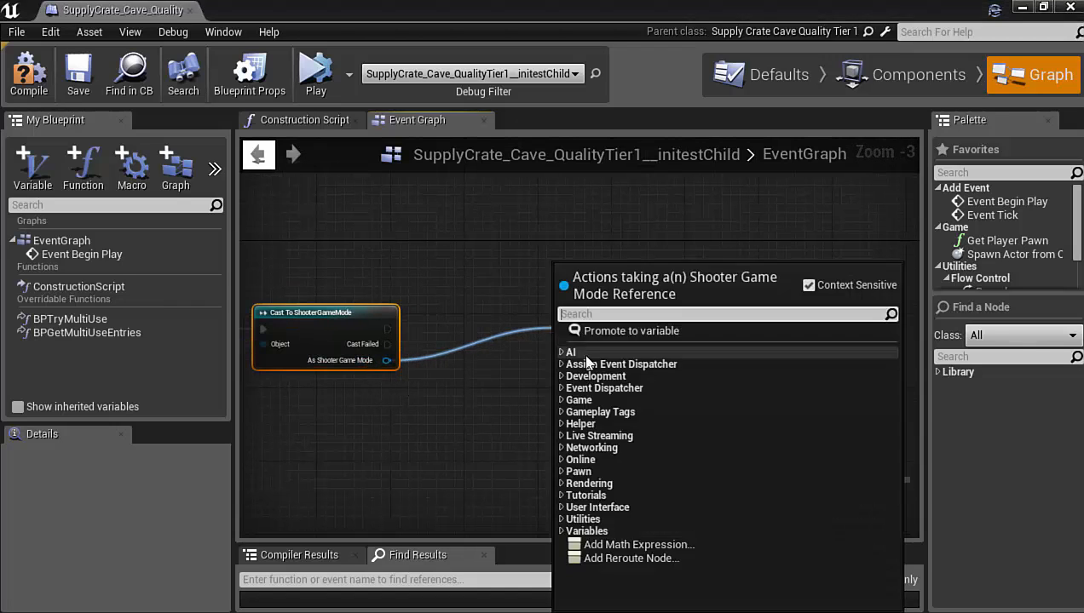
pyautogui.write('float')
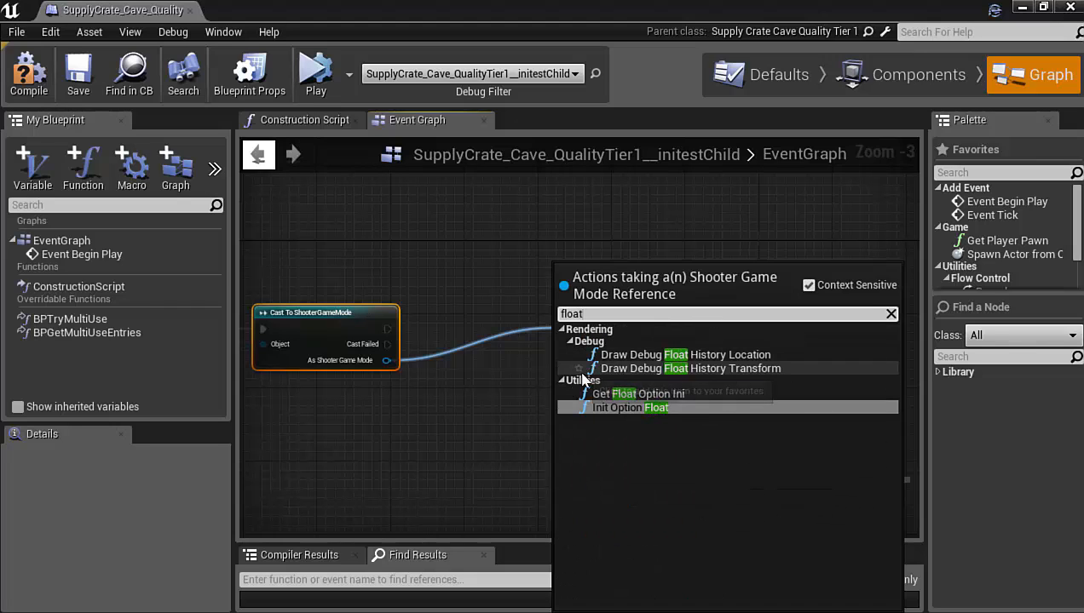
pyautogui.click(640, 393)
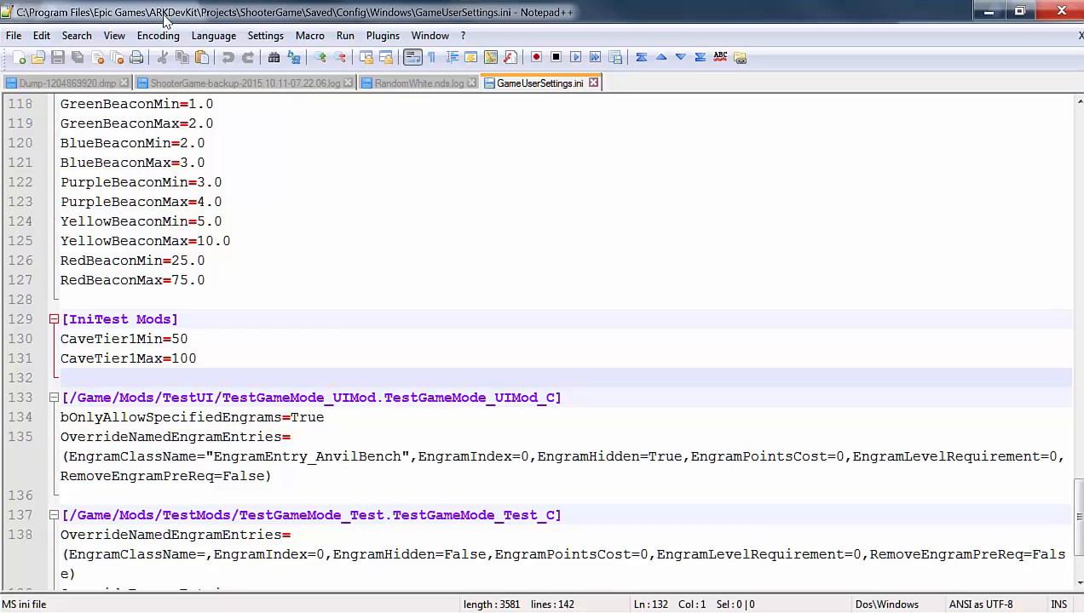
pyautogui.moveTo(278, 19)
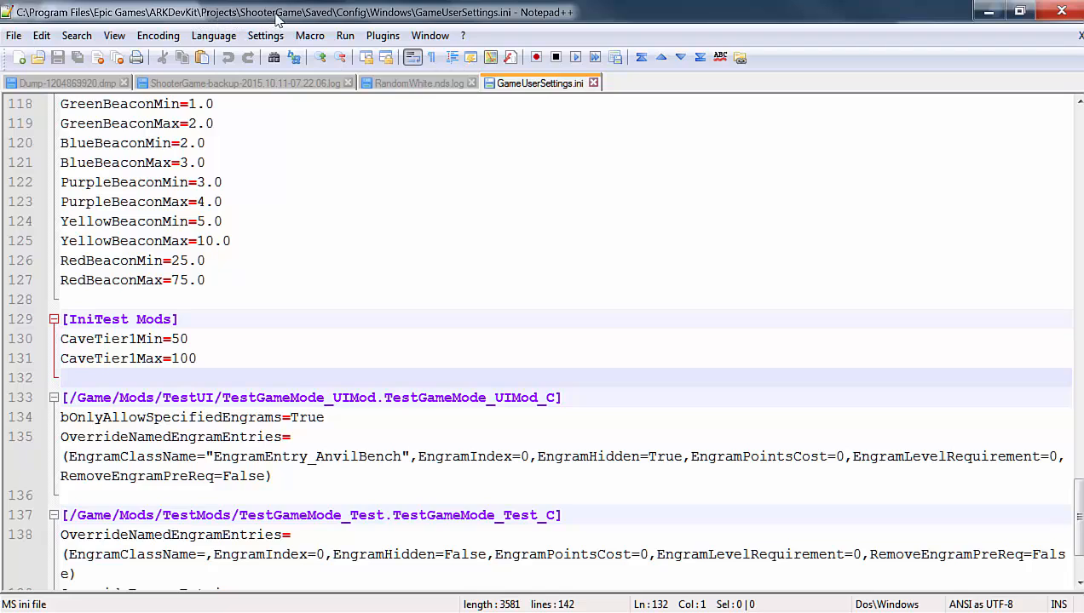
pyautogui.moveTo(401, 20)
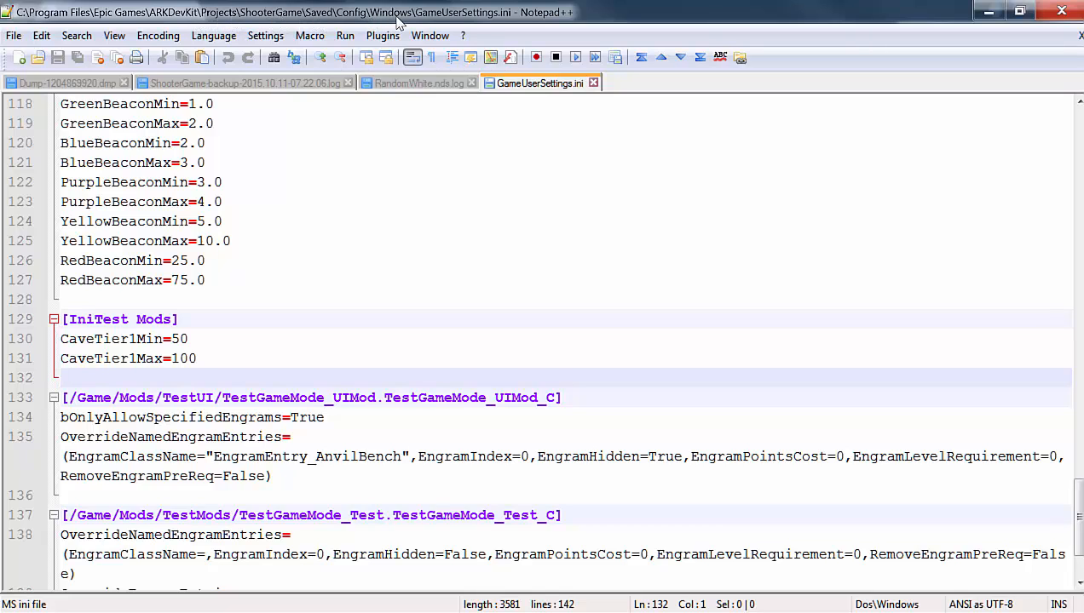
pyautogui.moveTo(450, 19)
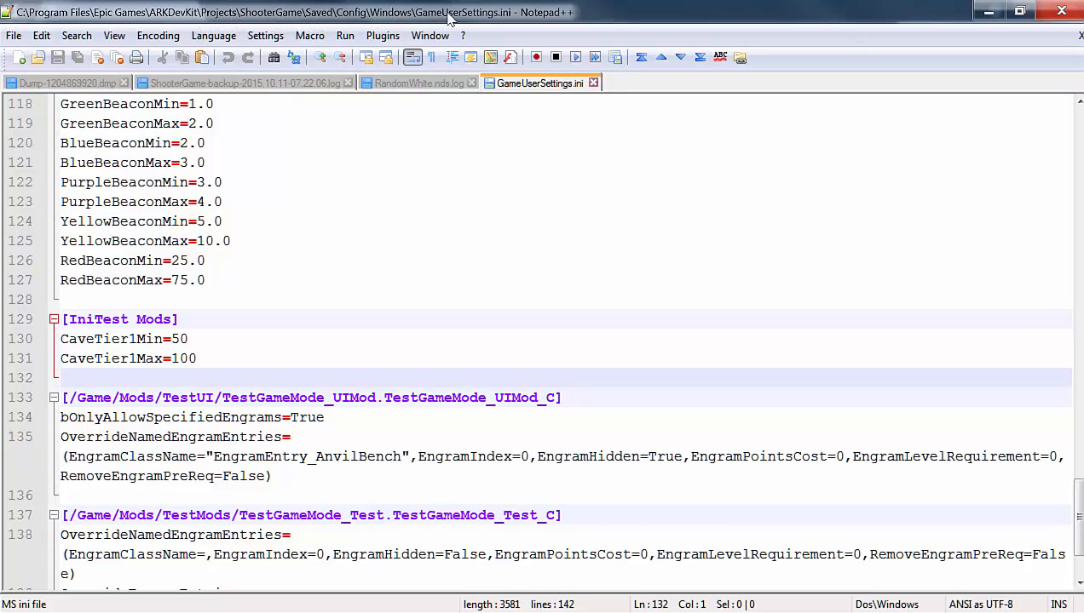
pyautogui.moveTo(312, 153)
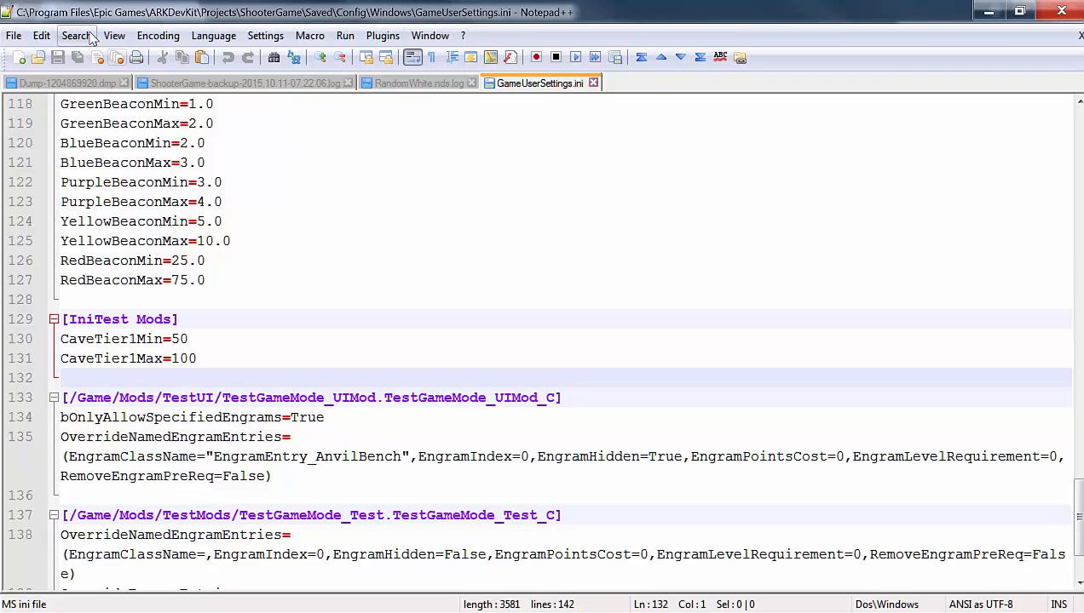
pyautogui.moveTo(199, 21)
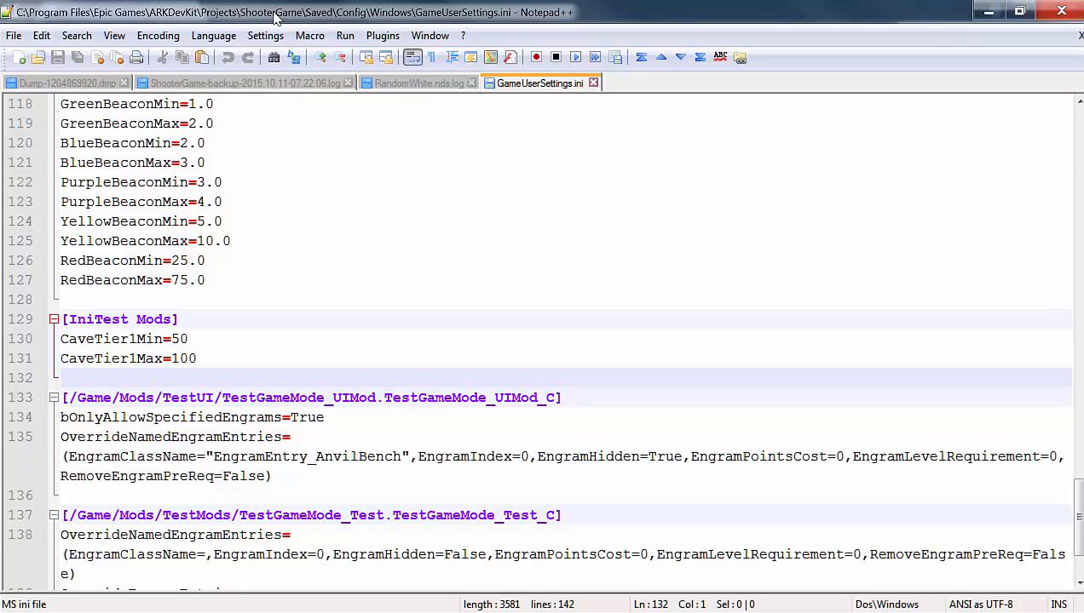
pyautogui.moveTo(378, 307)
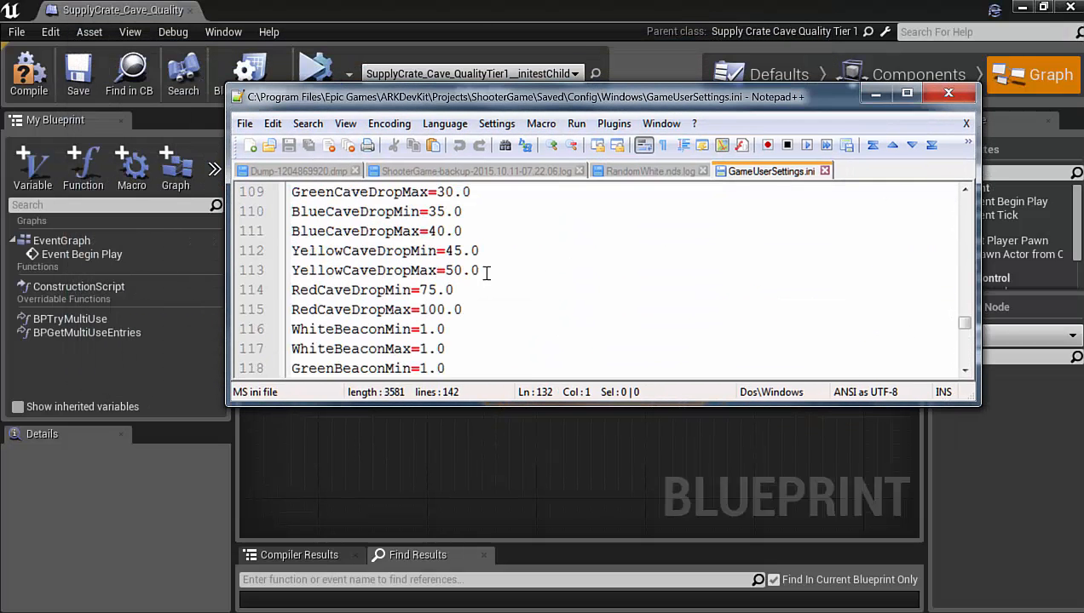
# Set the Get Float Option Ini node to Section 'IniTest Mods' and Option Name 'CaveTier1Min'.
pyautogui.scroll(-3)
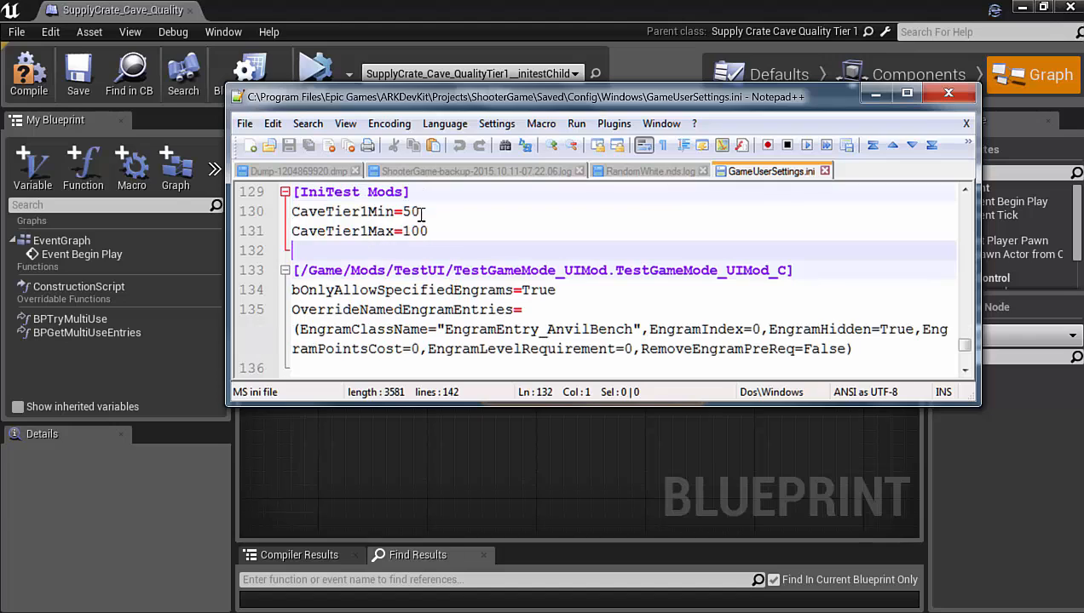
pyautogui.click(367, 191)
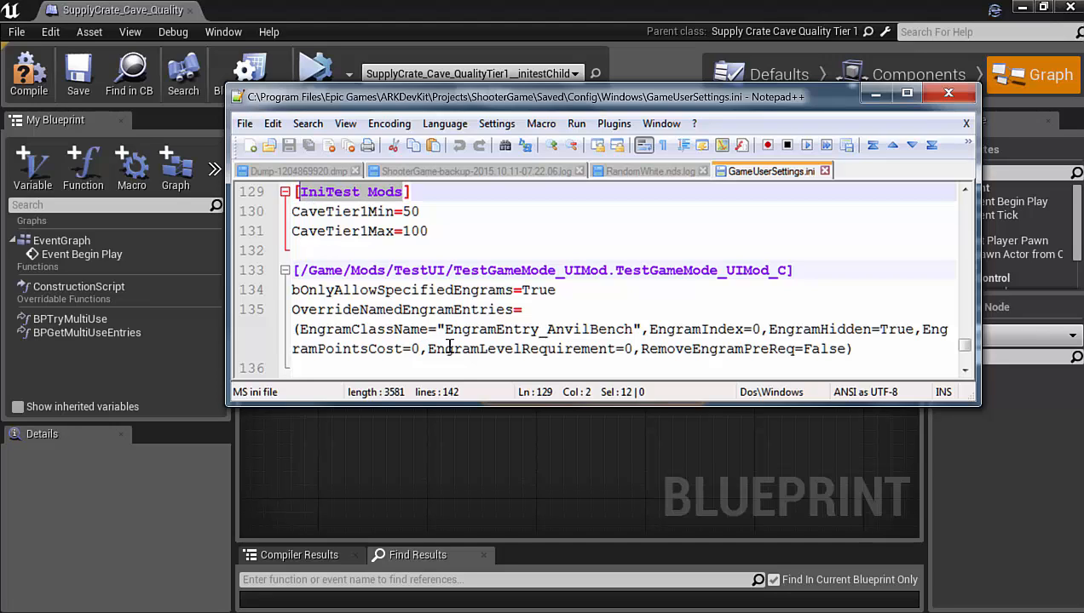
pyautogui.click(947, 92)
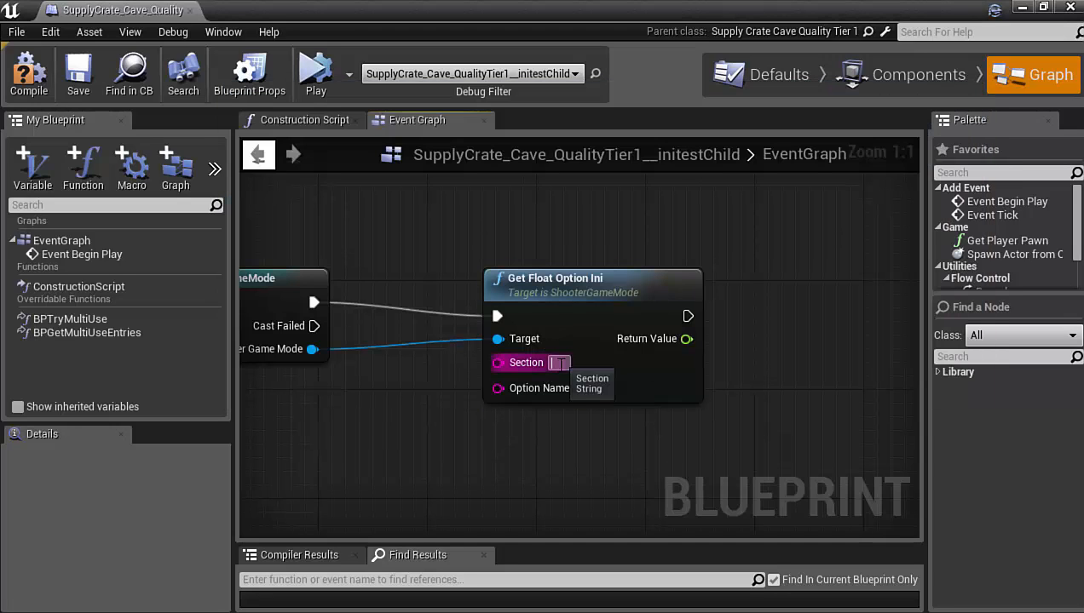
pyautogui.write('IniTest Mods]')
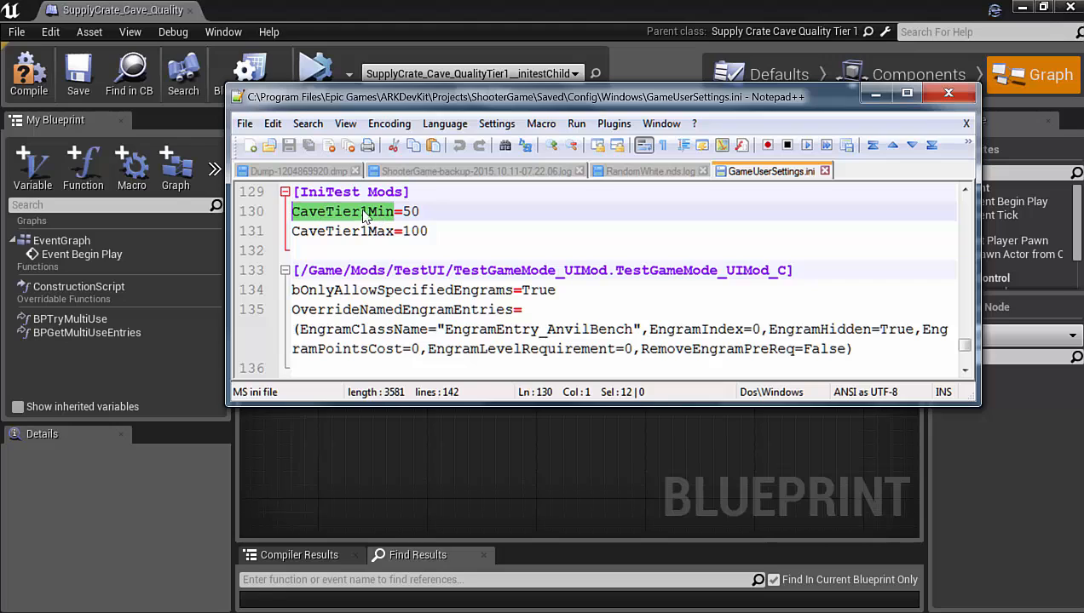
pyautogui.click(405, 211)
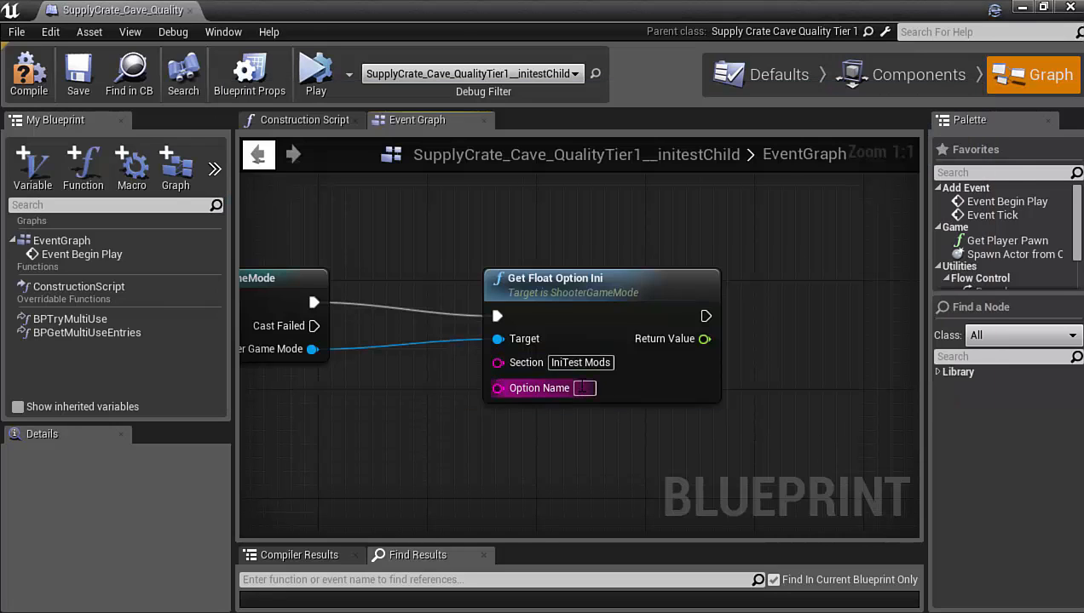
pyautogui.write('CaveTier1Min')
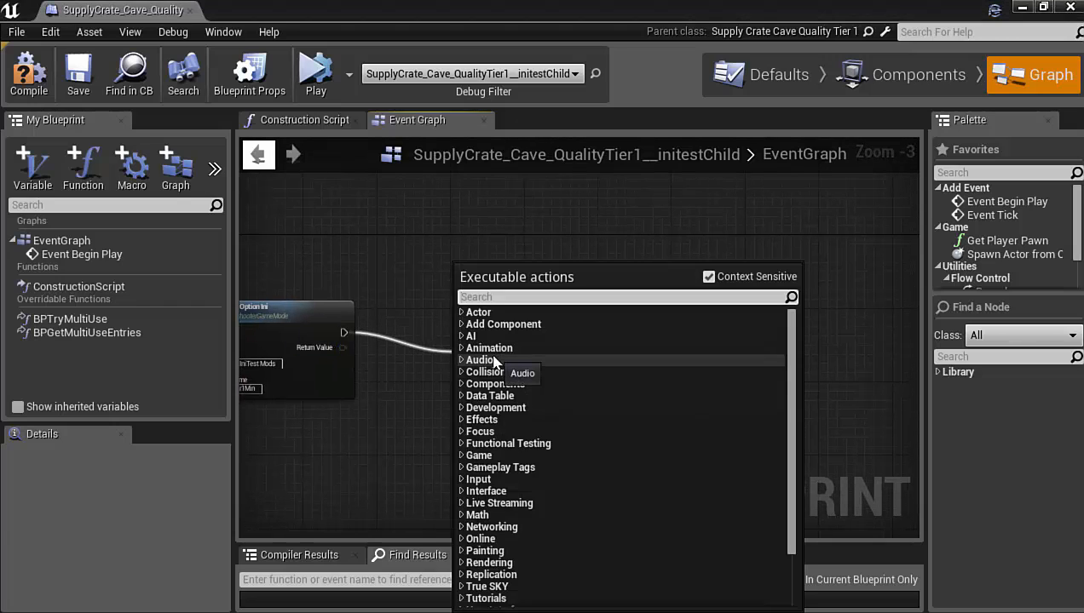
# Add a Branch node and a Float <= Float comparison fed by the ini Return Value.
pyautogui.write('bra')
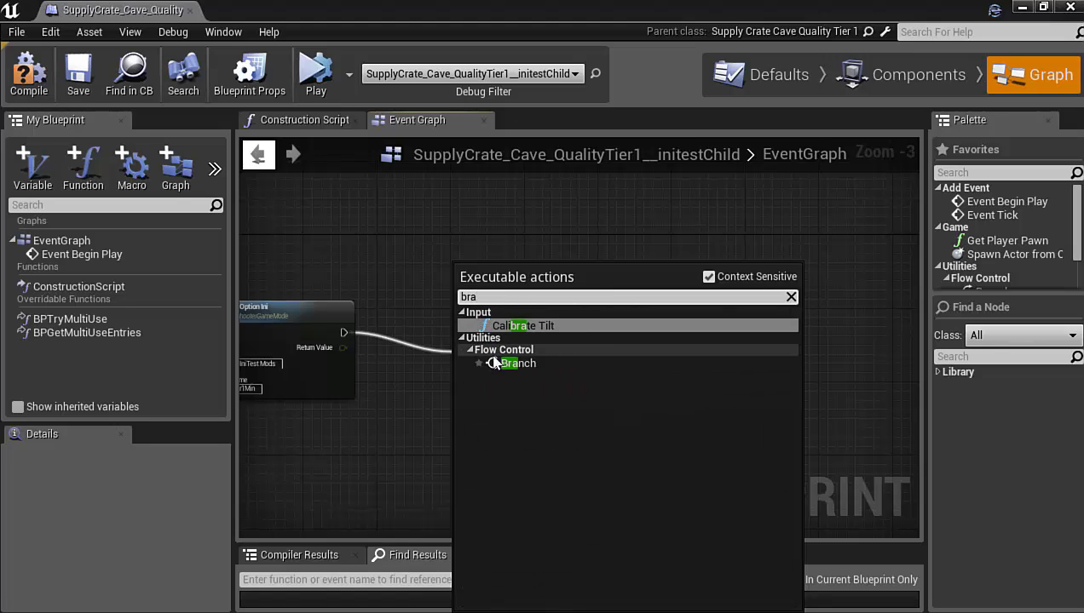
pyautogui.click(518, 363)
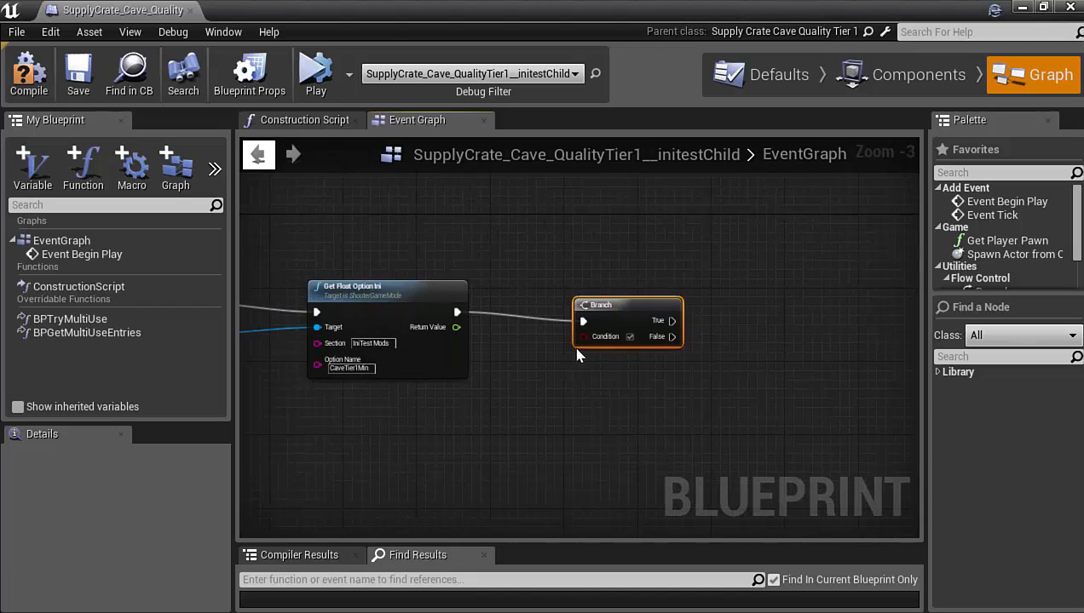
pyautogui.rightClick(577, 356)
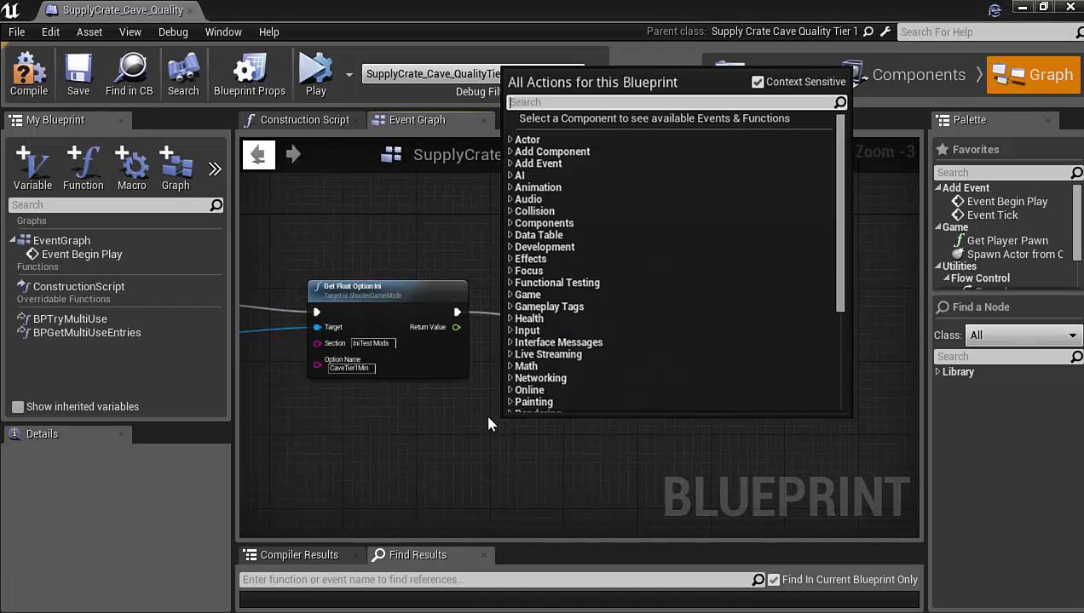
pyautogui.write('float')
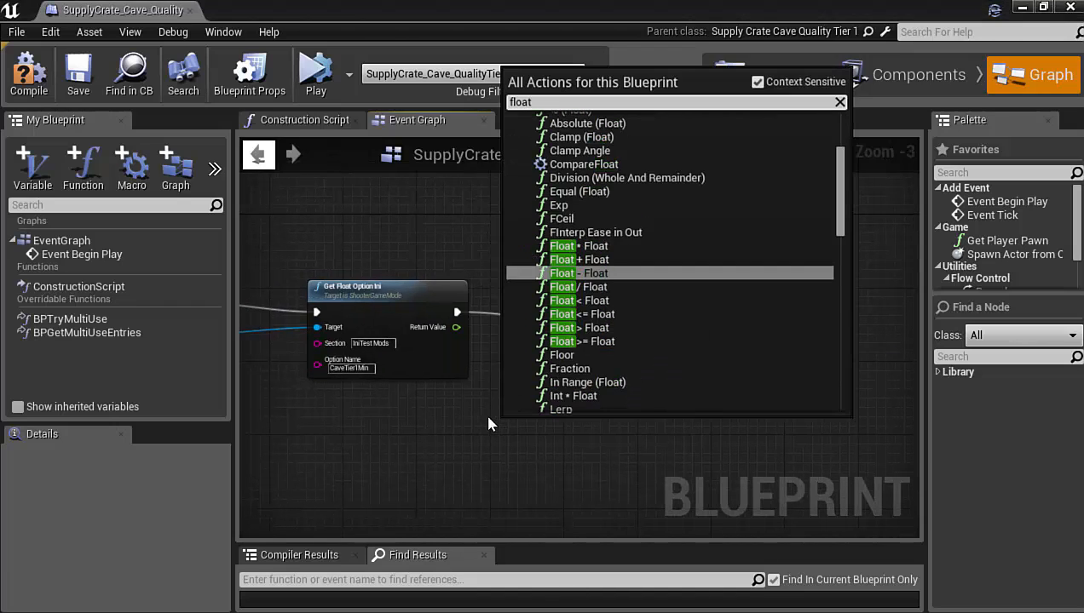
pyautogui.write('=')
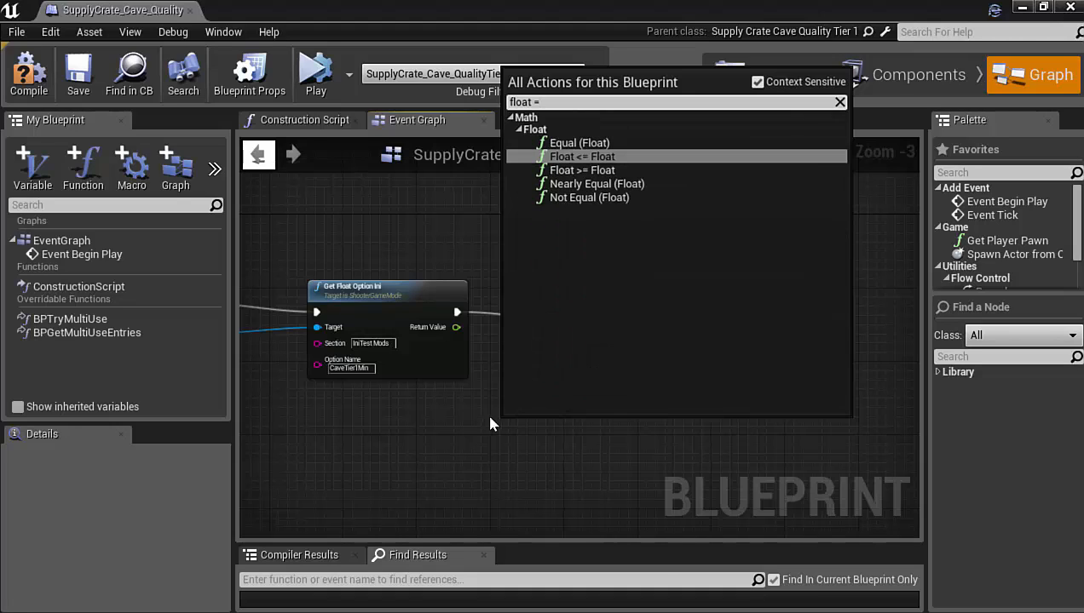
pyautogui.moveTo(661, 249)
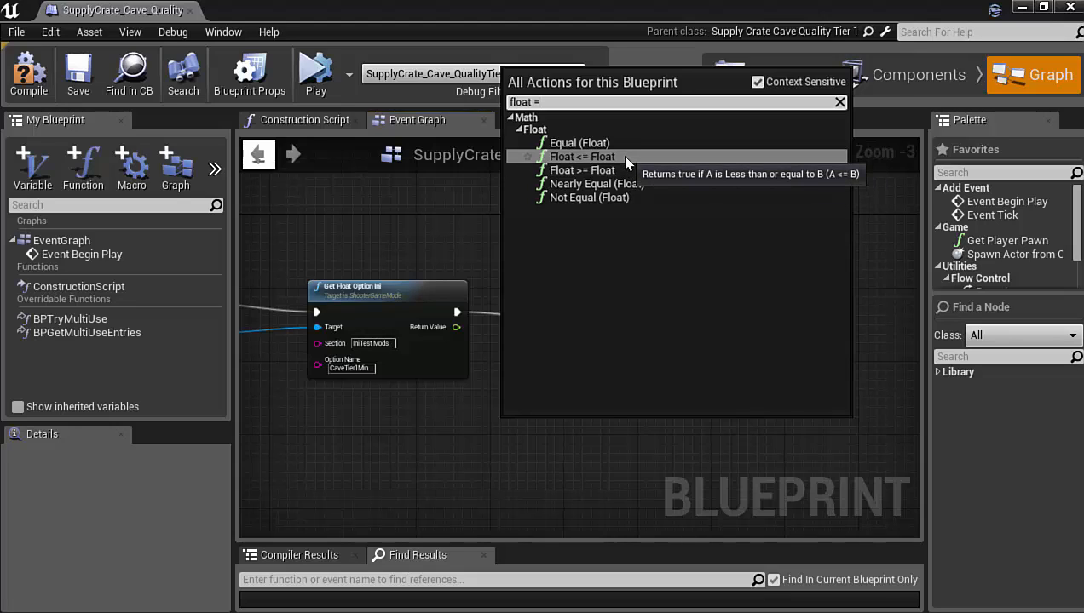
pyautogui.click(583, 157)
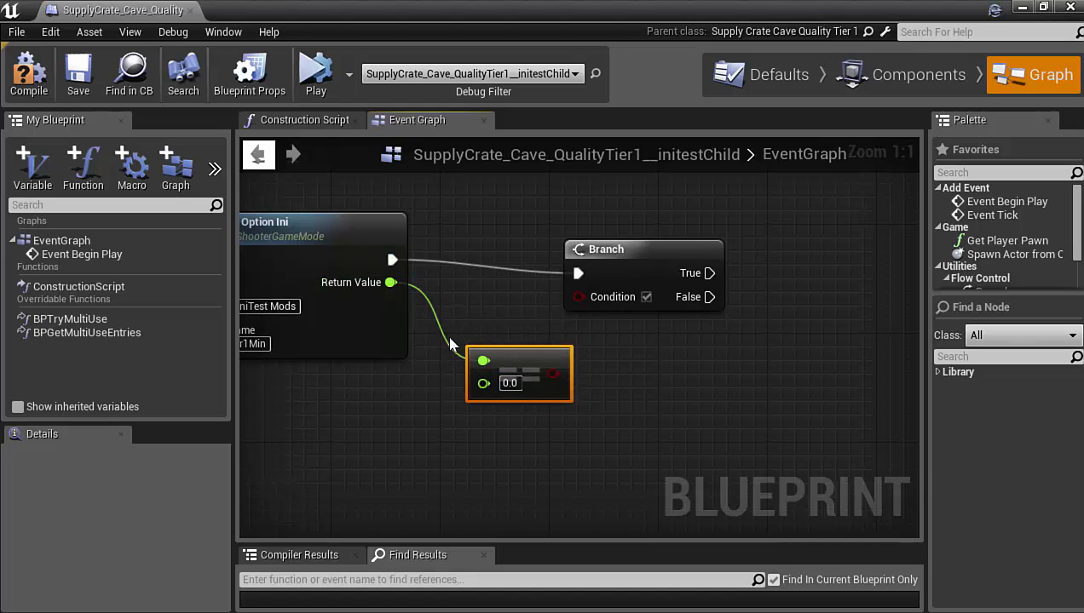
pyautogui.moveTo(548, 372)
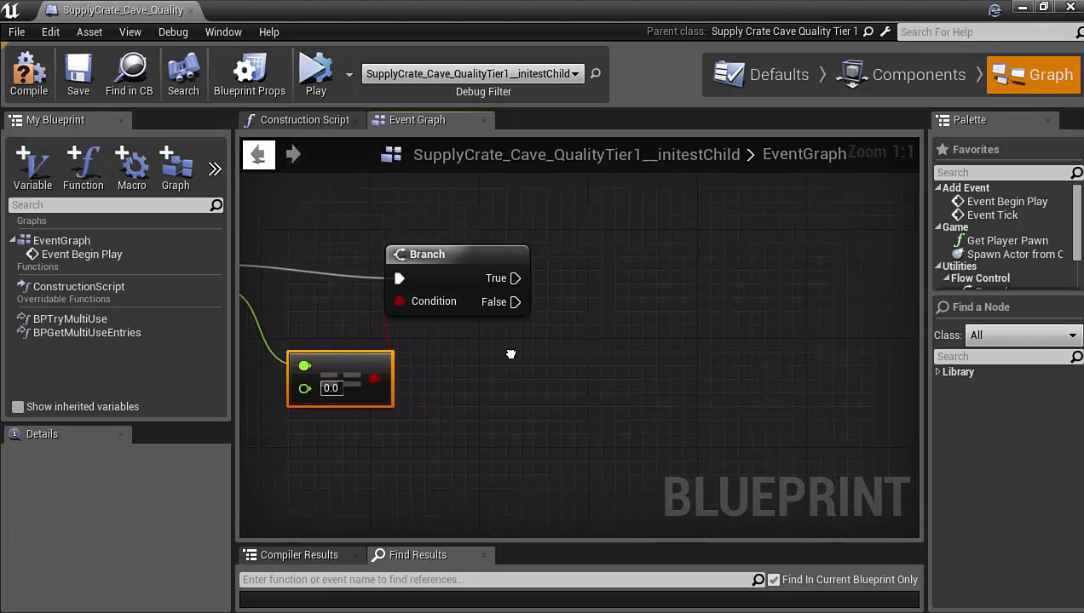
pyautogui.scroll(-3)
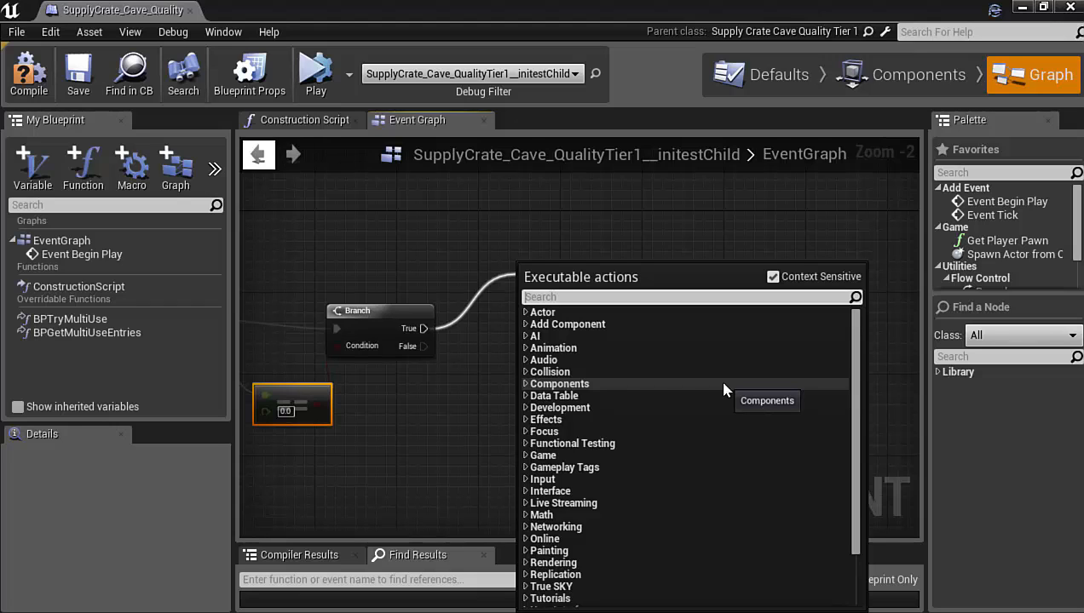
# Add a Set Min Quality Multiplier node on the Branch's True output from the Variables list.
pyautogui.write('set')
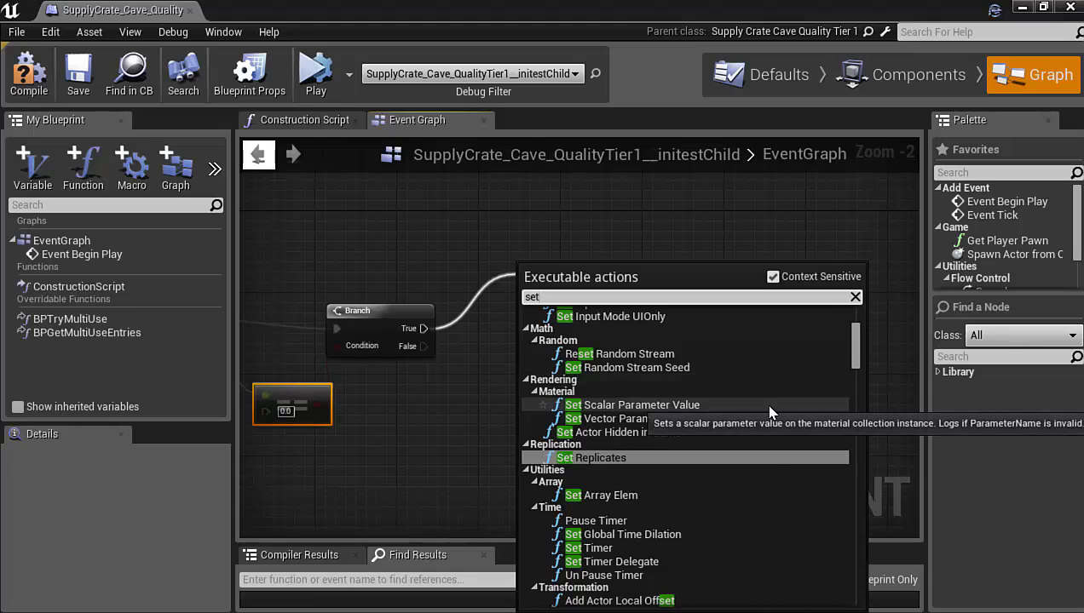
pyautogui.scroll(-3)
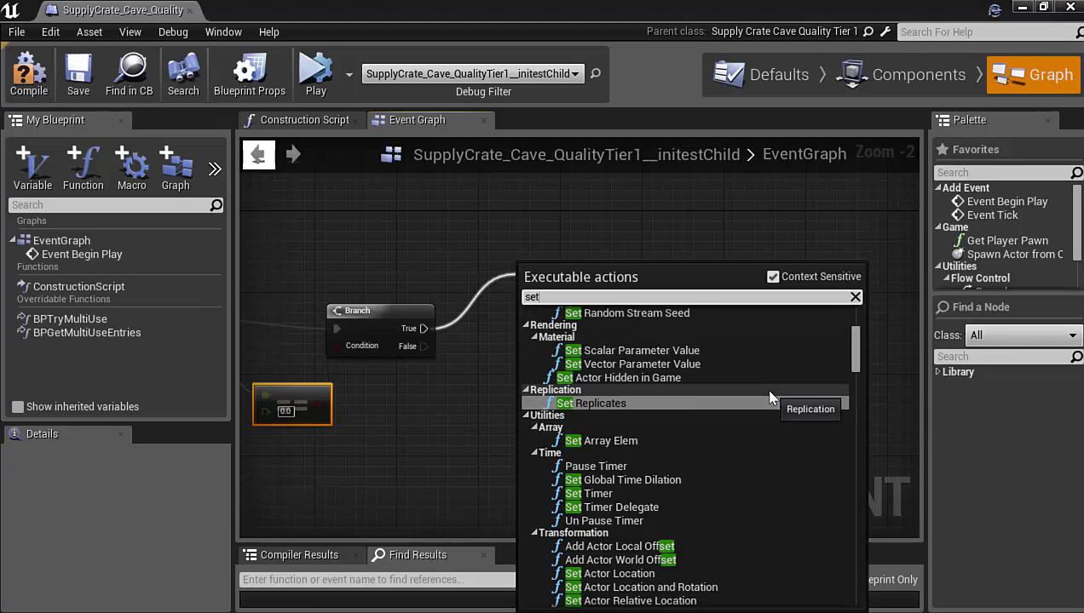
pyautogui.scroll(-3)
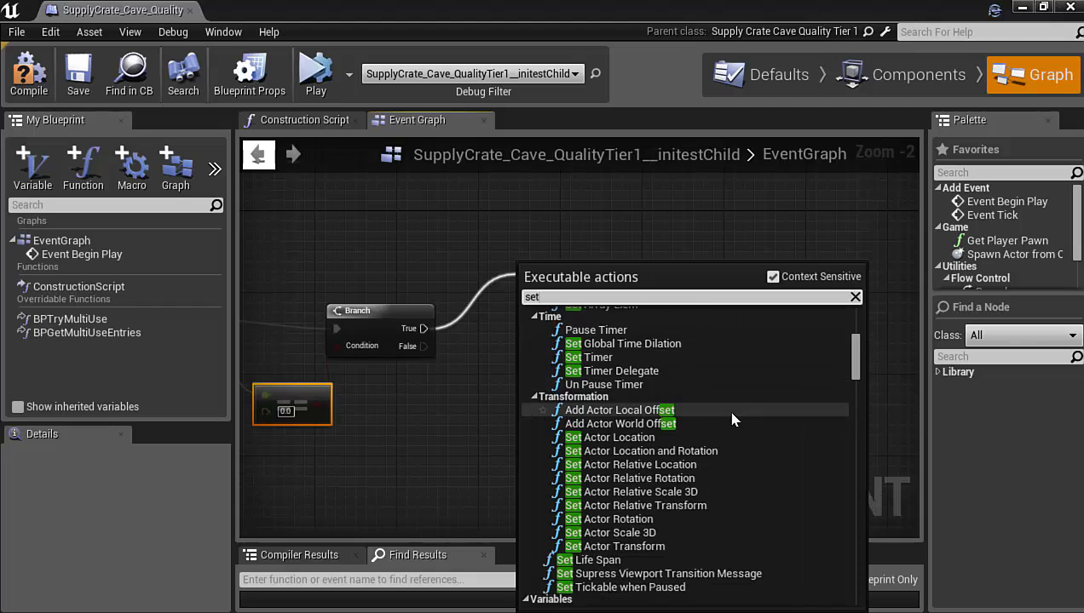
pyautogui.scroll(-3)
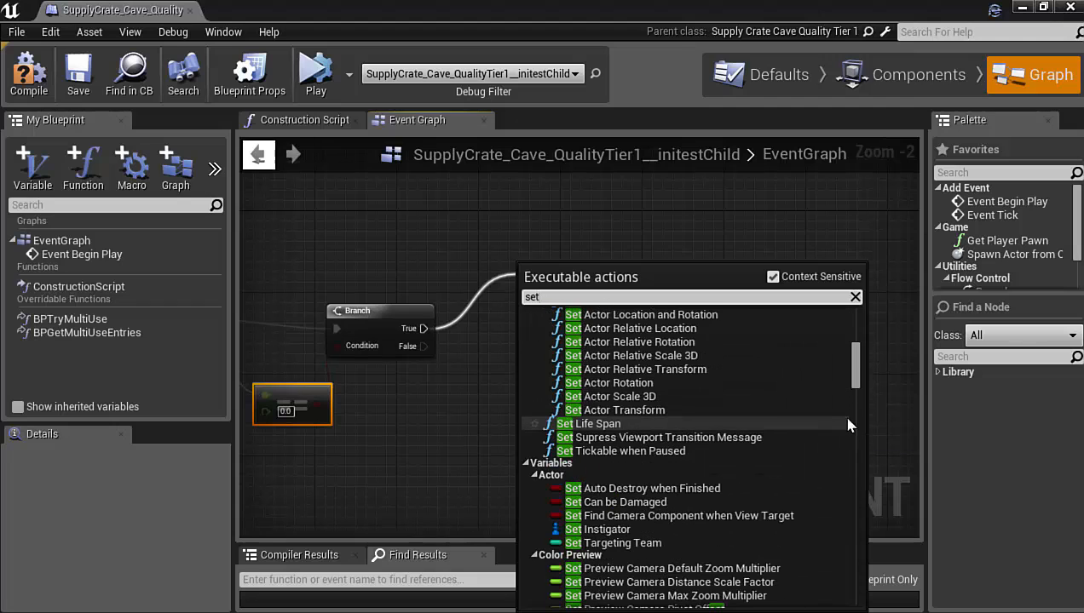
pyautogui.scroll(-3)
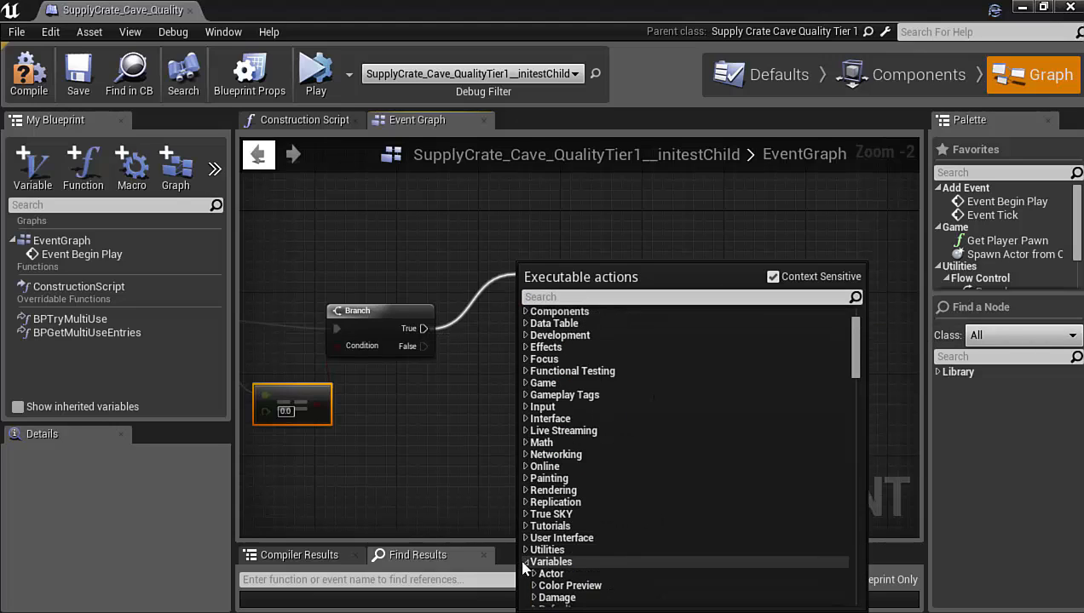
pyautogui.click(528, 562)
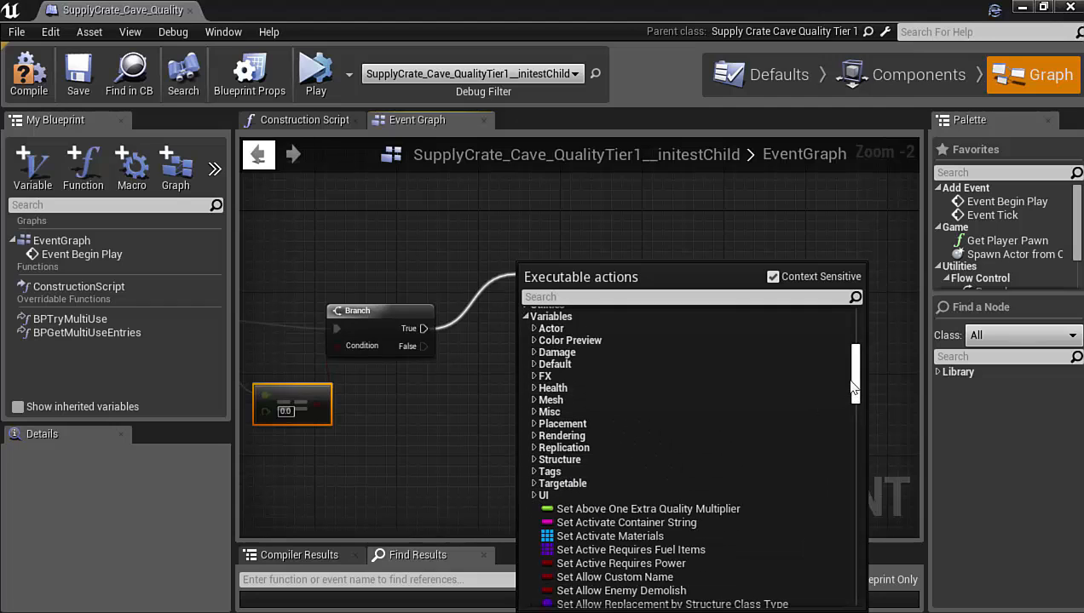
pyautogui.scroll(-3)
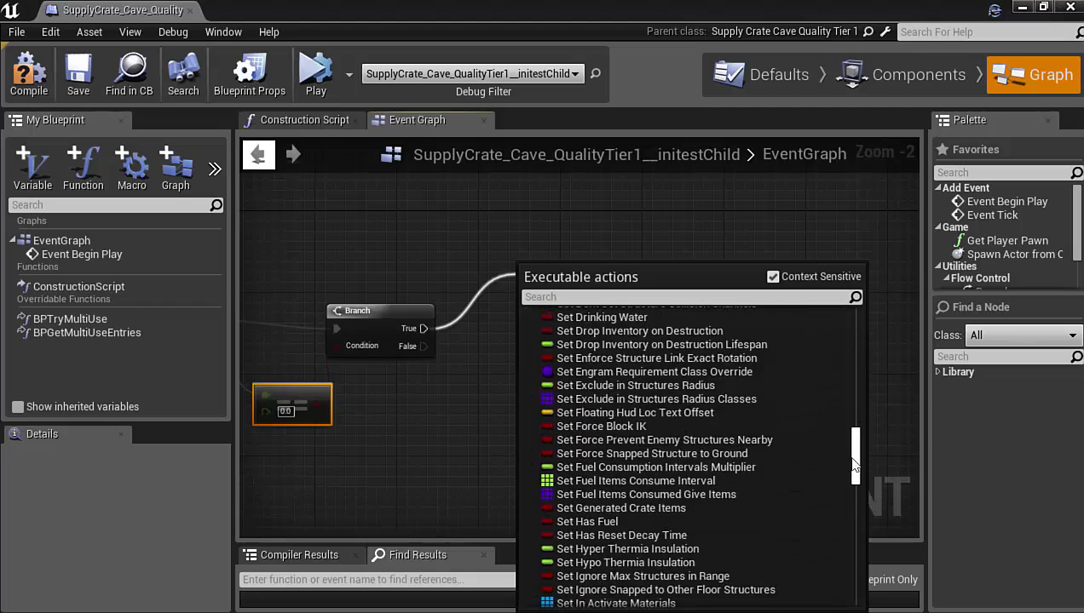
pyautogui.scroll(-3)
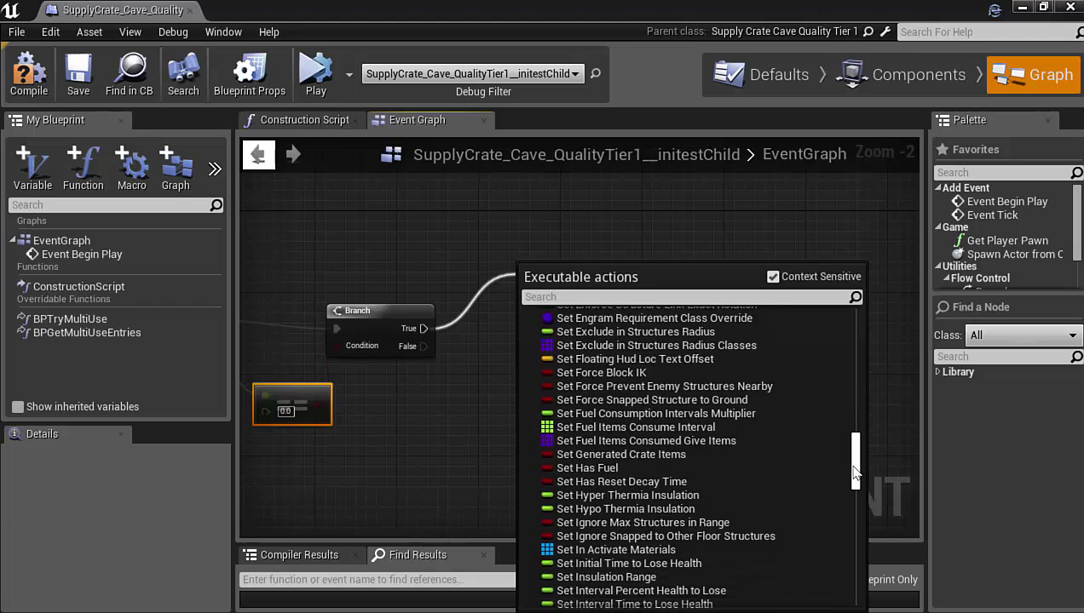
pyautogui.scroll(-3)
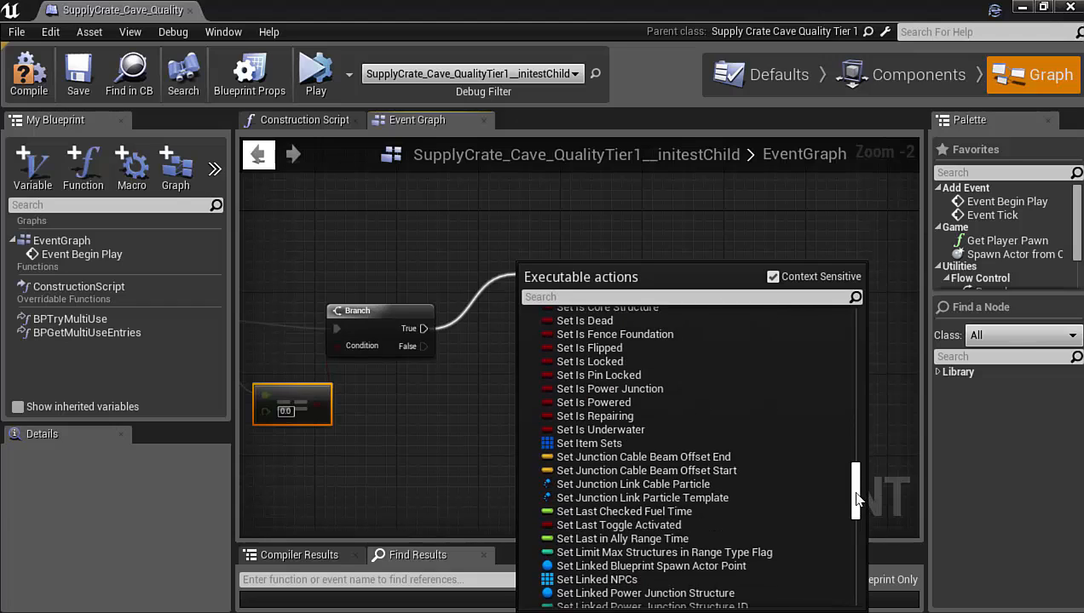
pyautogui.scroll(-3)
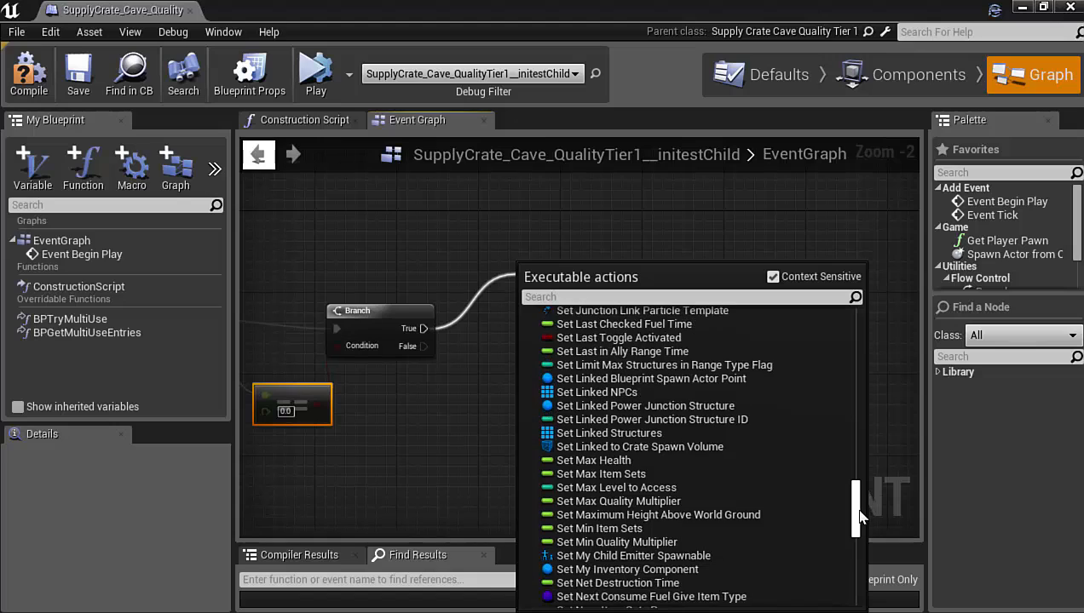
pyautogui.moveTo(747, 536)
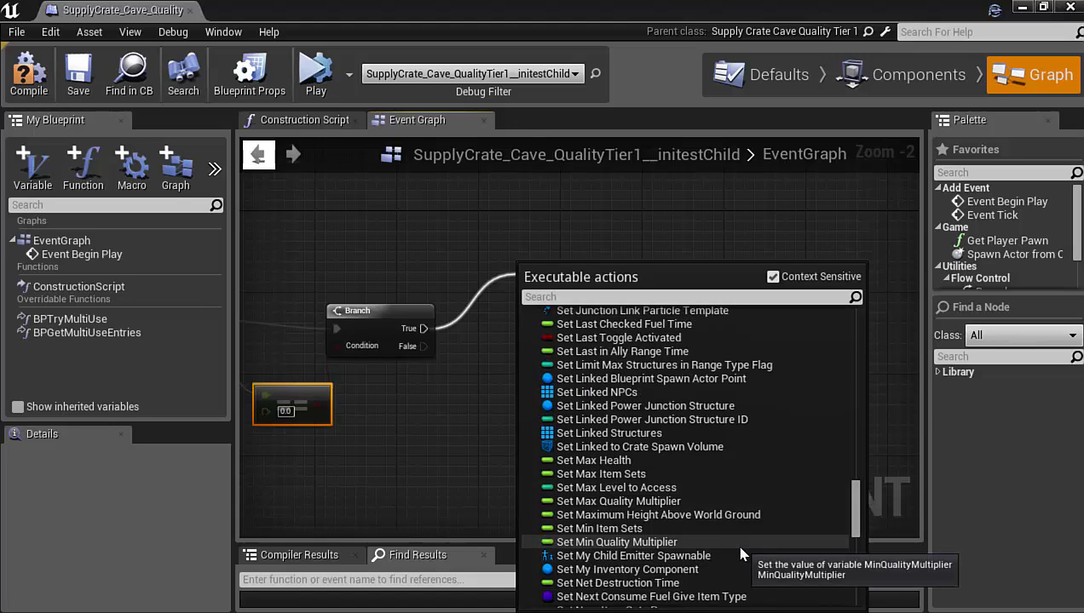
pyautogui.click(616, 542)
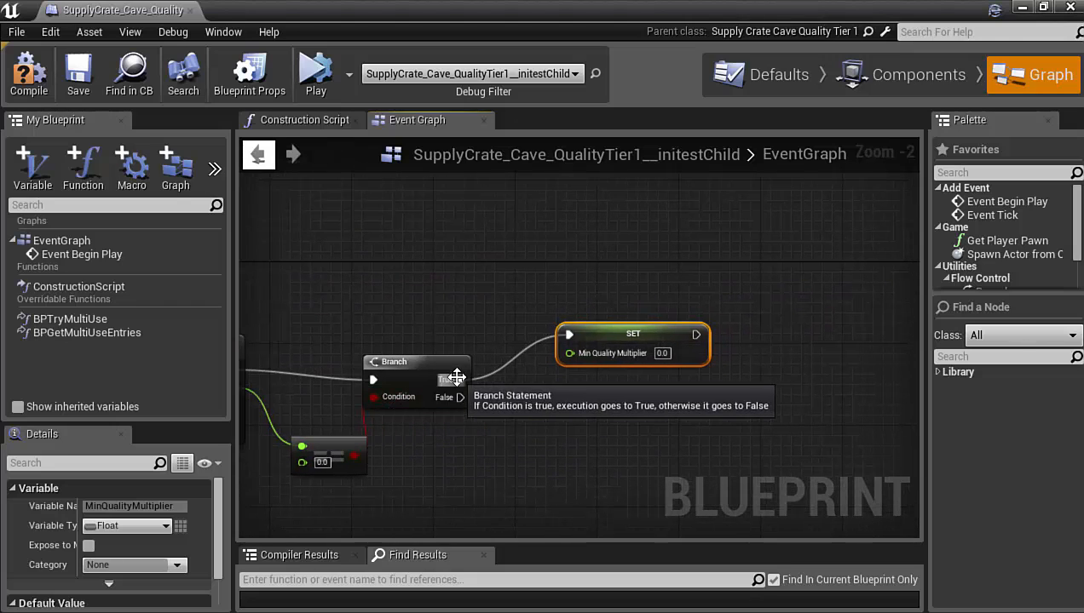
pyautogui.moveTo(604, 344)
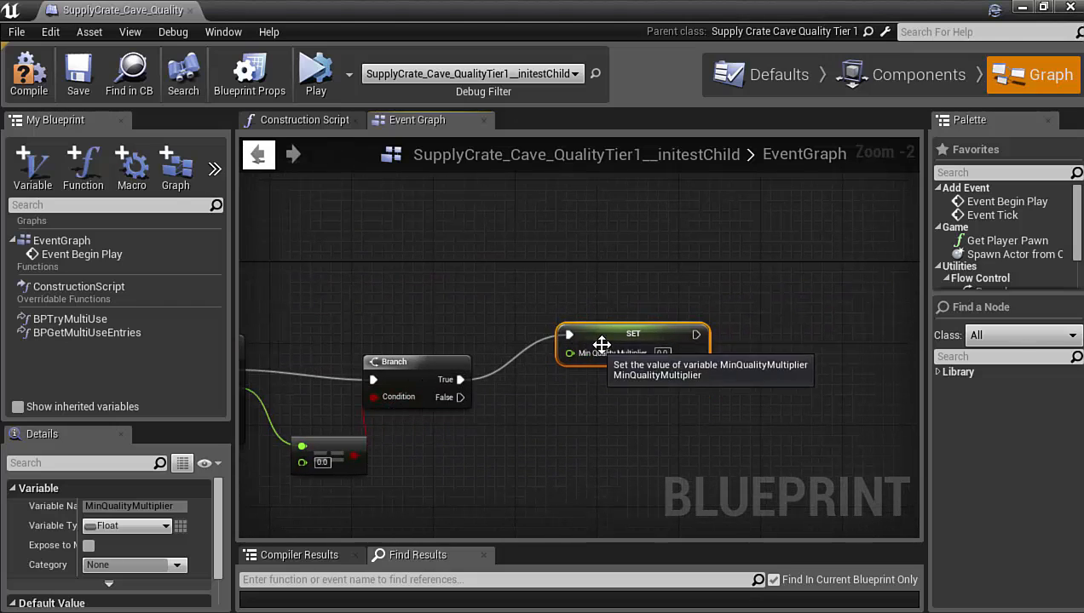
pyautogui.moveTo(745, 417)
pyautogui.write('10')
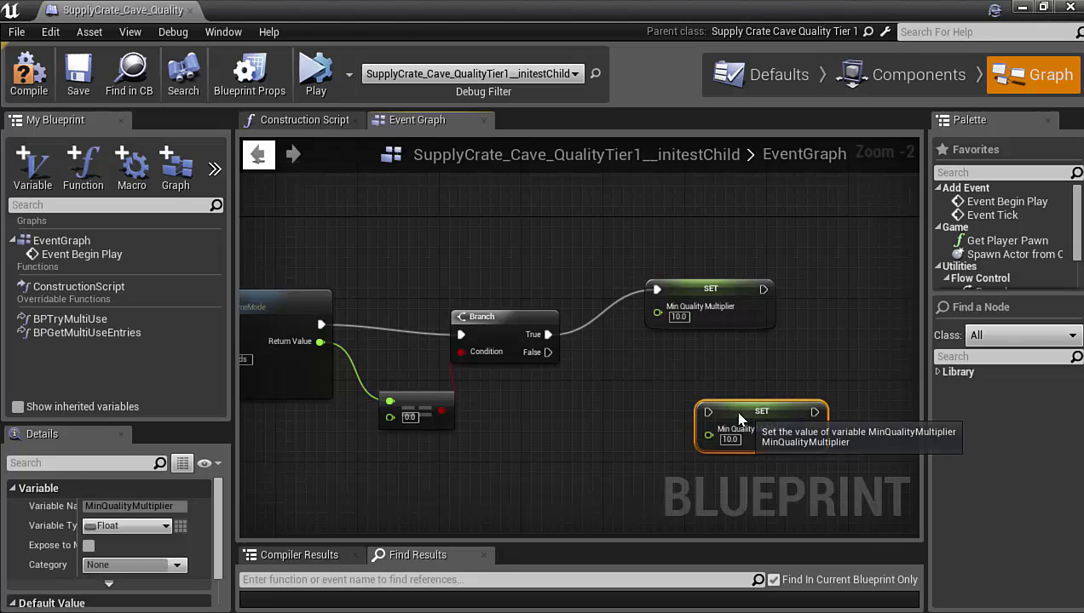
# Place a second Set Min Quality Multiplier node for the False output below the first.
pyautogui.moveTo(758, 411); pyautogui.dragTo(690, 392)
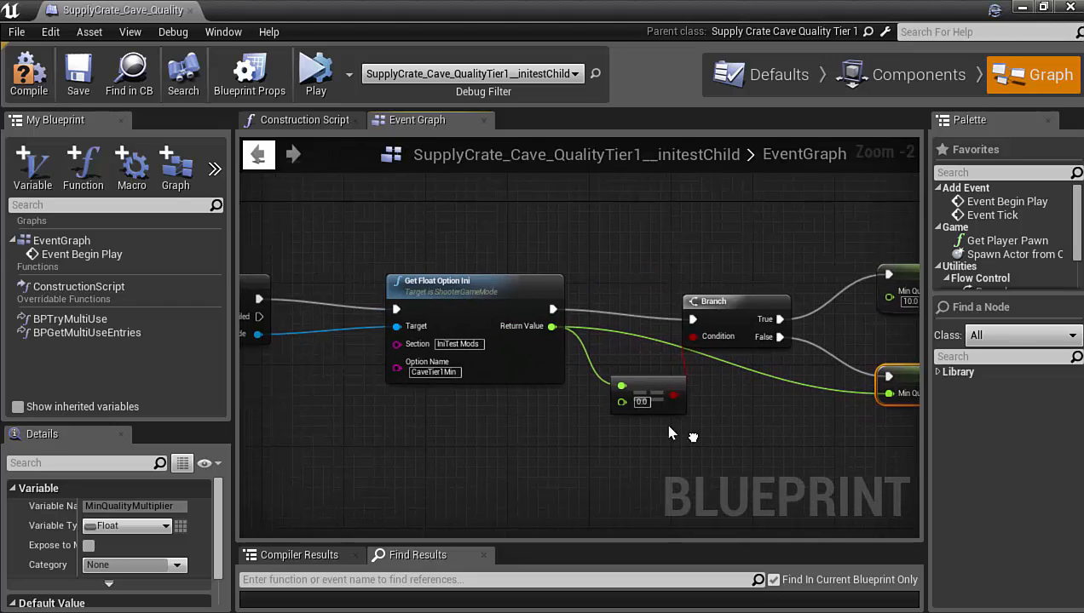
# Copy the whole ini-read and Branch chain and paste a duplicate below it.
pyautogui.scroll(-3)
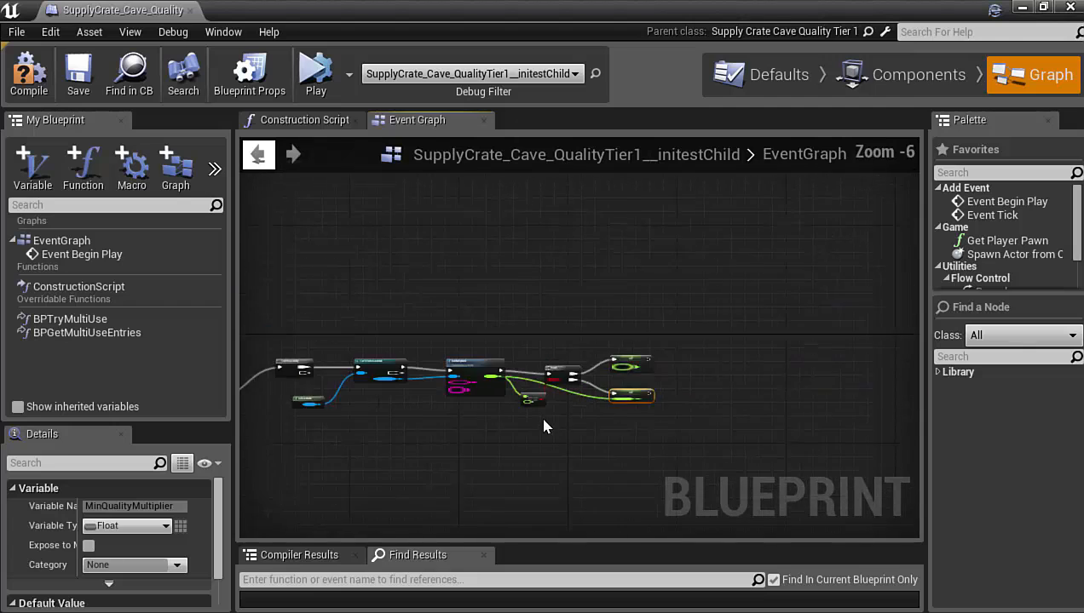
pyautogui.rightClick(545, 425)
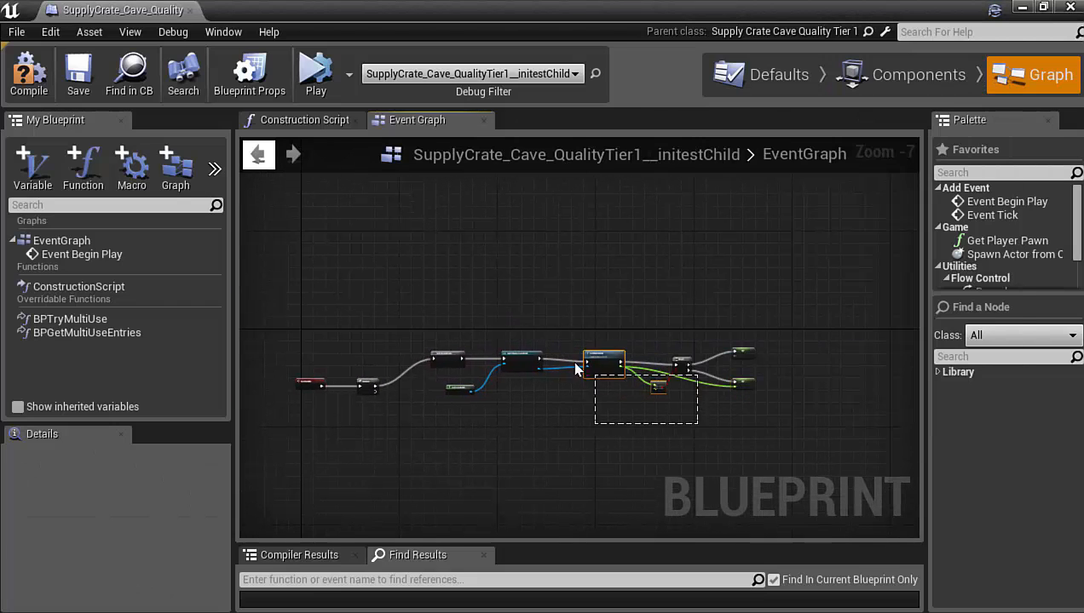
pyautogui.moveTo(578, 368); pyautogui.dragTo(433, 327)
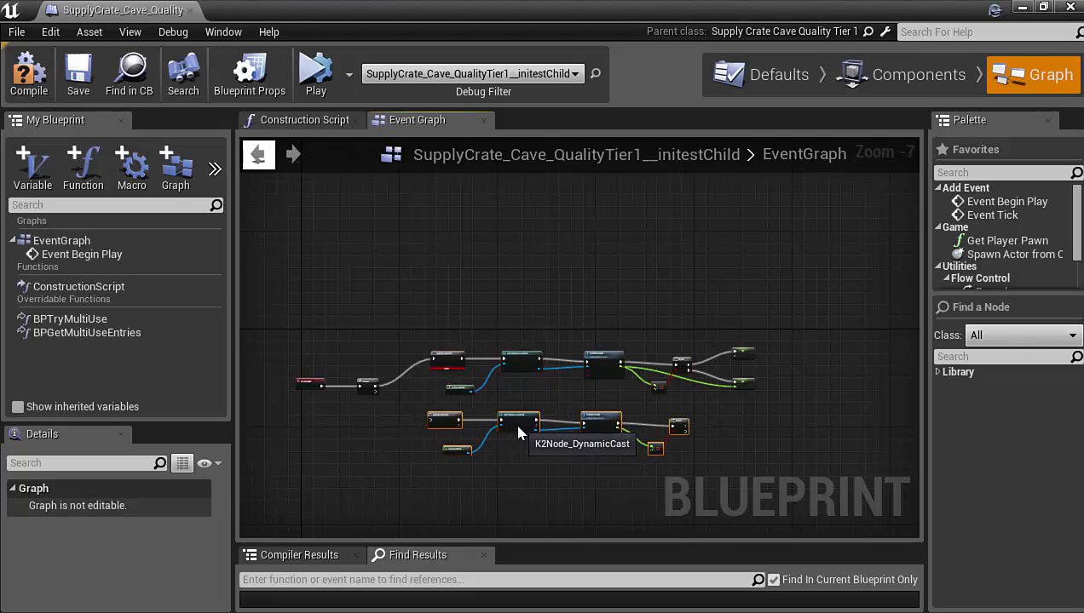
pyautogui.scroll(3)
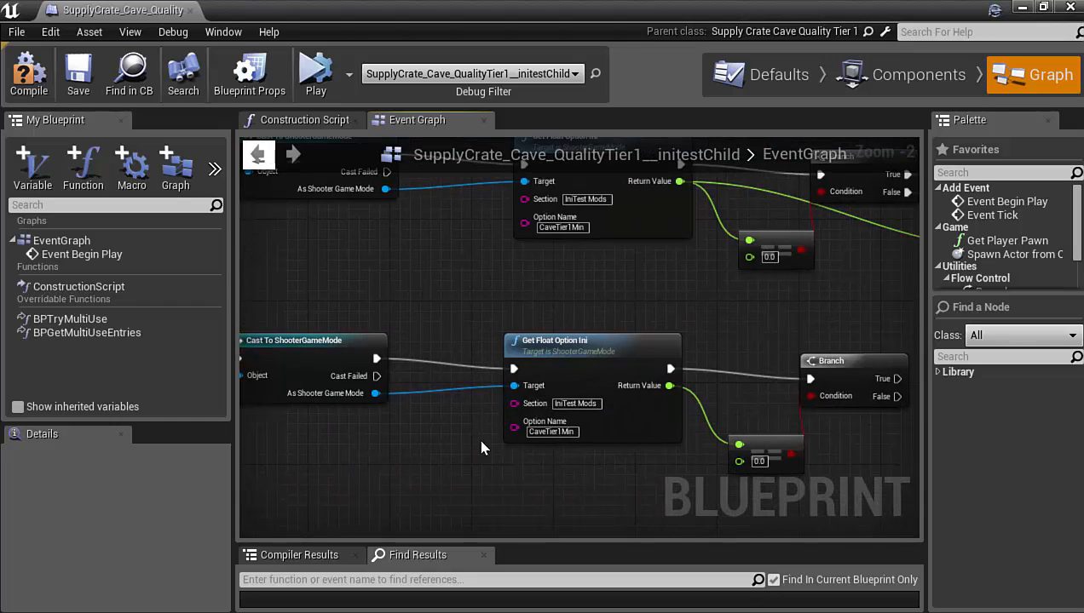
pyautogui.doubleClick(552, 431)
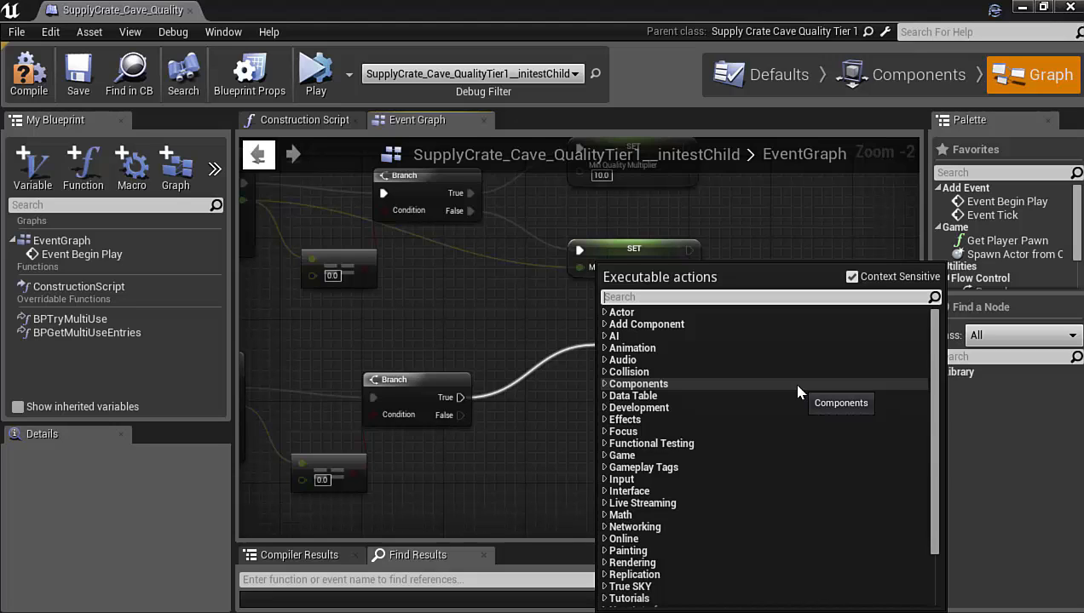
# Add Set Max Quality Multiplier nodes on the copied Branch's outputs.
pyautogui.write('max')
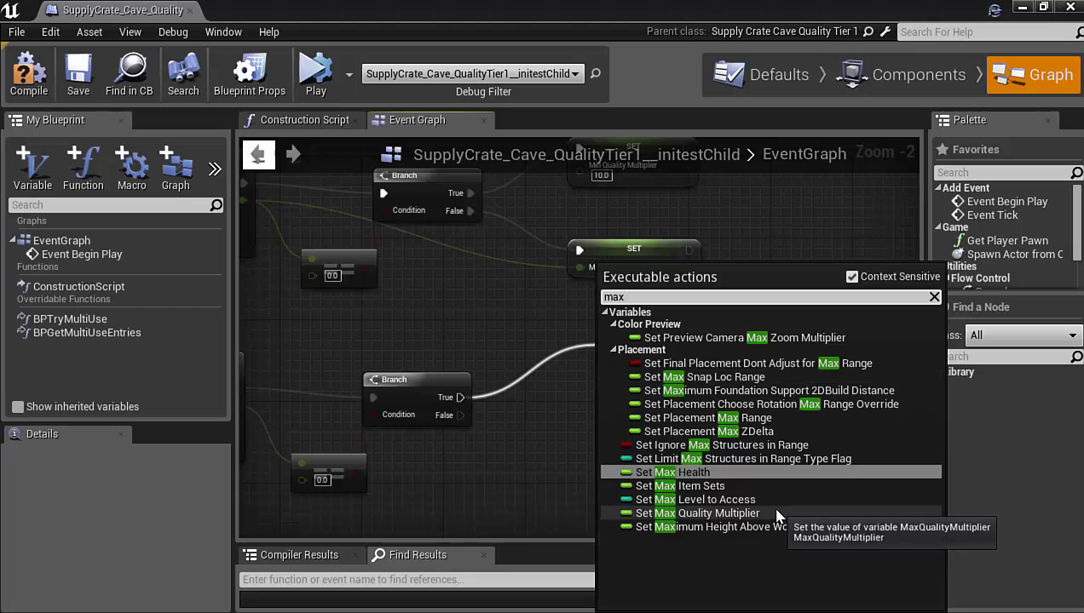
pyautogui.click(698, 513)
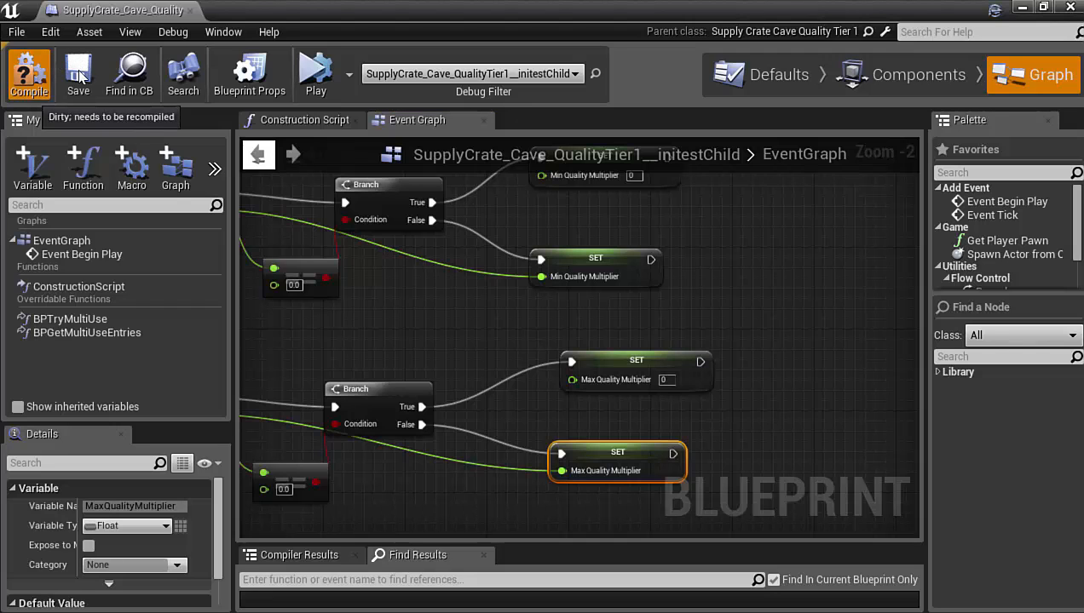
# Compile the supply crate blueprint, play-test TestMap, then stop the test.
pyautogui.click(78, 75)
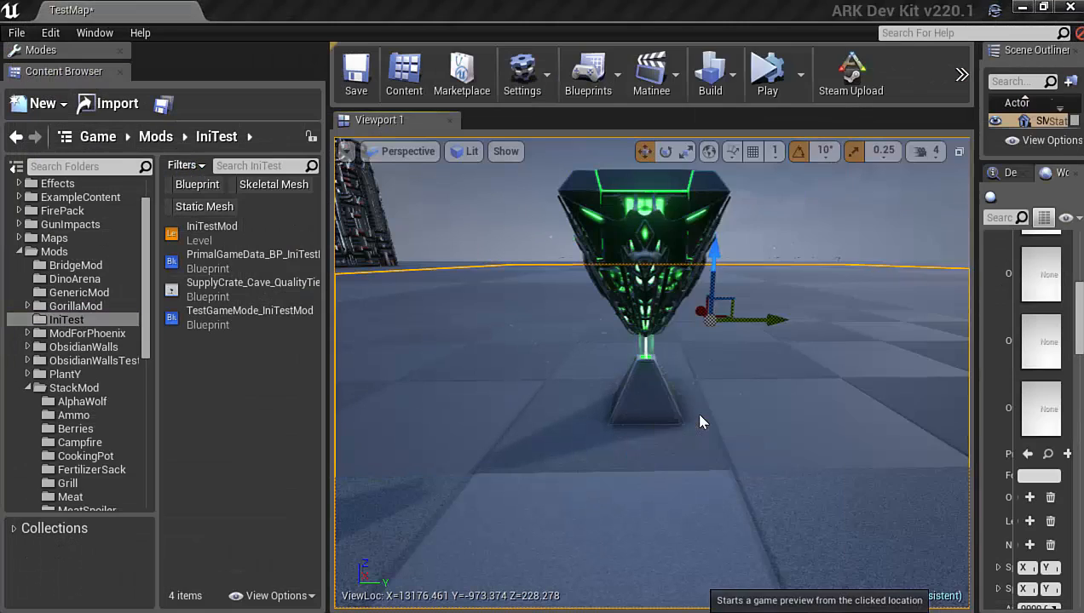
pyautogui.click(767, 75)
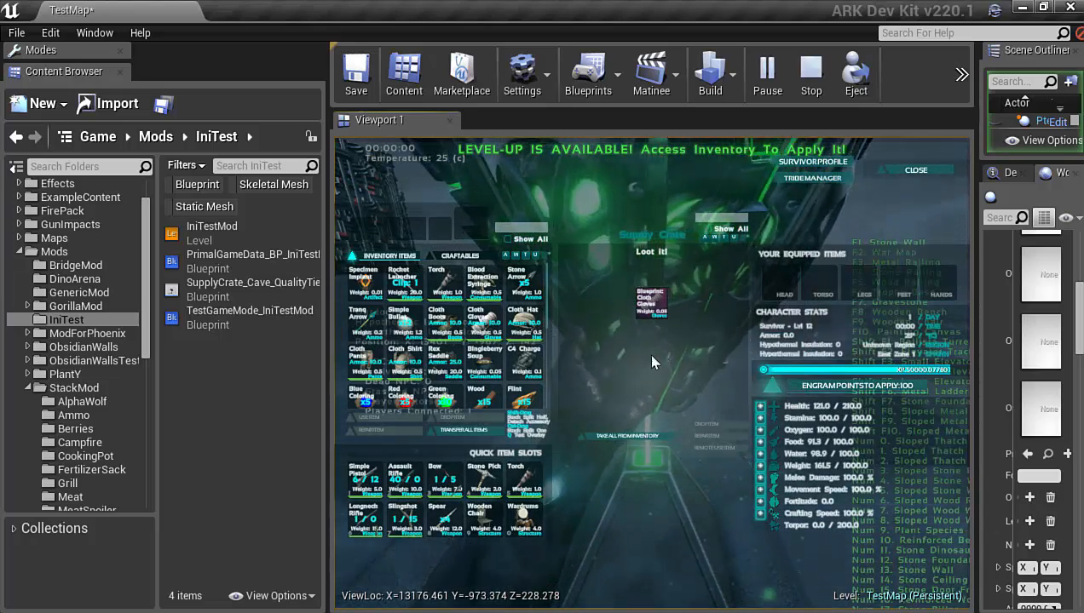
pyautogui.moveTo(649, 304)
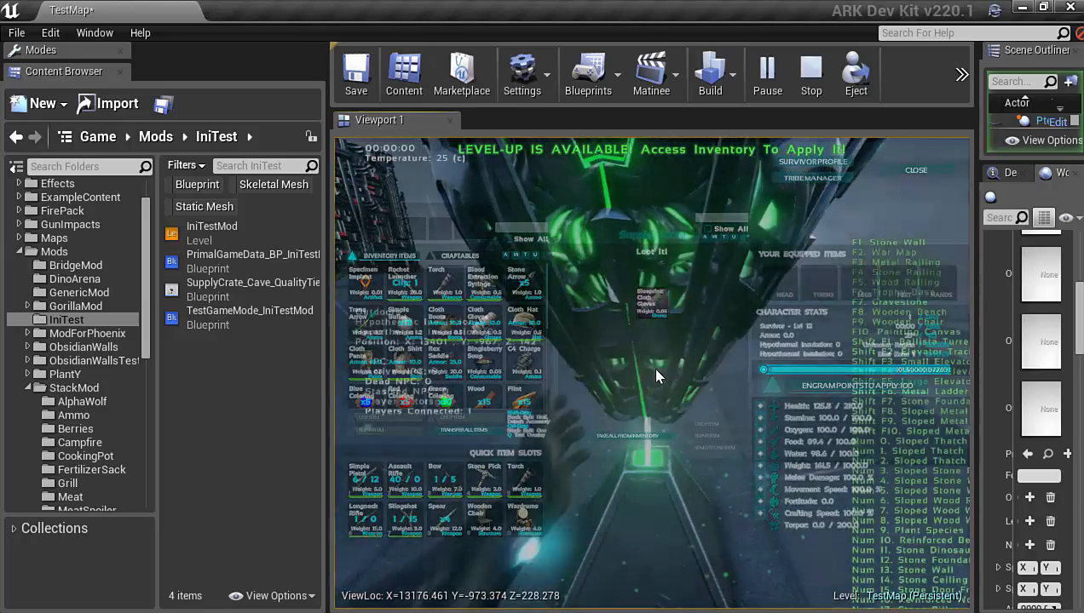
pyautogui.click(811, 75)
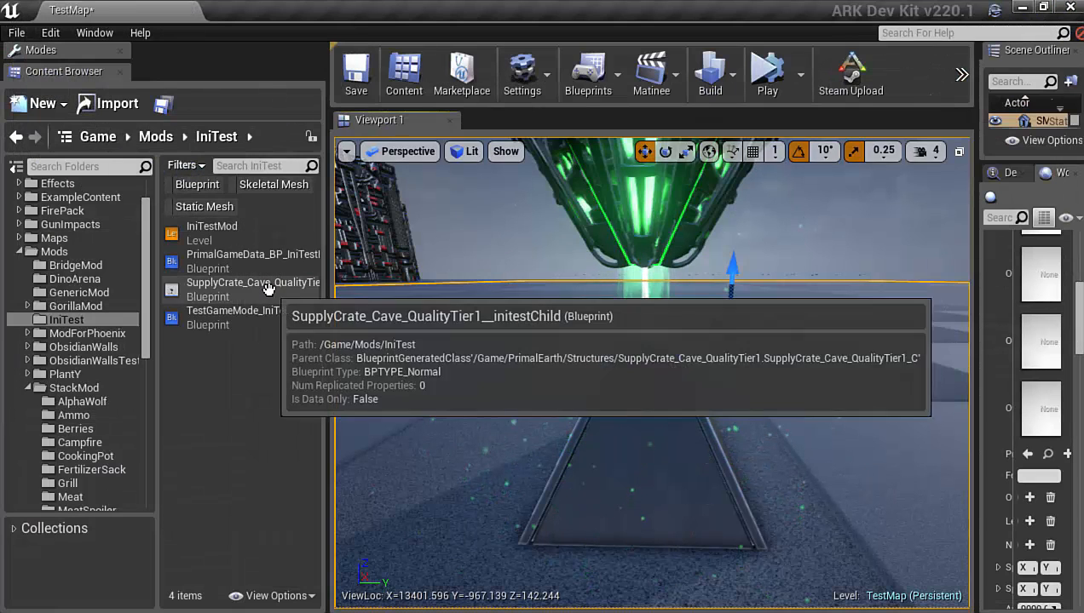
# Reopen SupplyCrate_Cave_QualityTier1's graph and zoom to its quality multiplier SET nodes.
pyautogui.doubleClick(252, 283)
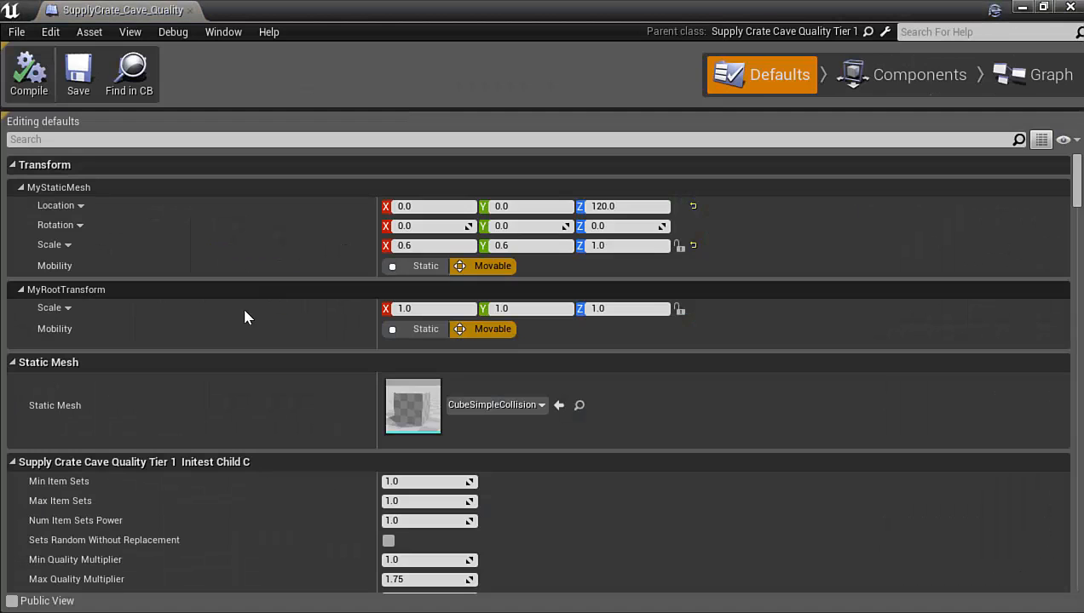
pyautogui.moveTo(239, 382)
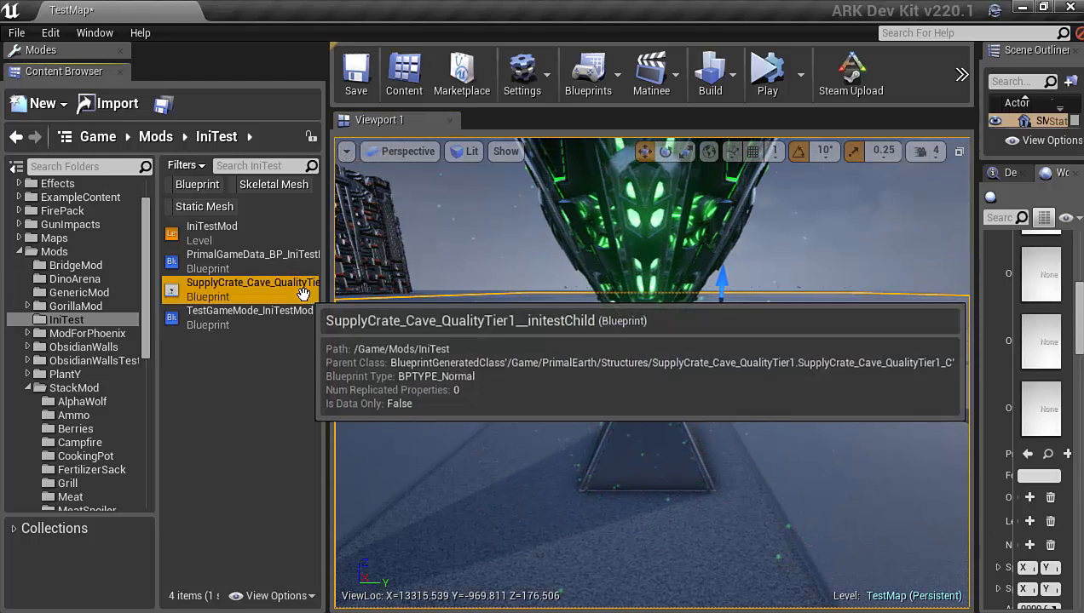
pyautogui.doubleClick(252, 283)
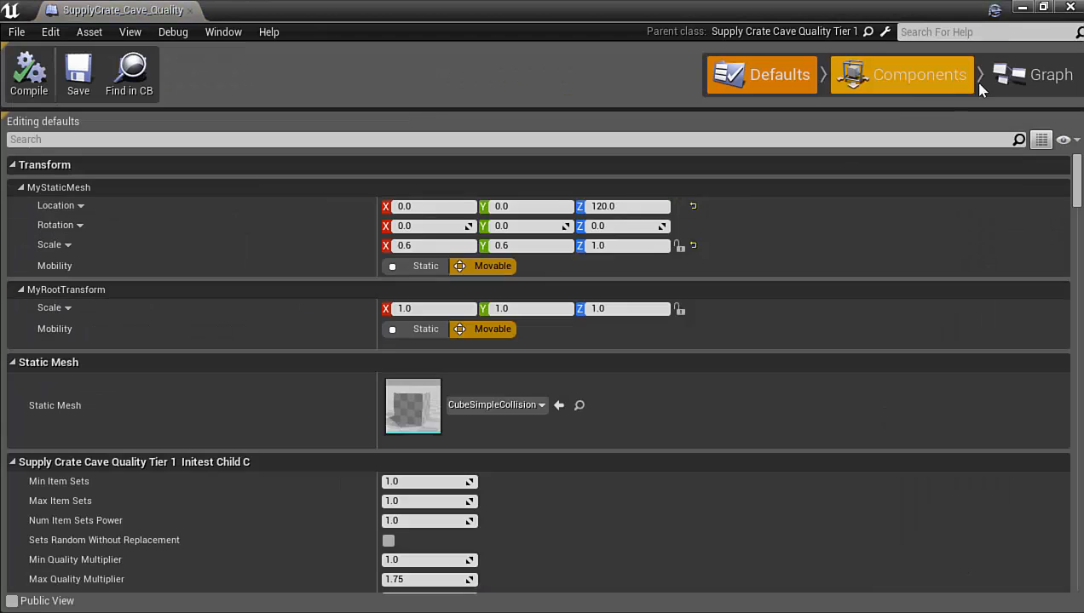
pyautogui.click(1050, 75)
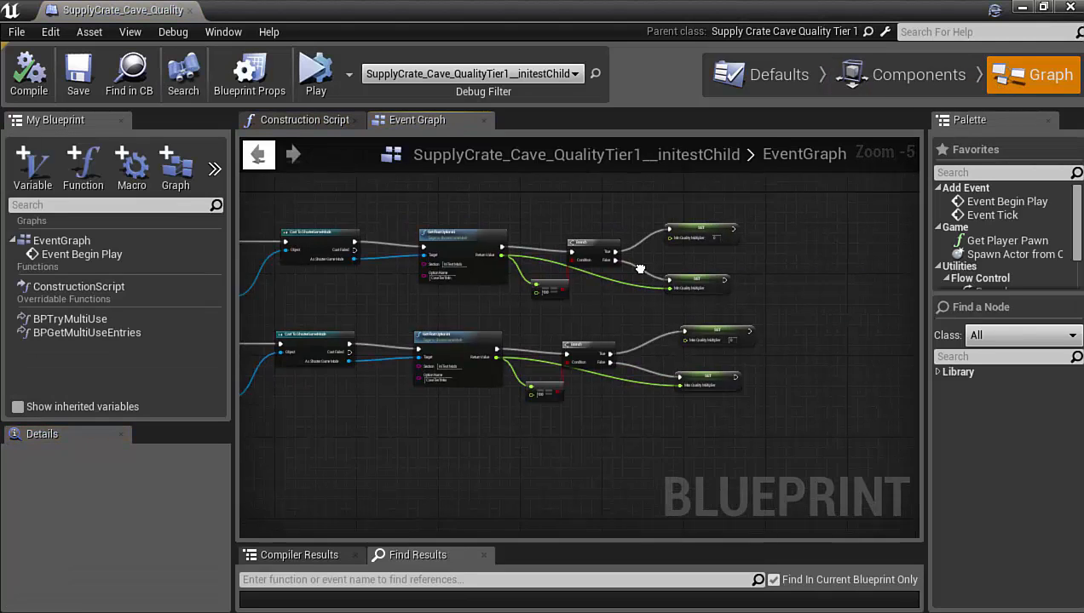
pyautogui.scroll(3)
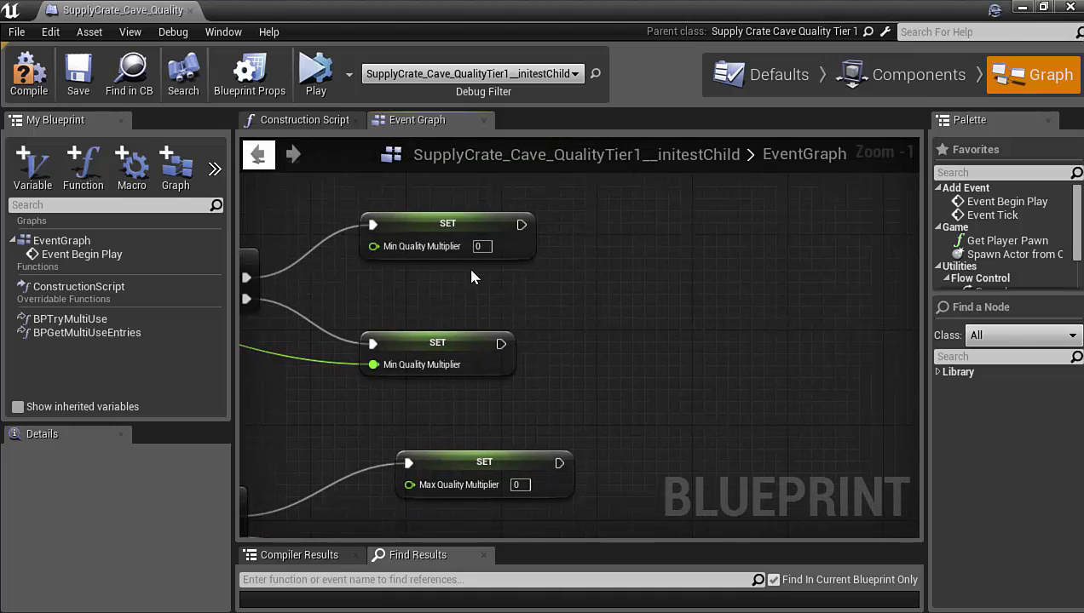
pyautogui.moveTo(31, 75)
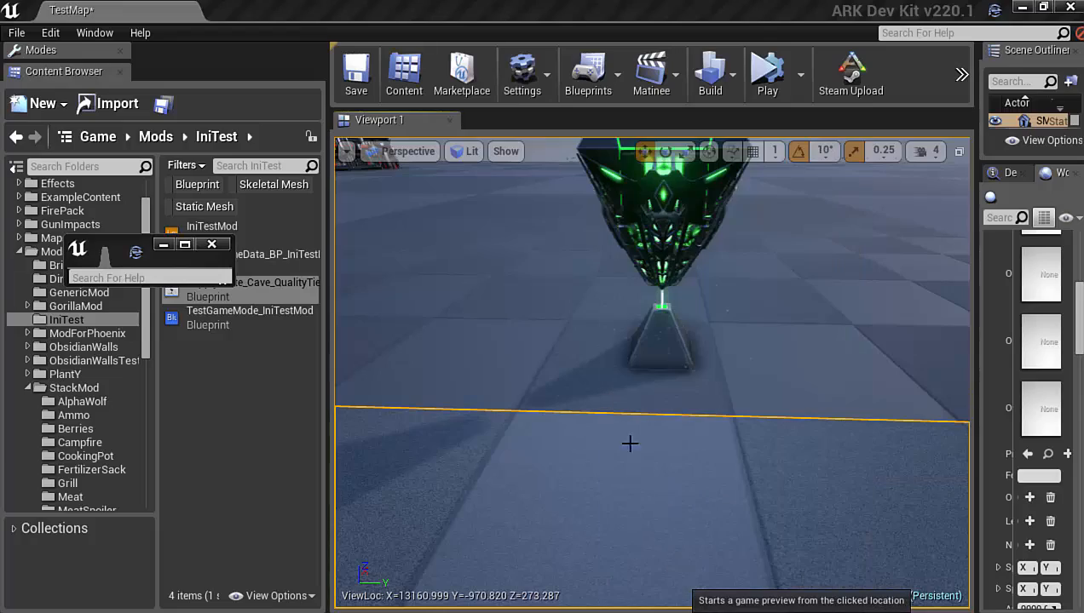
# Play-test the level to check the crate's loot, then stop.
pyautogui.click(767, 75)
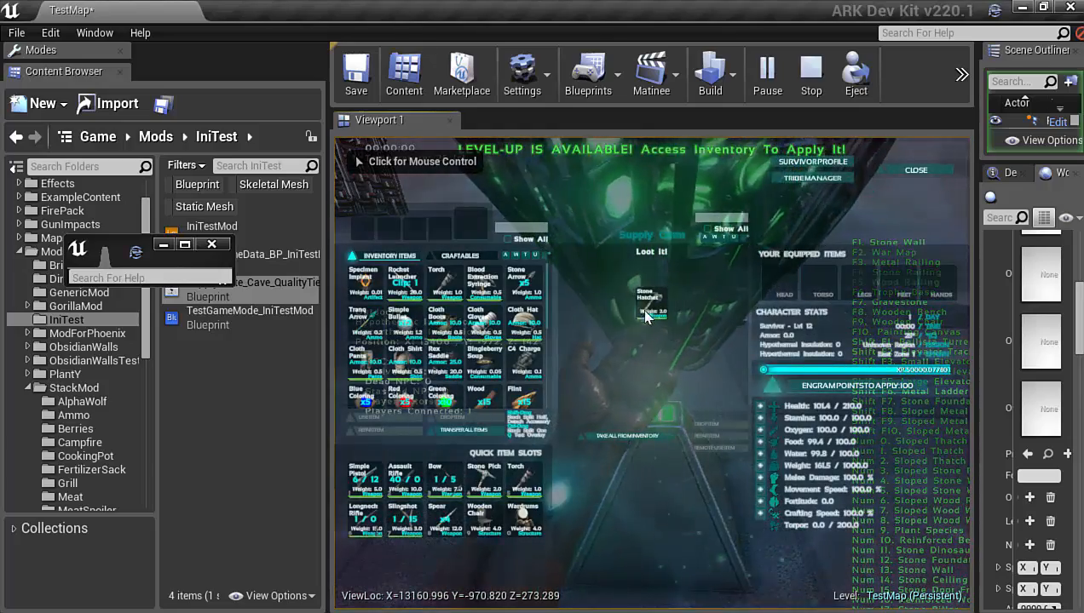
pyautogui.moveTo(649, 306)
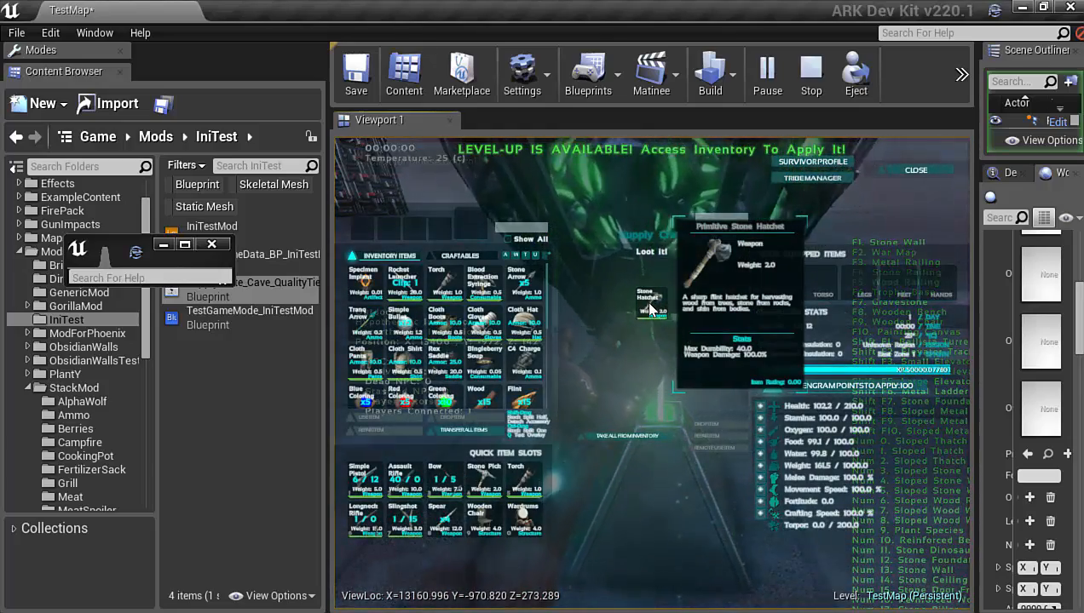
pyautogui.click(811, 75)
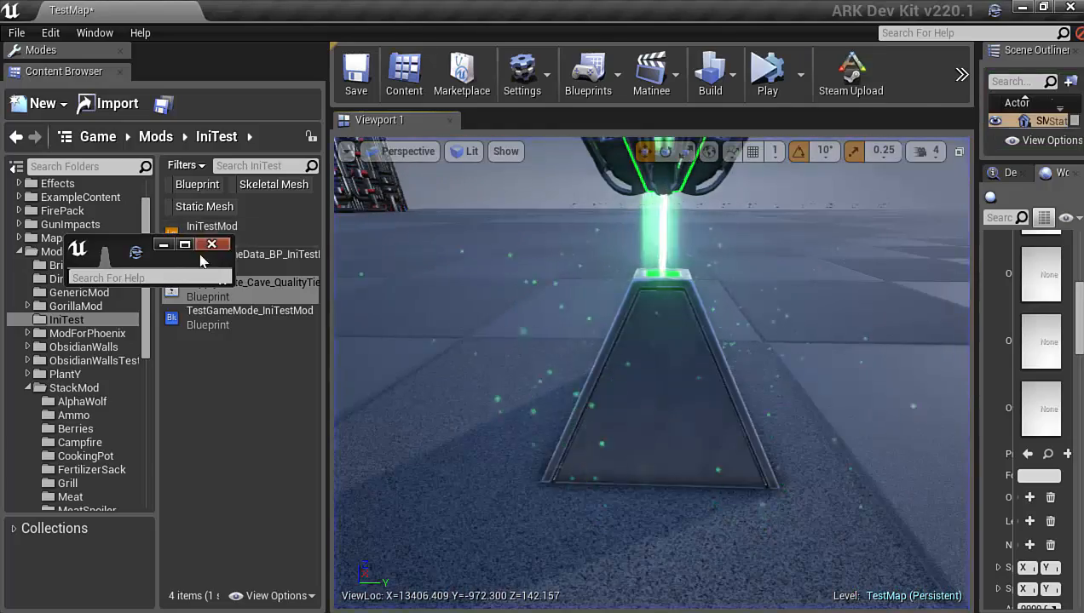
# Set Min/Max Quality Multiplier to 50 and 100, compile, and play-test the crate's loot.
pyautogui.doubleClick(278, 283)
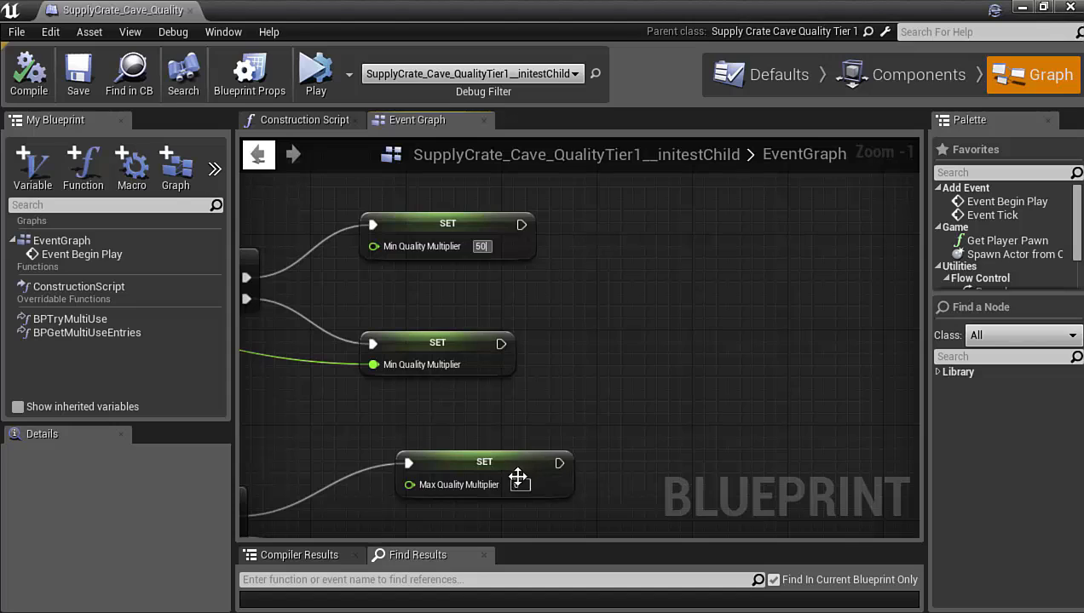
pyautogui.moveTo(552, 492)
pyautogui.write('100')
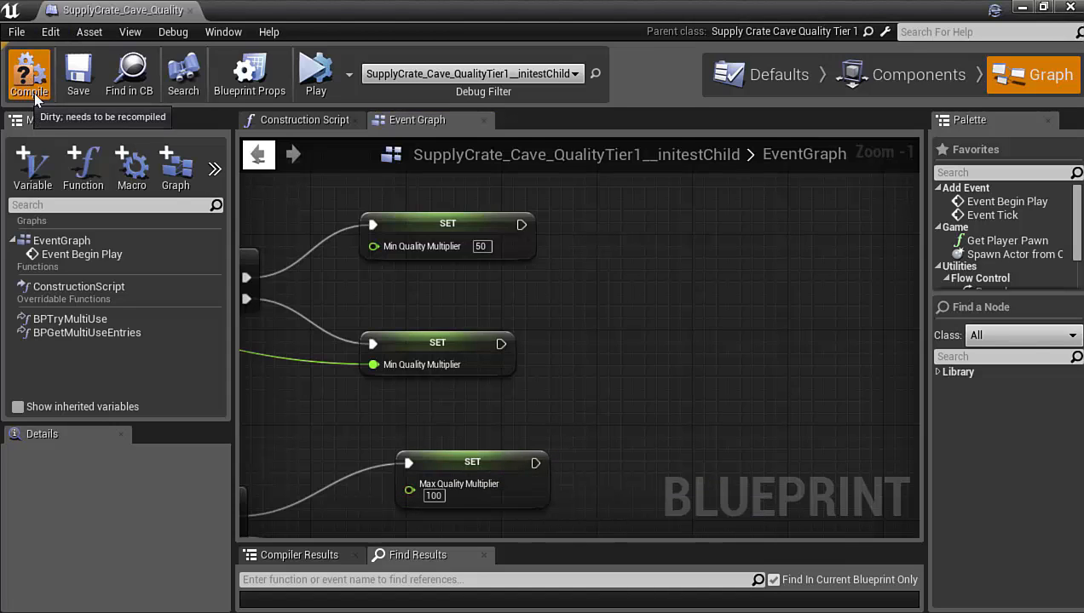
pyautogui.click(79, 75)
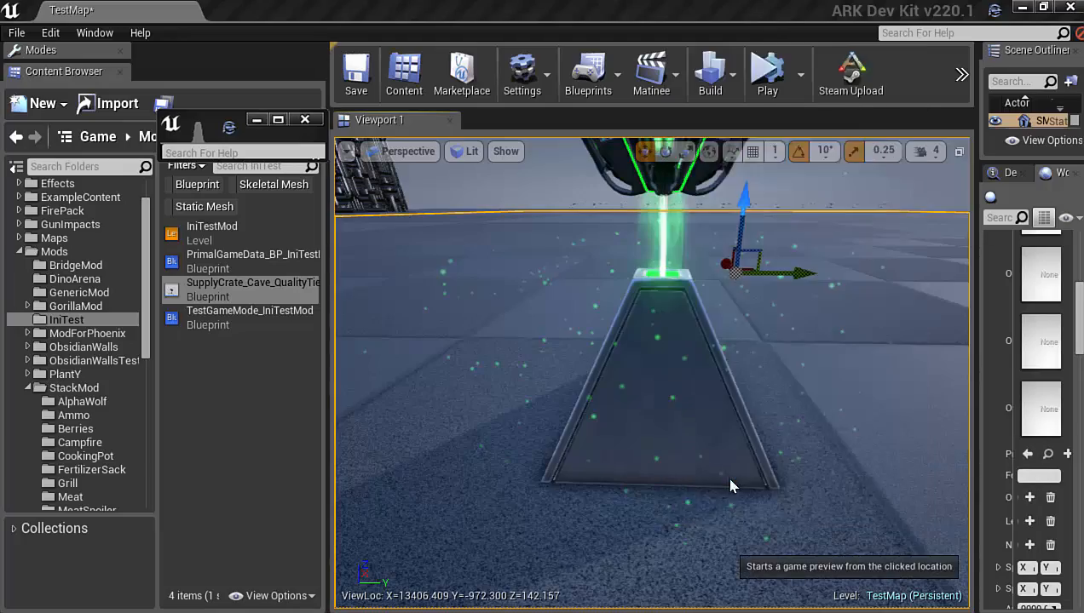
pyautogui.click(767, 75)
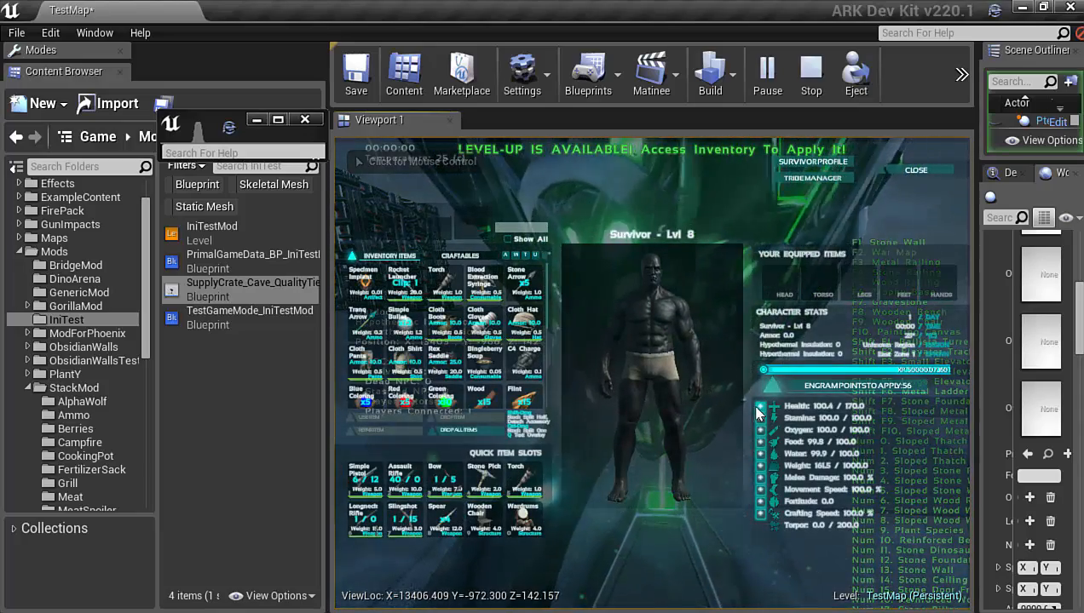
pyautogui.click(915, 170)
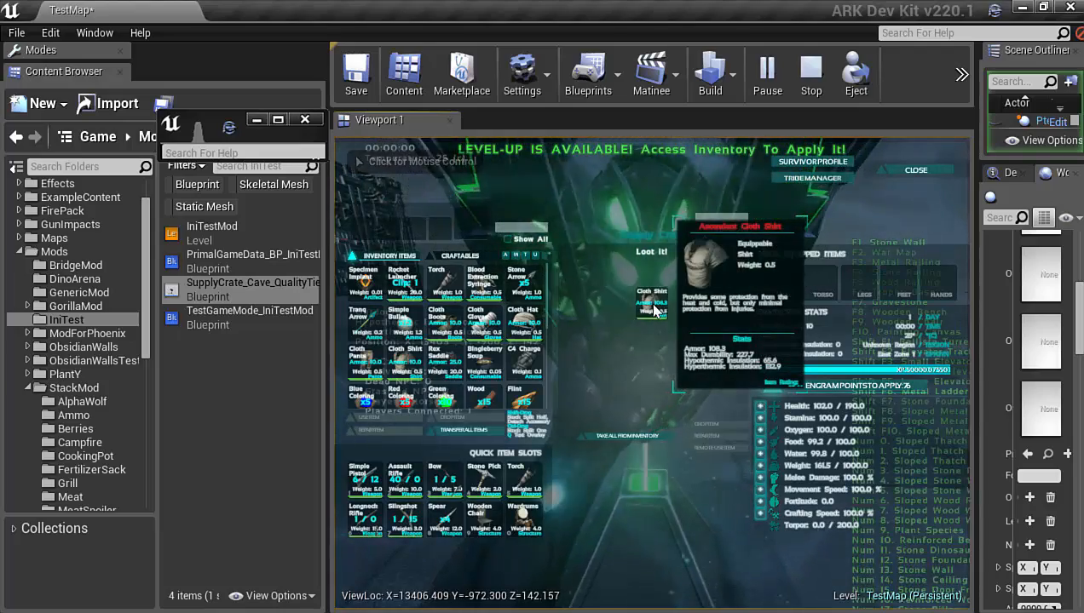
pyautogui.click(811, 73)
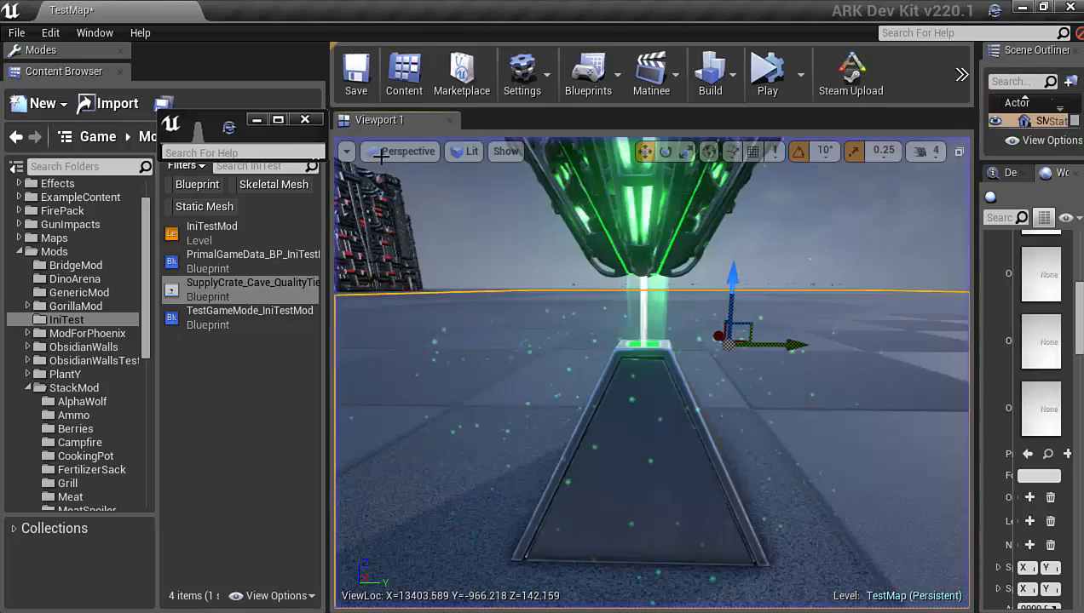
pyautogui.doubleClick(252, 283)
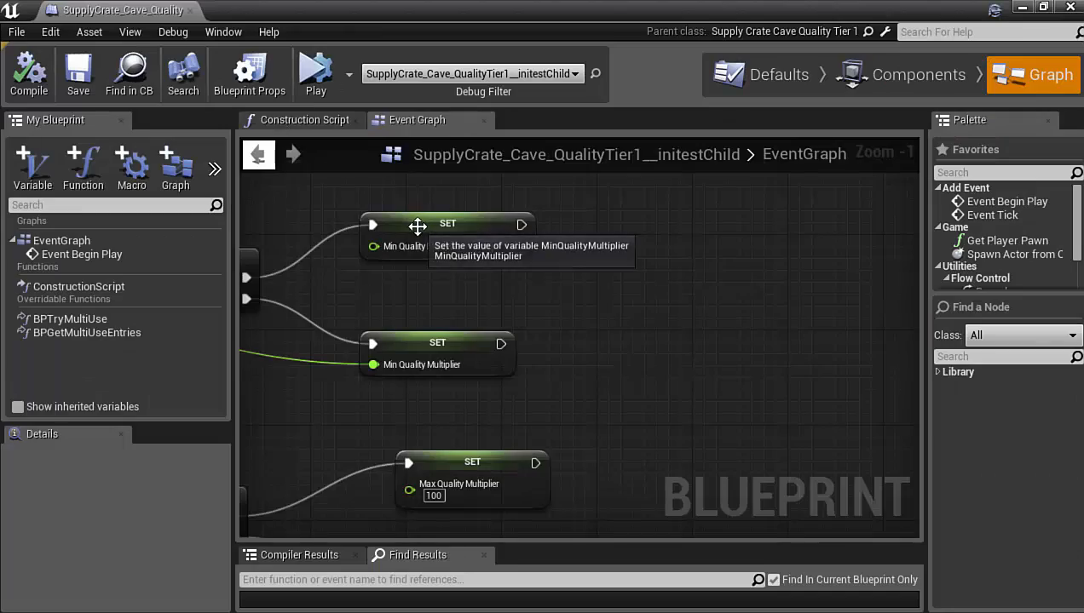
pyautogui.scroll(-3)
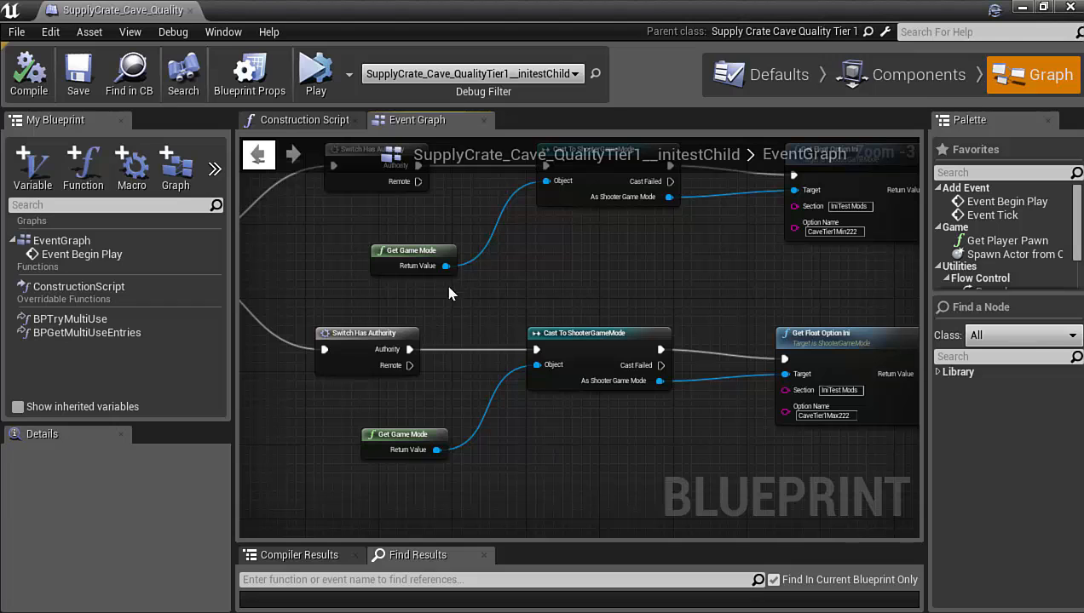
pyautogui.moveTo(451, 293); pyautogui.dragTo(593, 383)
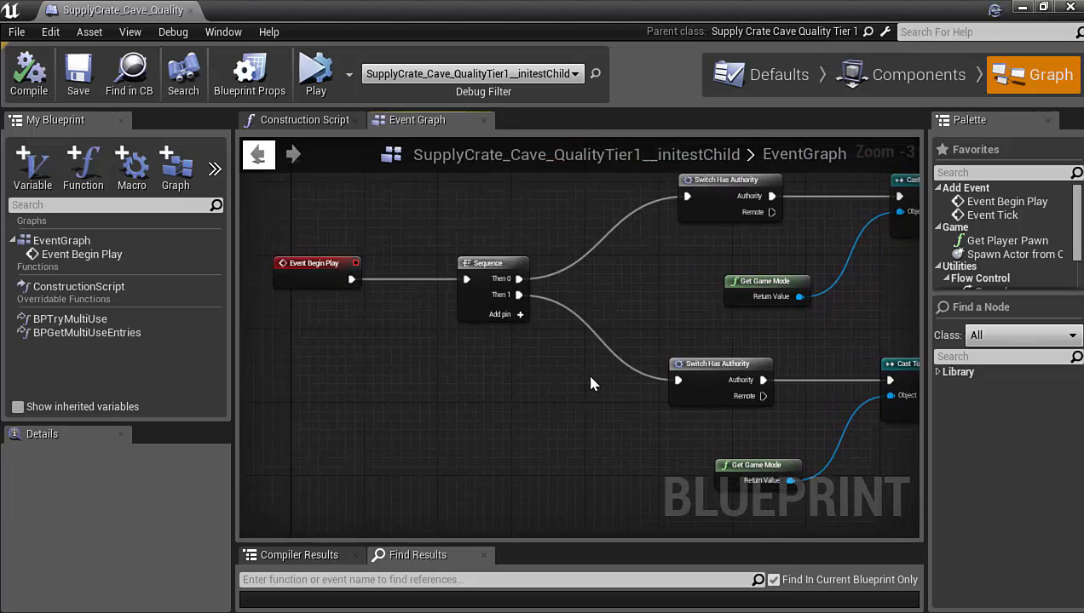
pyautogui.moveTo(596, 383); pyautogui.dragTo(610, 332)
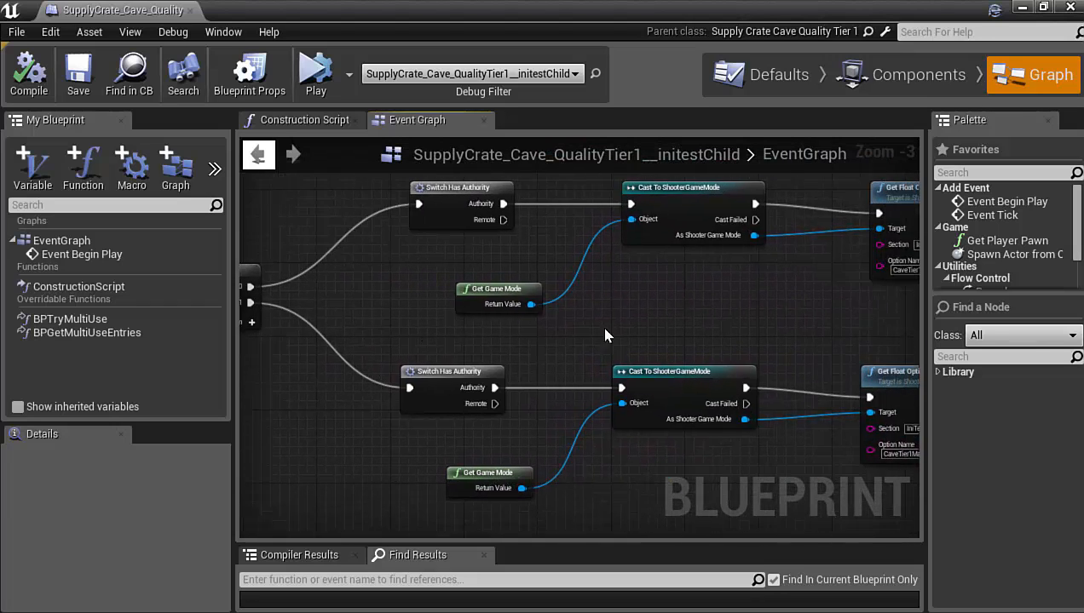
pyautogui.moveTo(605, 333); pyautogui.dragTo(477, 324)
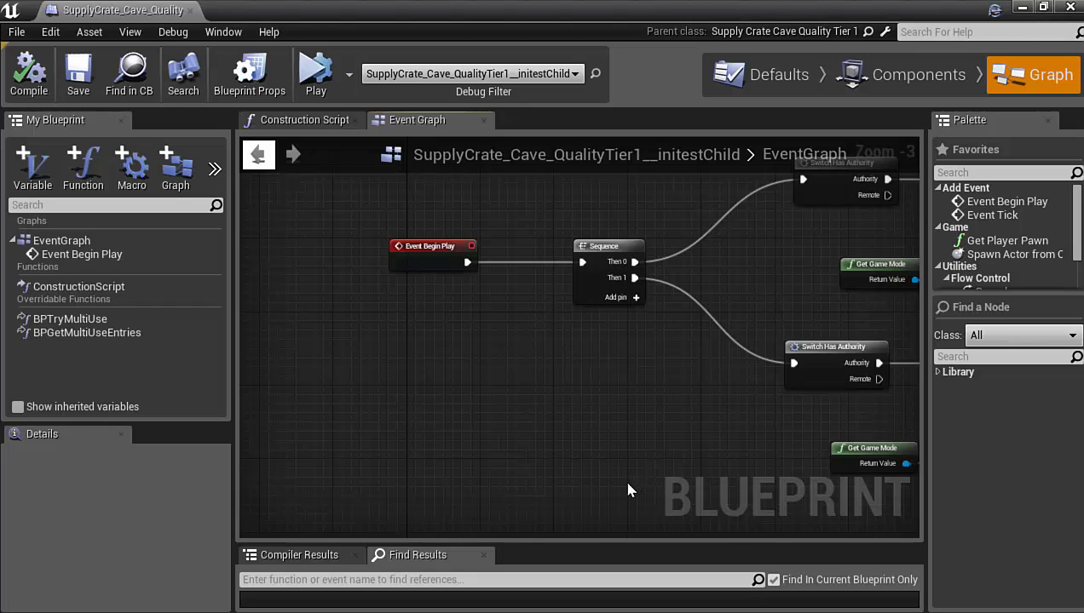
pyautogui.moveTo(390, 566)
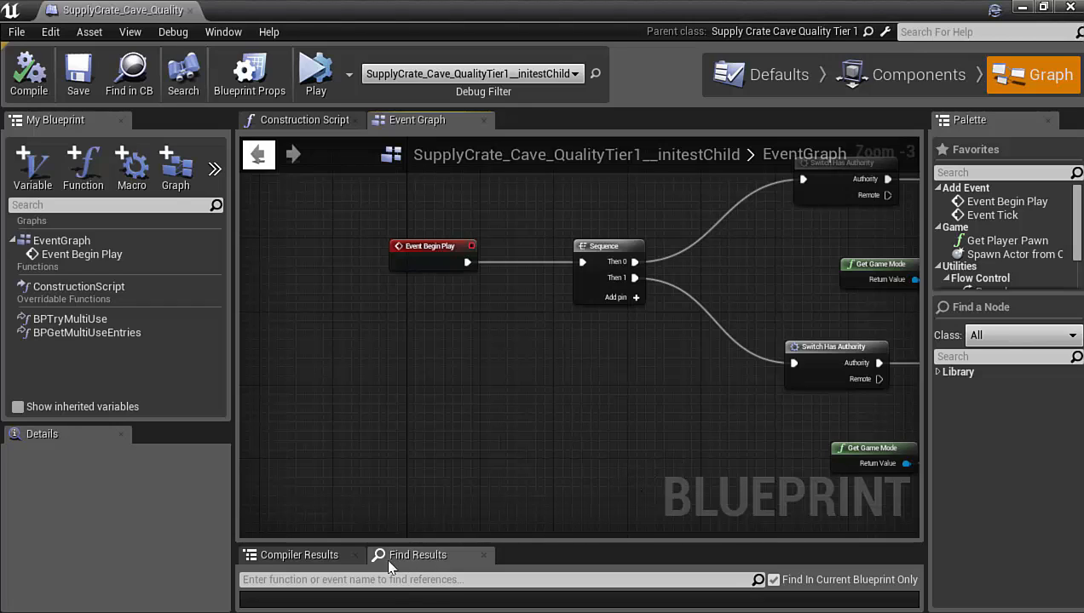
pyautogui.moveTo(491, 497)
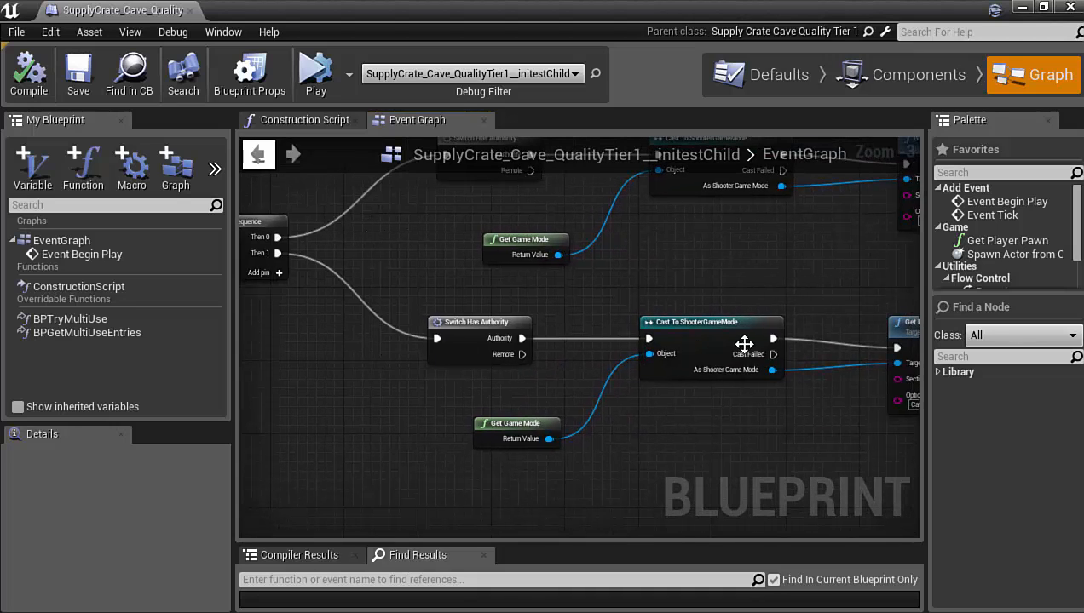
pyautogui.scroll(-3)
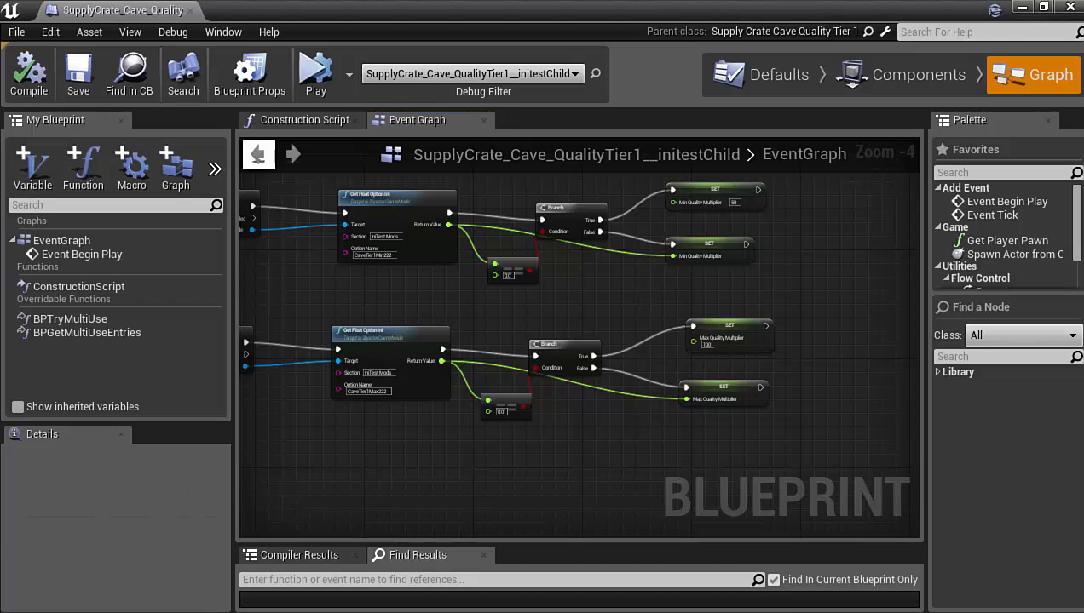
pyautogui.scroll(3)
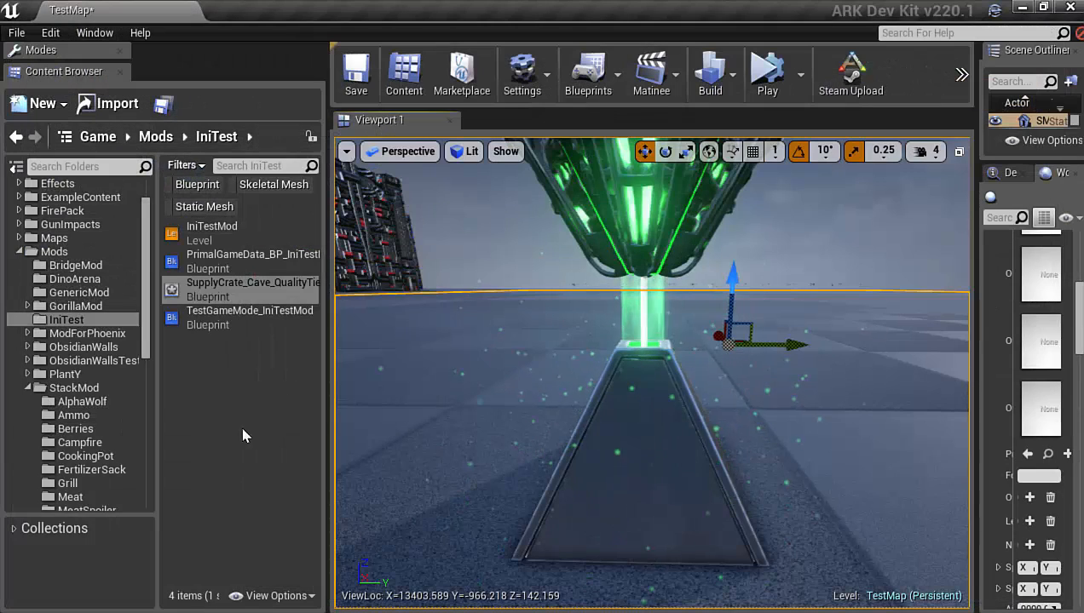
# Open Direwolf_Character_BP_Alpha from the AlphaWolf folder and show its event graph.
pyautogui.click(83, 402)
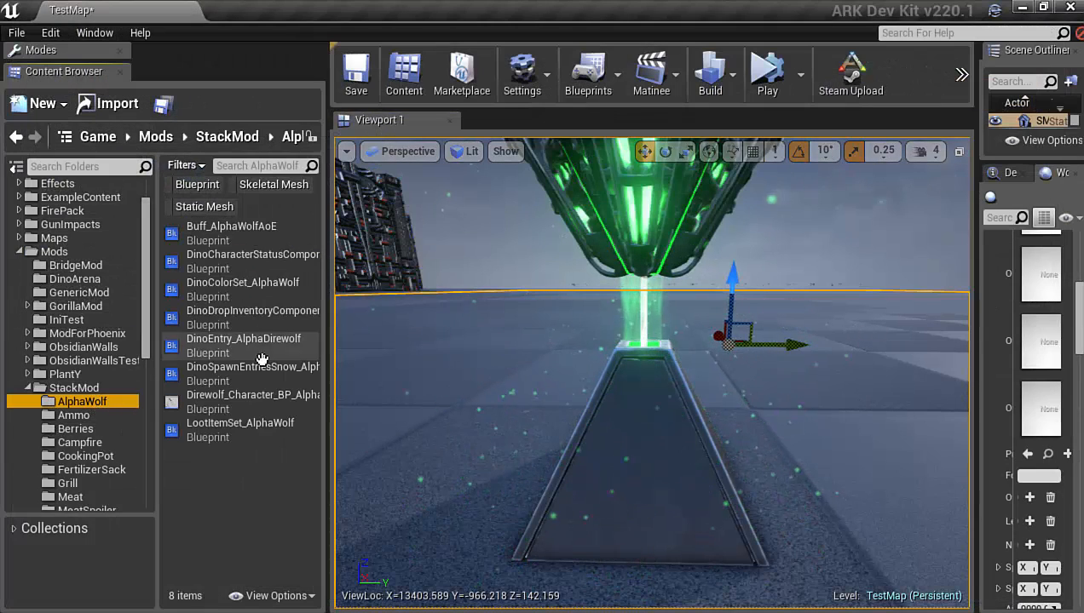
pyautogui.moveTo(252, 396)
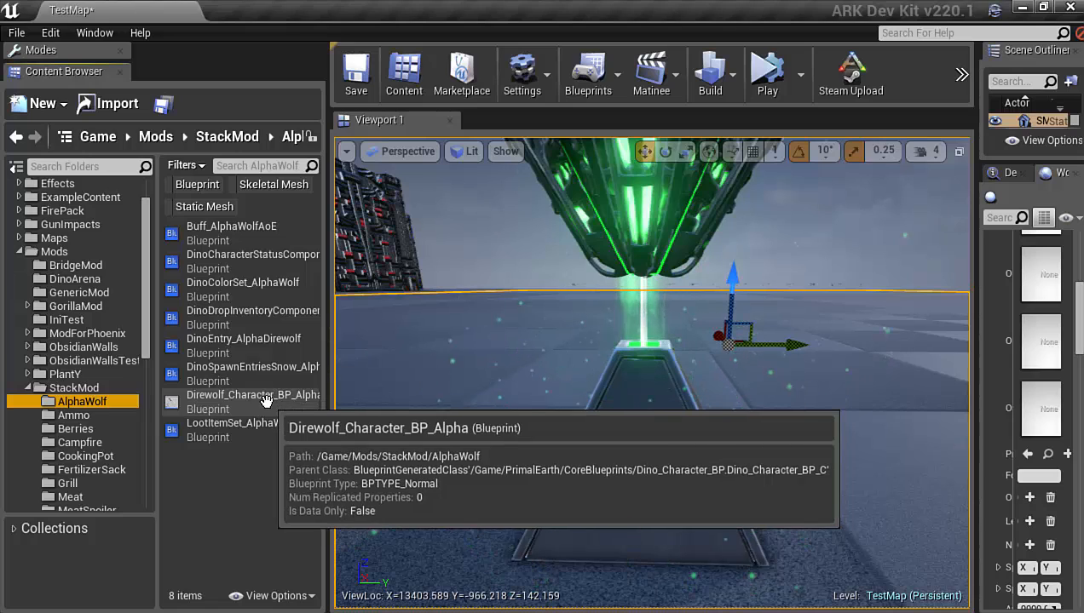
pyautogui.click(252, 401)
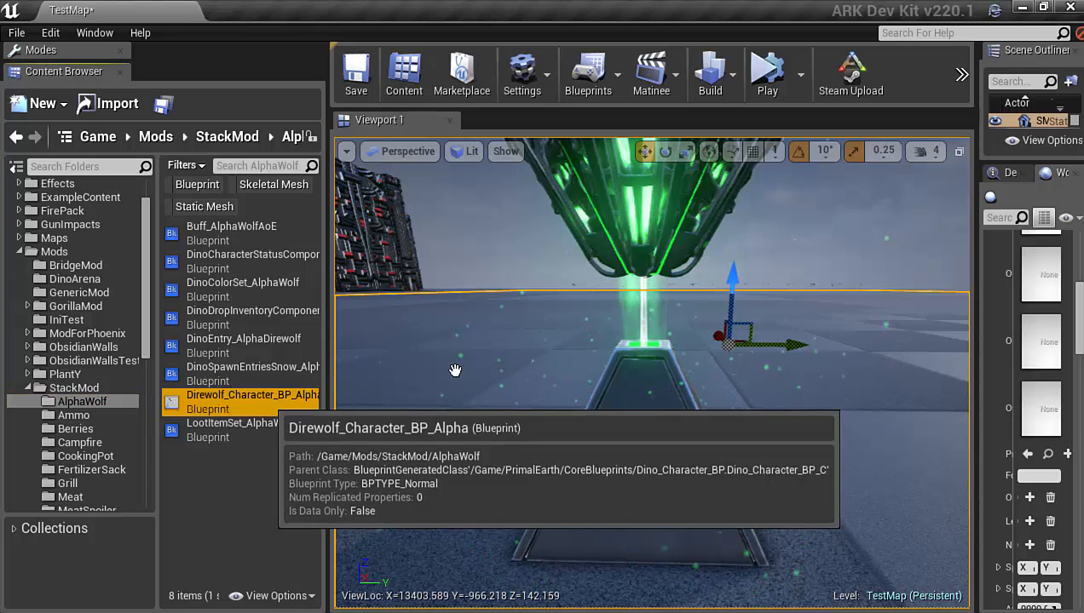
pyautogui.moveTo(464, 365)
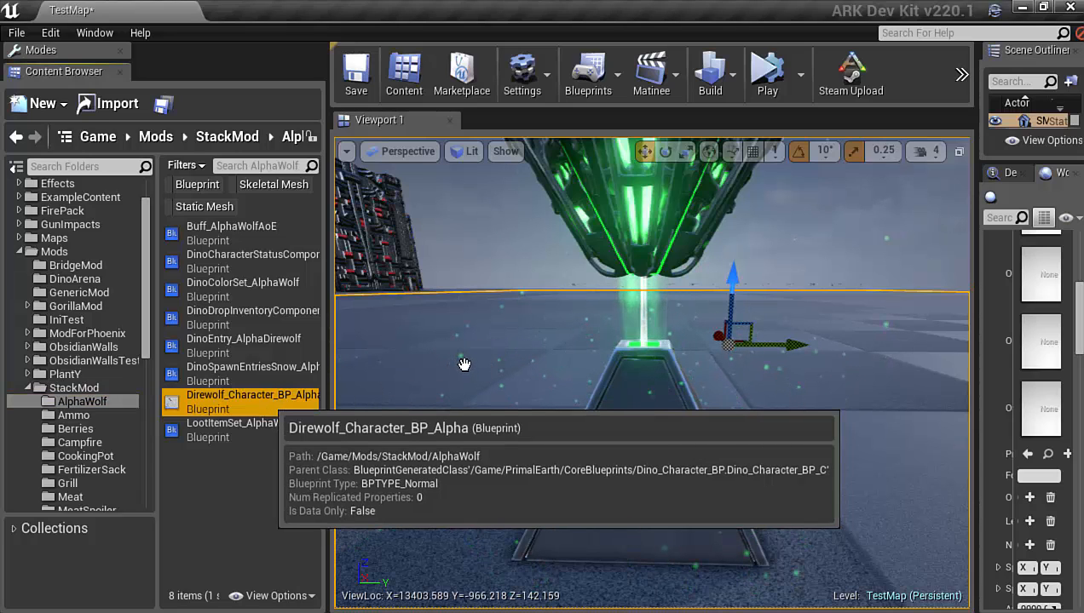
pyautogui.moveTo(298, 401)
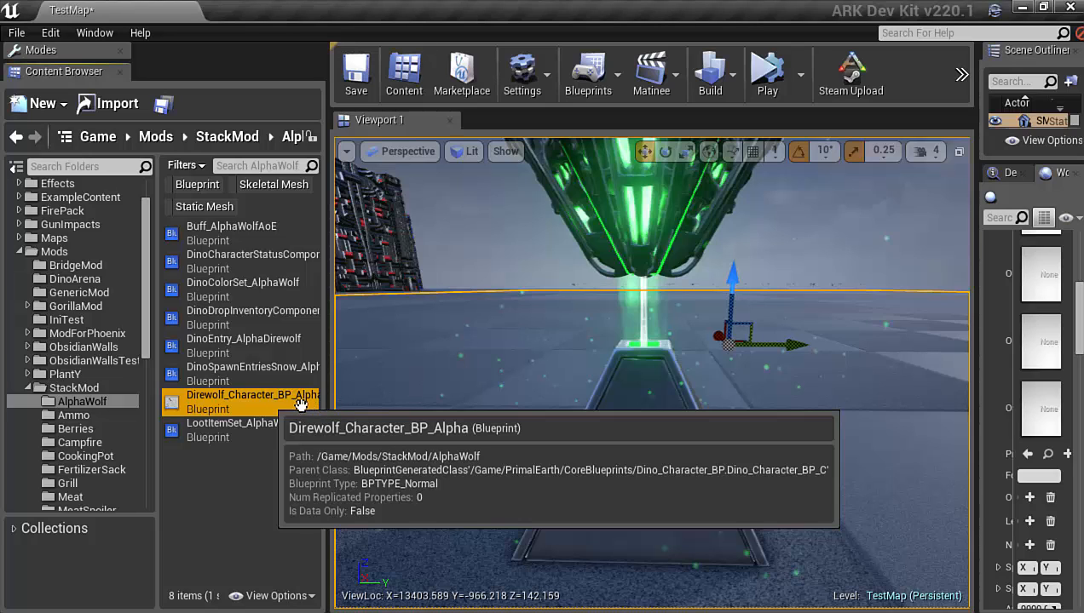
pyautogui.doubleClick(252, 395)
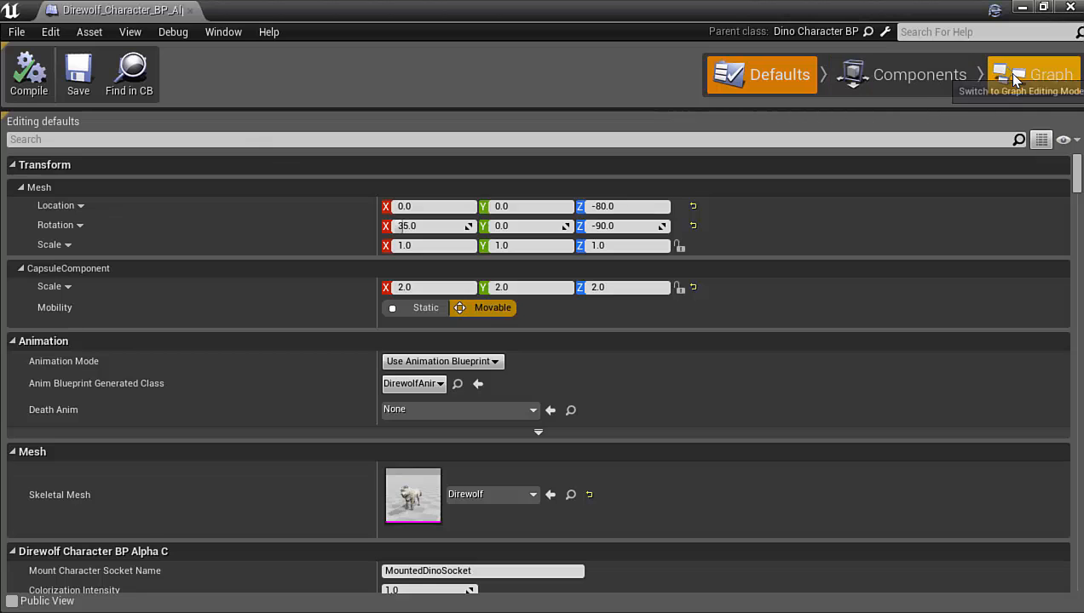
pyautogui.click(1033, 75)
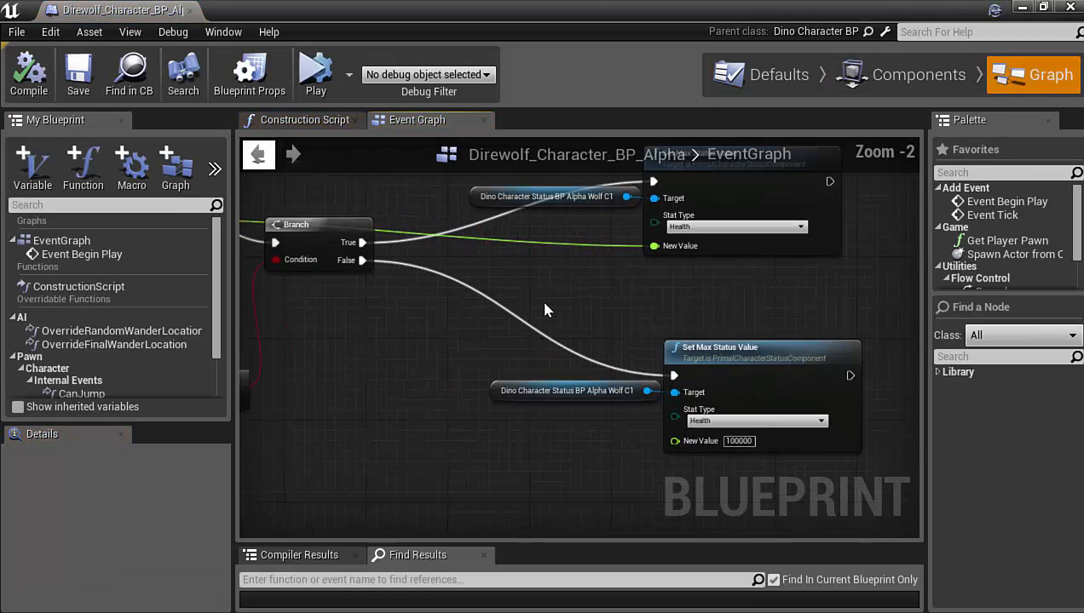
# Pan the graph to review both Set Max Status Value health nodes.
pyautogui.moveTo(545, 310); pyautogui.dragTo(519, 371)
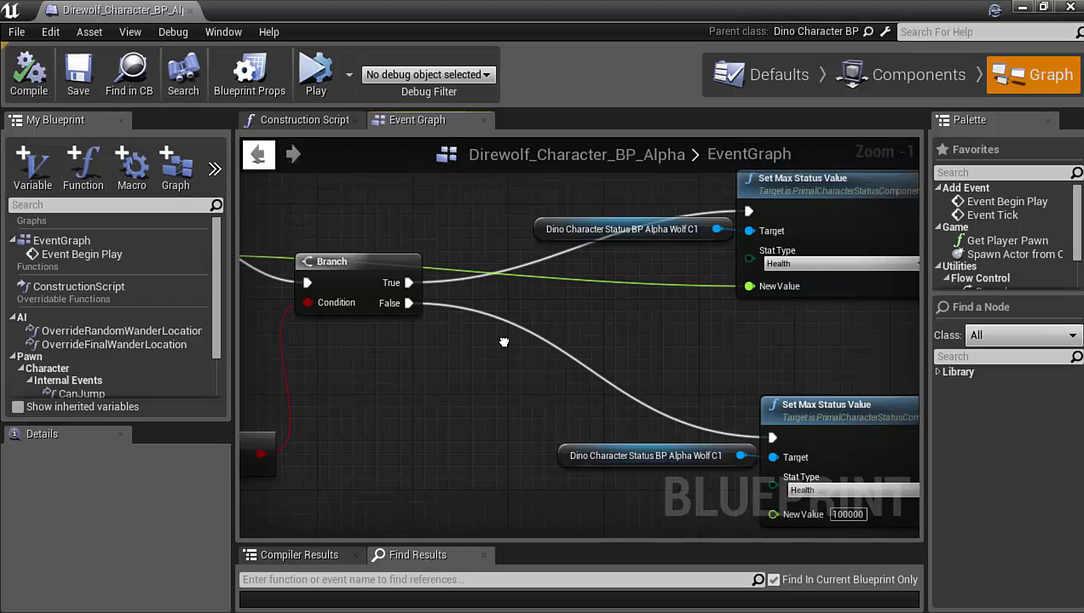
pyautogui.moveTo(504, 341); pyautogui.dragTo(695, 357)
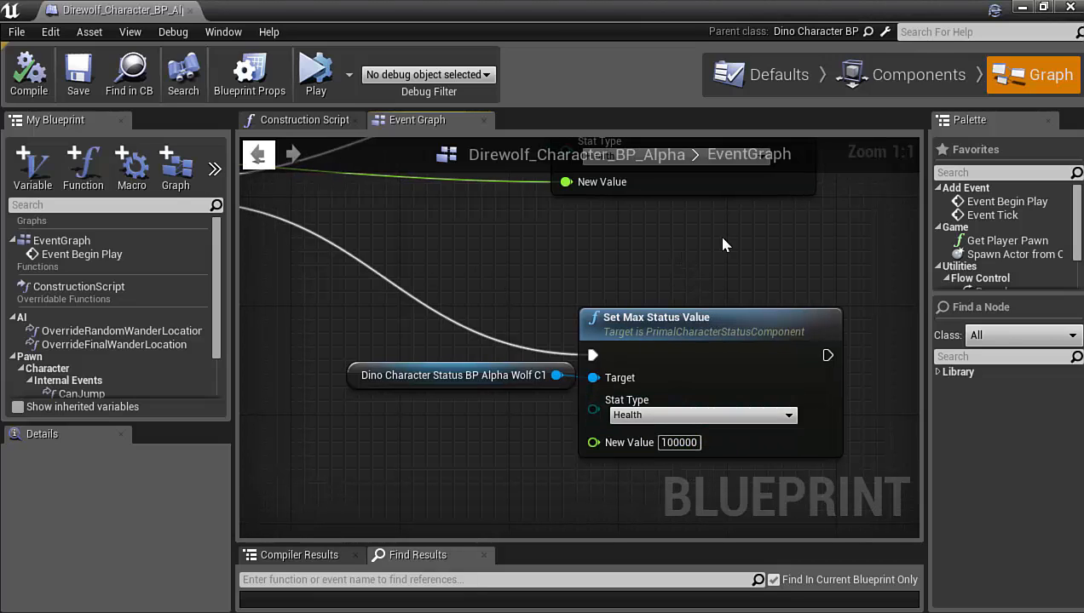
pyautogui.scroll(-3)
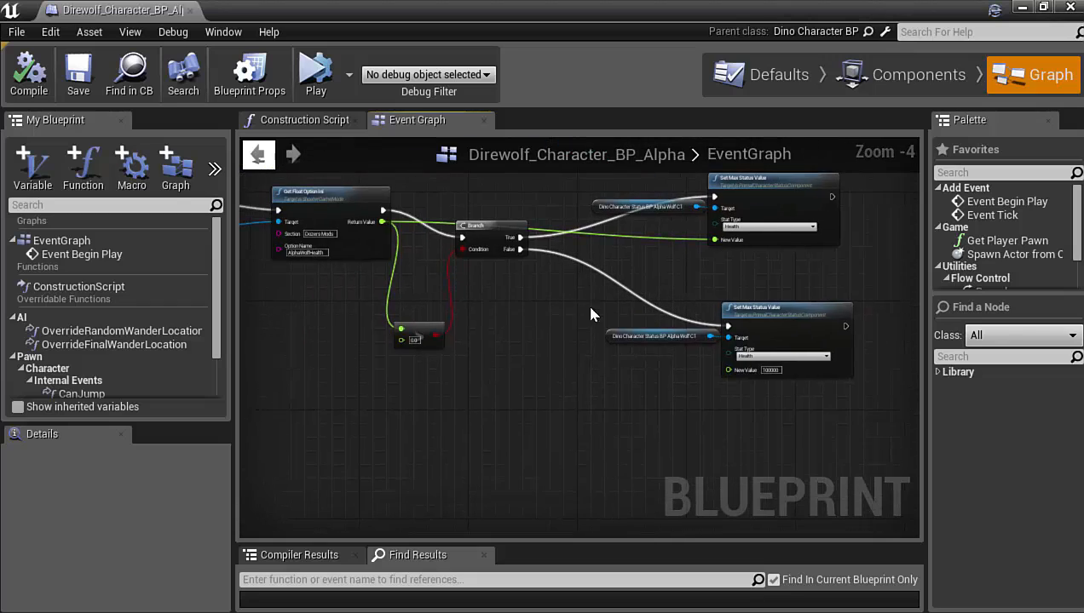
pyautogui.scroll(-3)
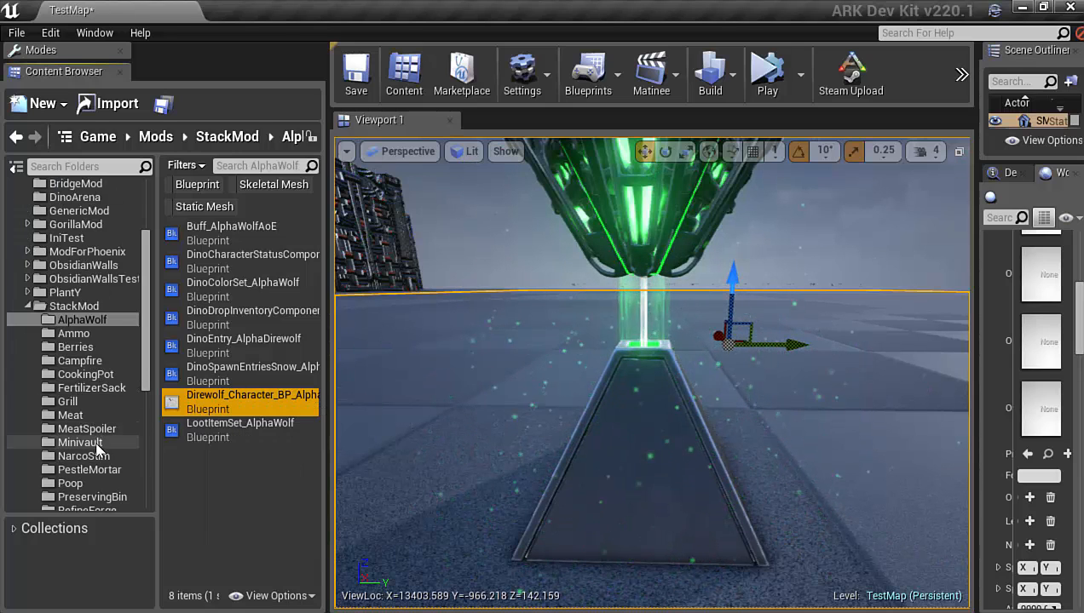
# Open Vault_Mini from the Minivault folder and show its event graph.
pyautogui.click(81, 443)
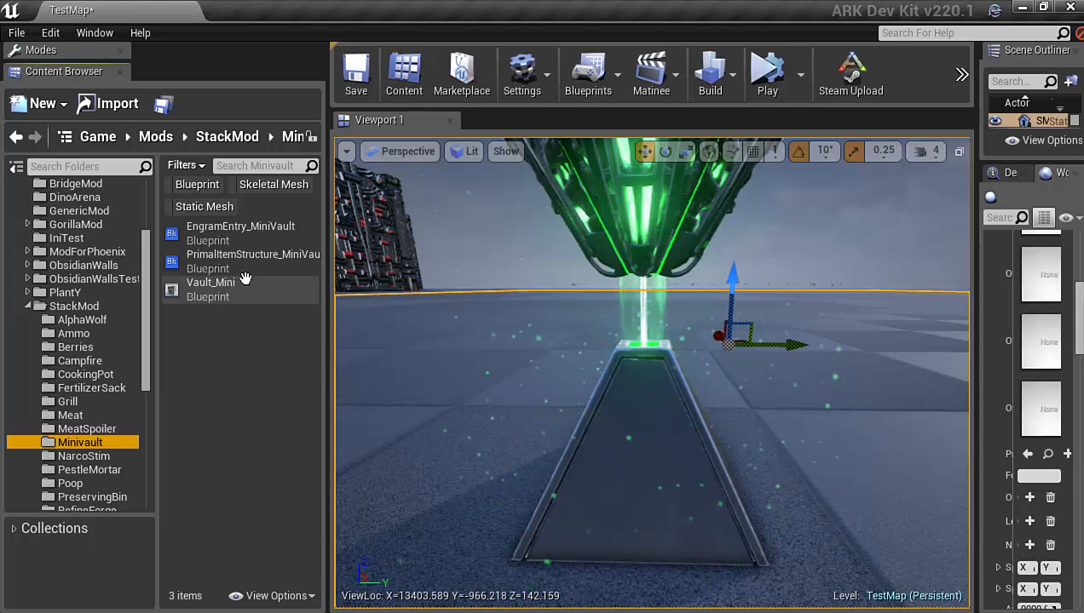
pyautogui.doubleClick(211, 282)
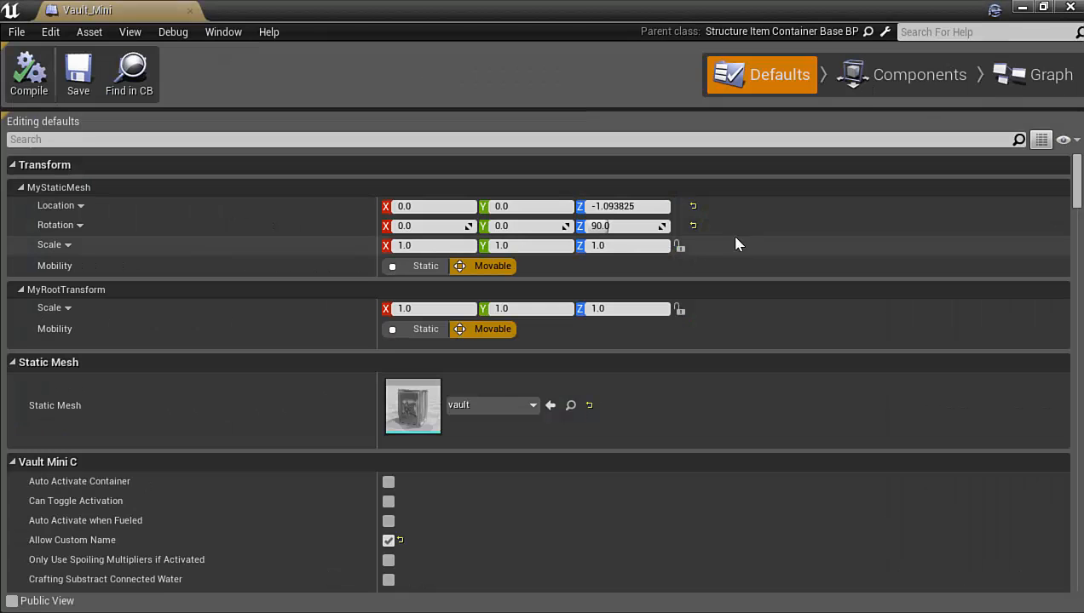
pyautogui.click(1050, 75)
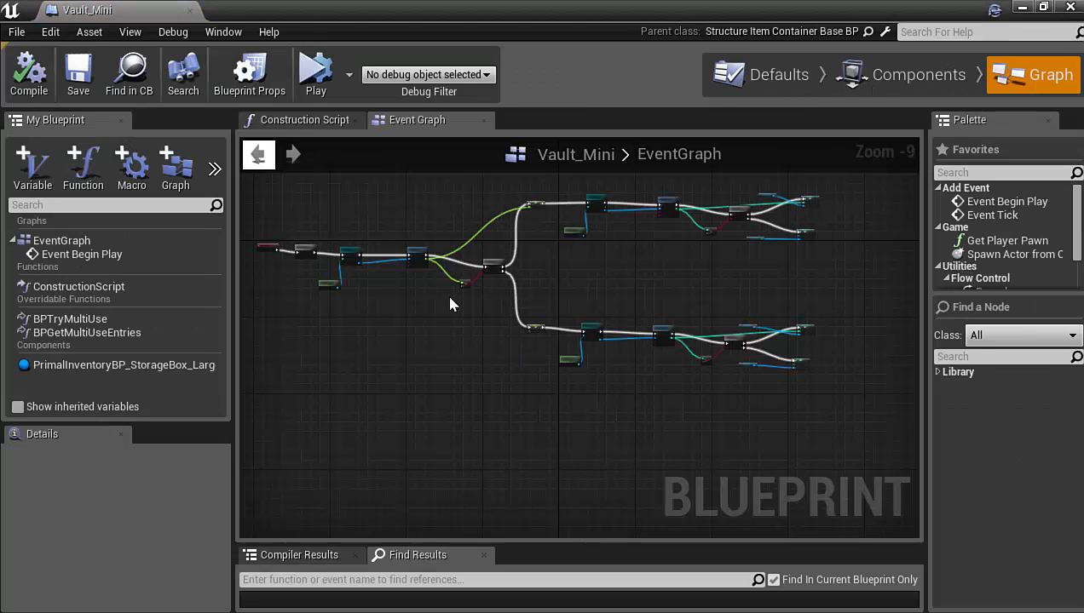
pyautogui.scroll(3)
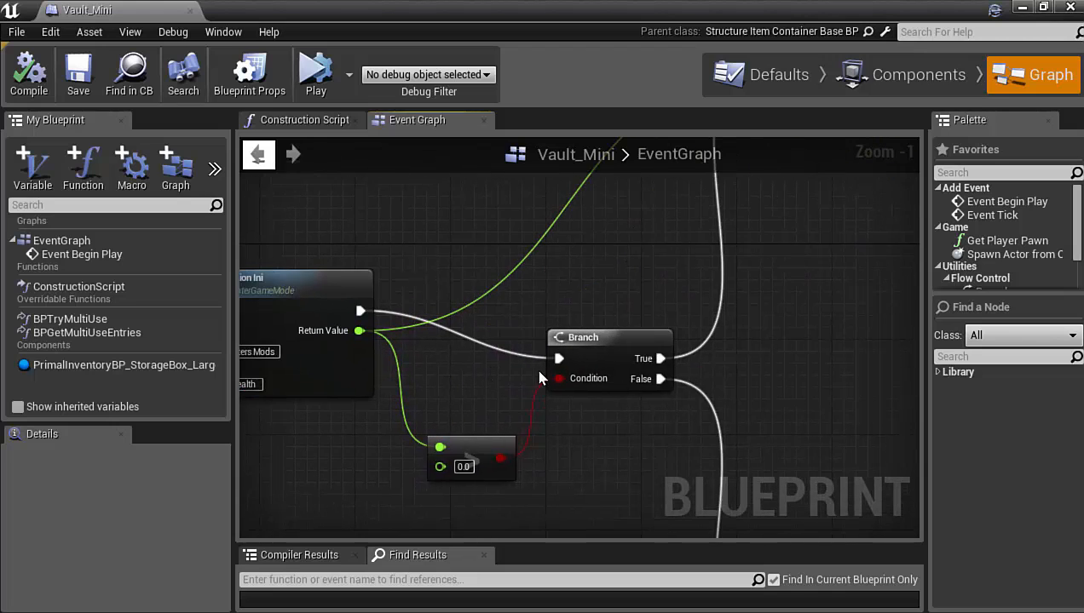
pyautogui.scroll(-3)
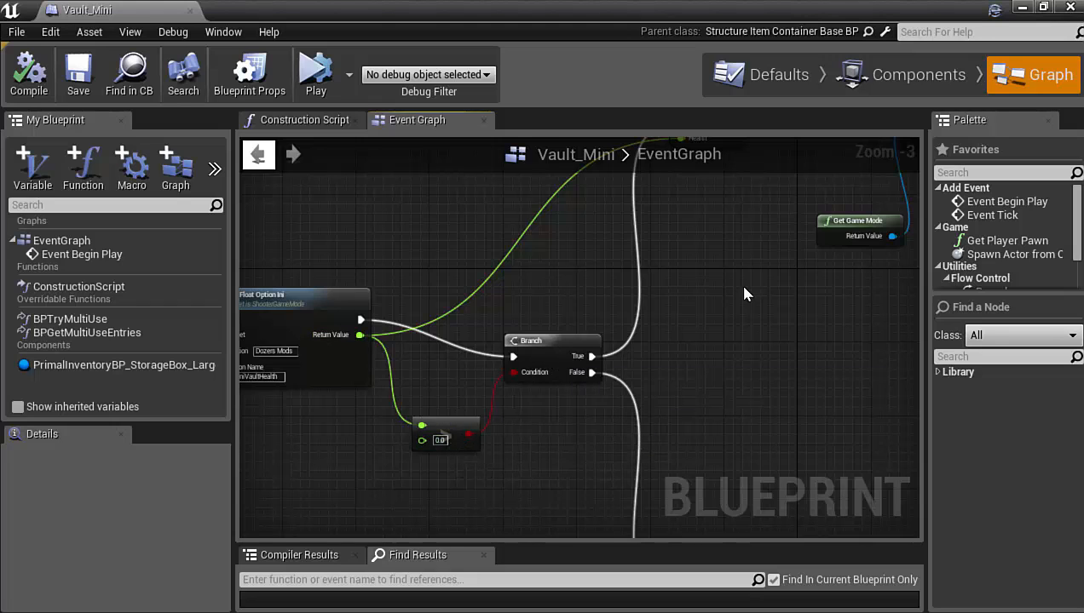
# Pan through the Get Int Option Ini, Branch and Set Max Inventory Items nodes, then return to the level editor.
pyautogui.moveTo(746, 293); pyautogui.dragTo(661, 352)
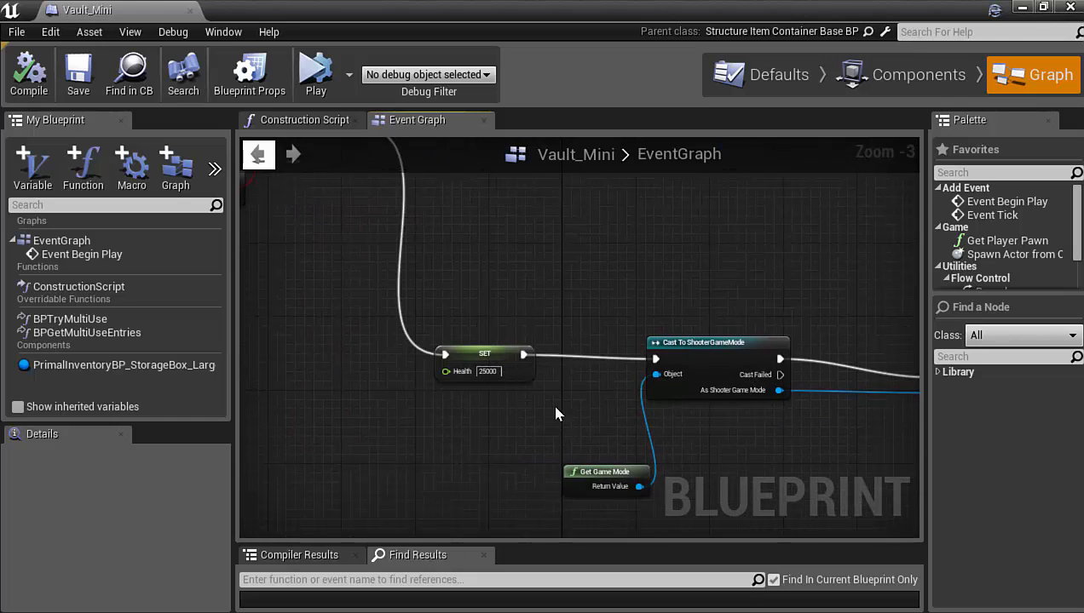
pyautogui.scroll(-3)
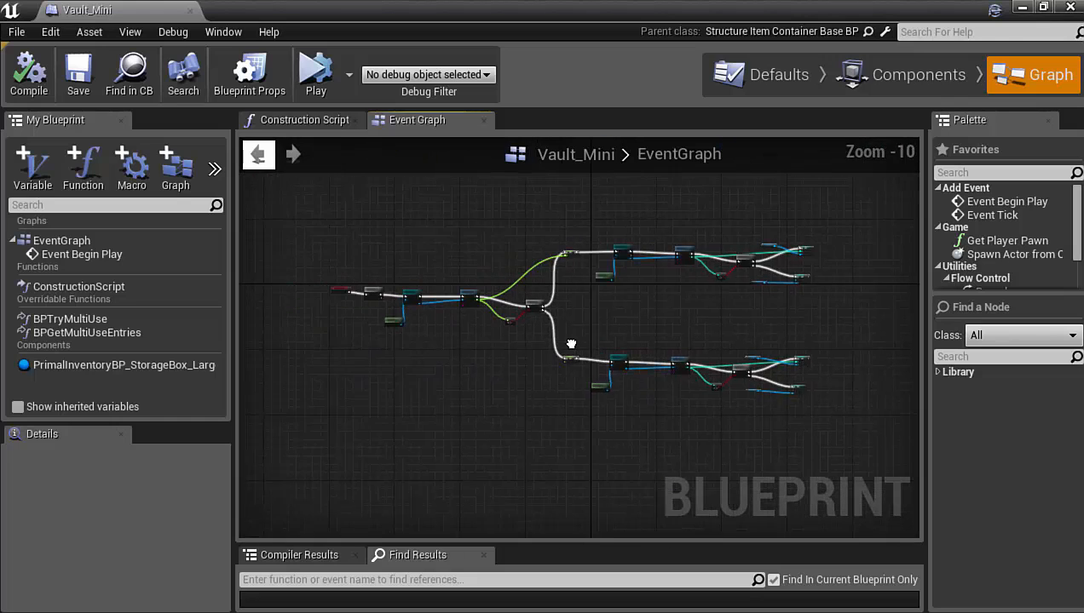
pyautogui.scroll(3)
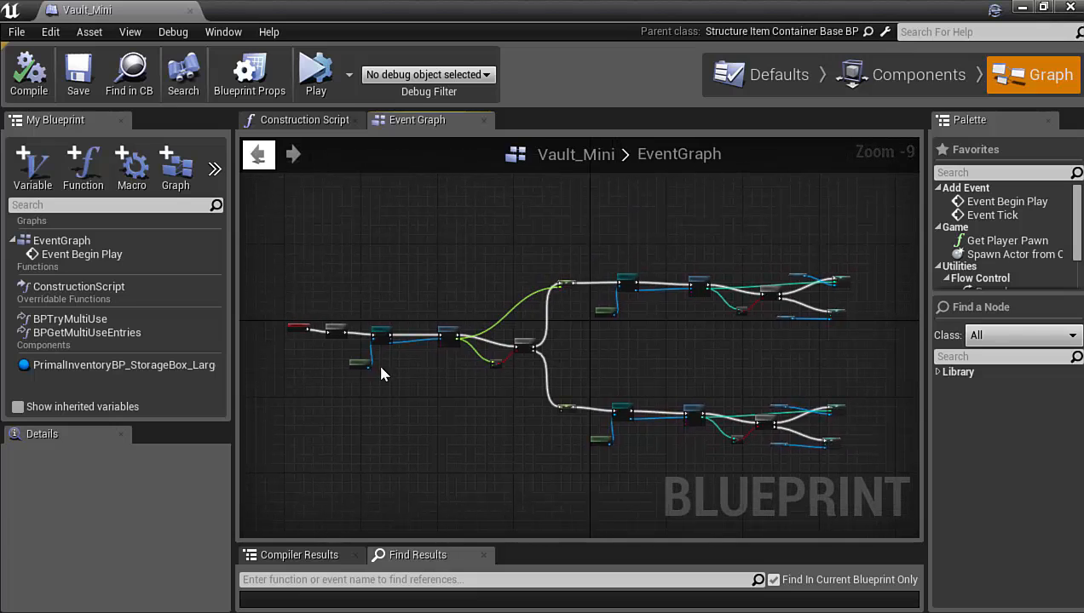
pyautogui.moveTo(488, 344)
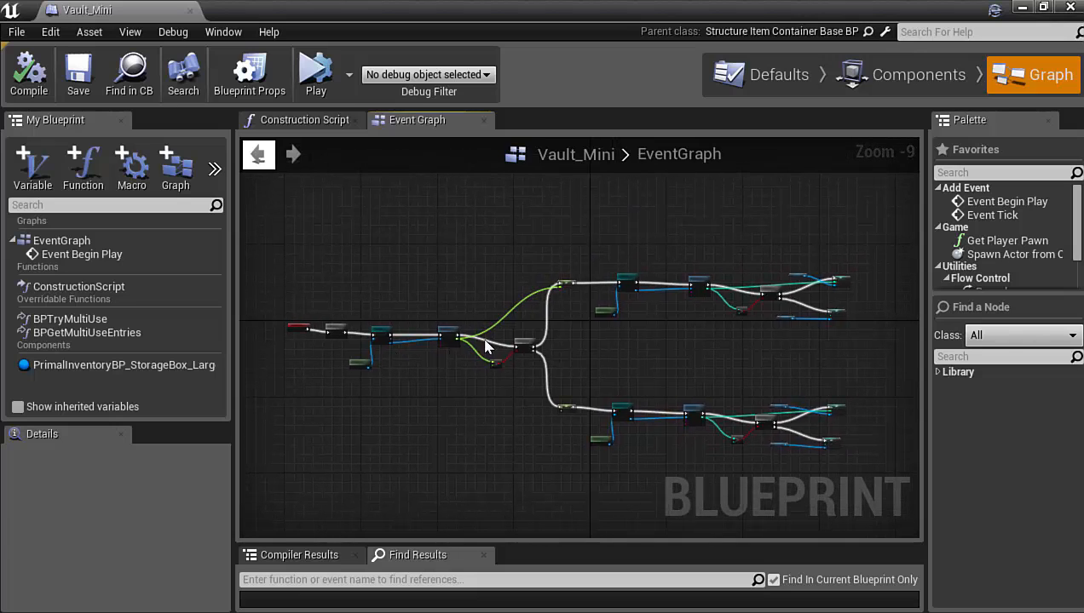
pyautogui.moveTo(531, 348)
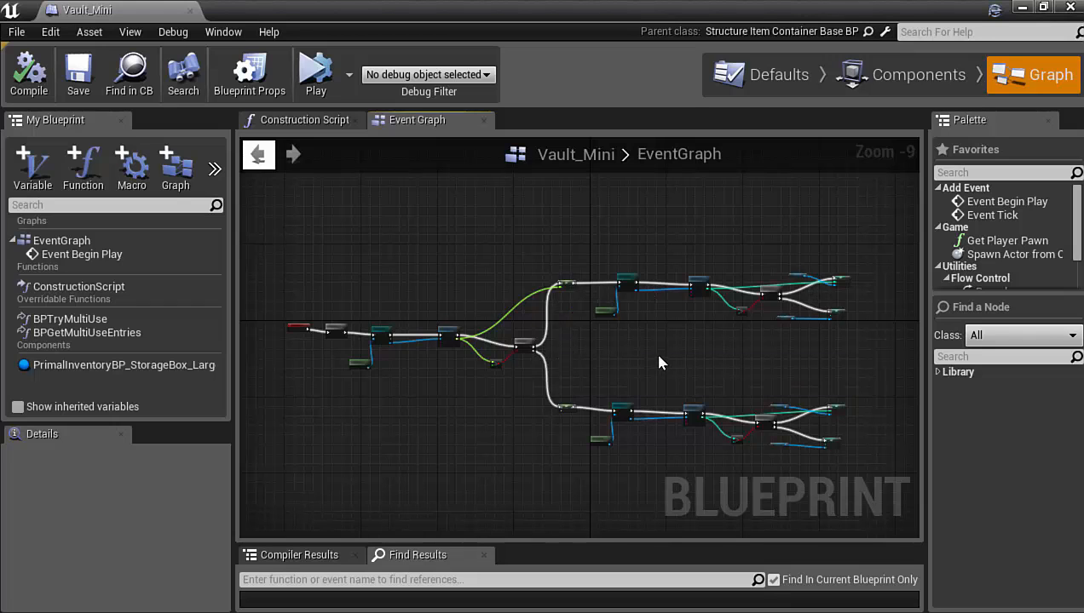
pyautogui.scroll(3)
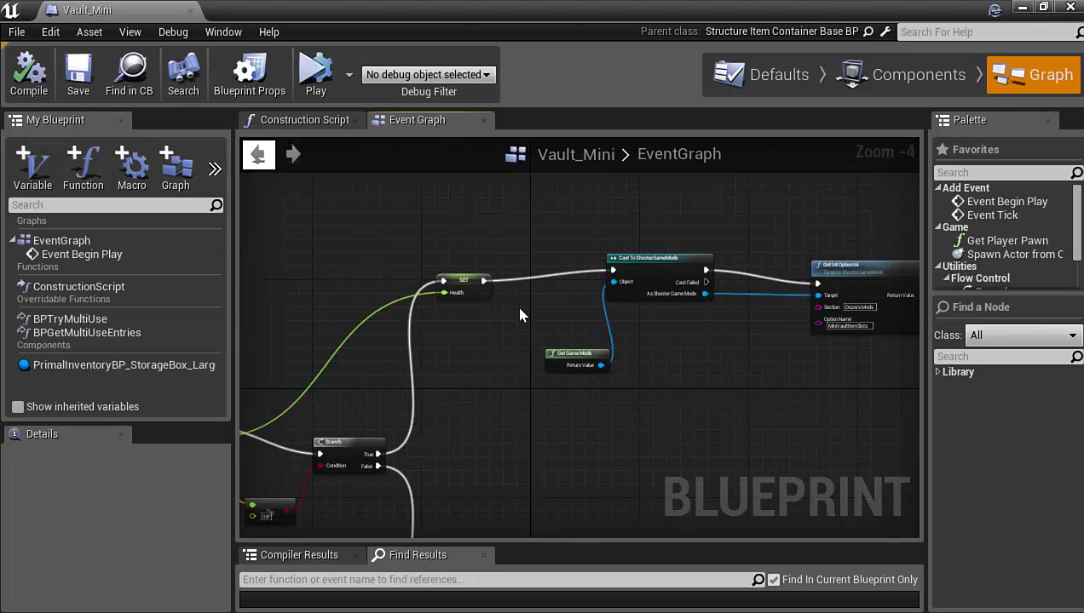
pyautogui.scroll(3)
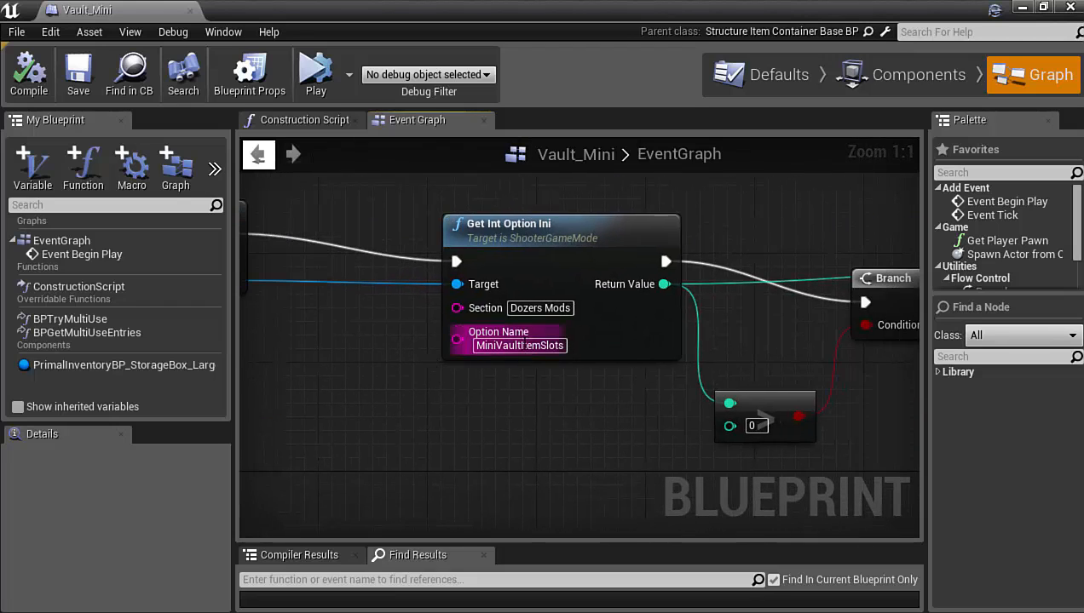
pyautogui.moveTo(546, 359)
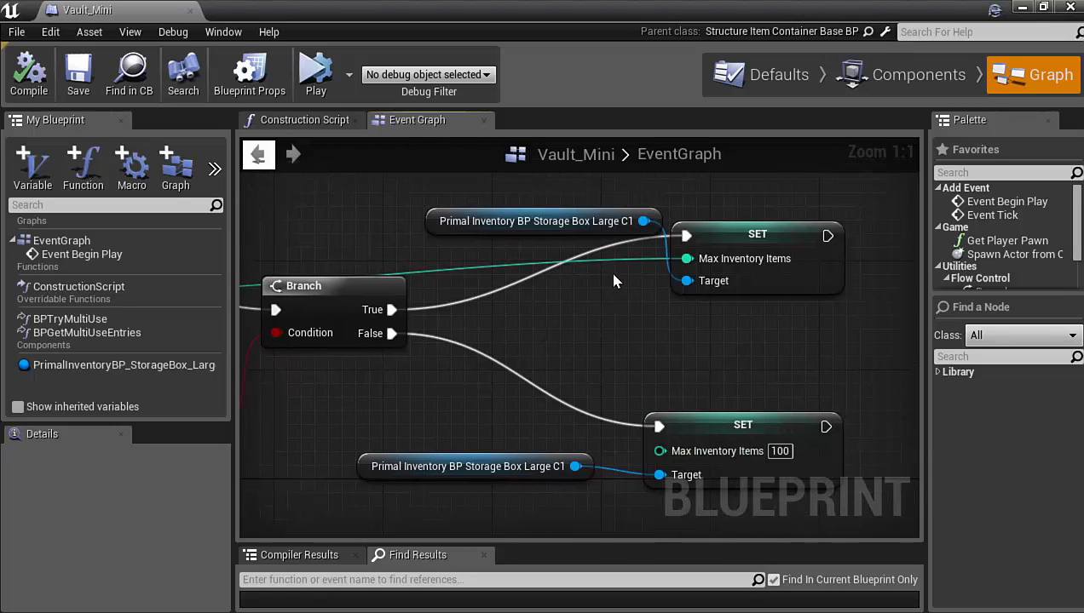
pyautogui.moveTo(712, 281)
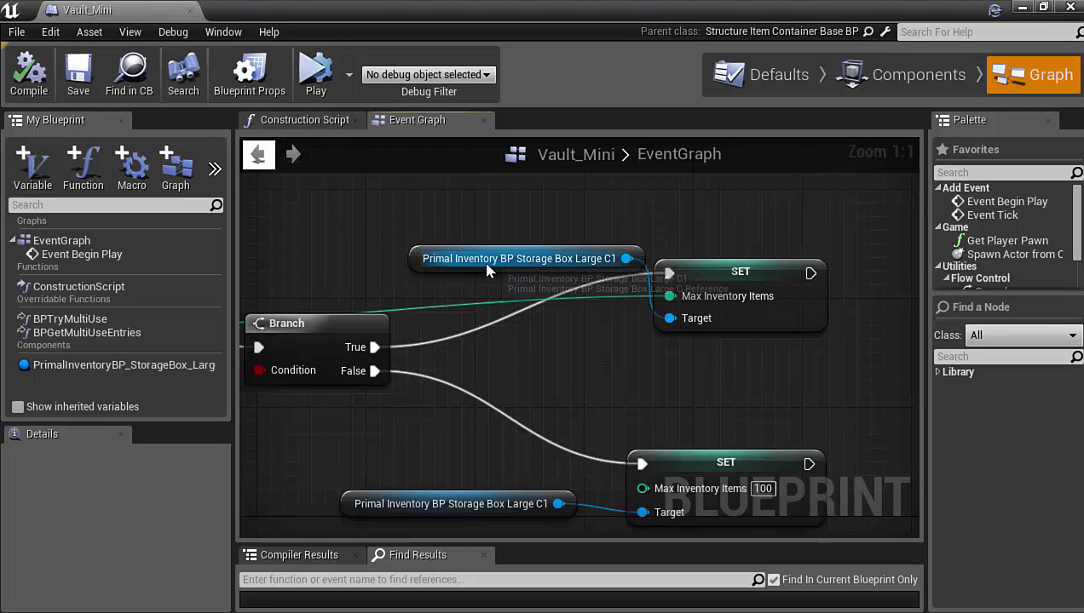
pyautogui.moveTo(524, 271)
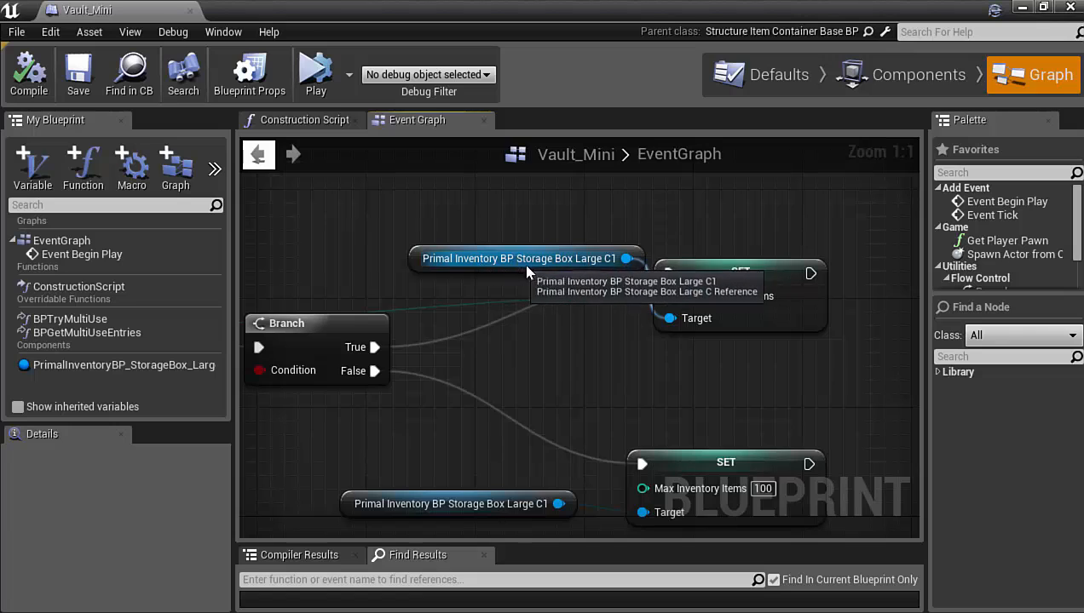
pyautogui.moveTo(225, 331)
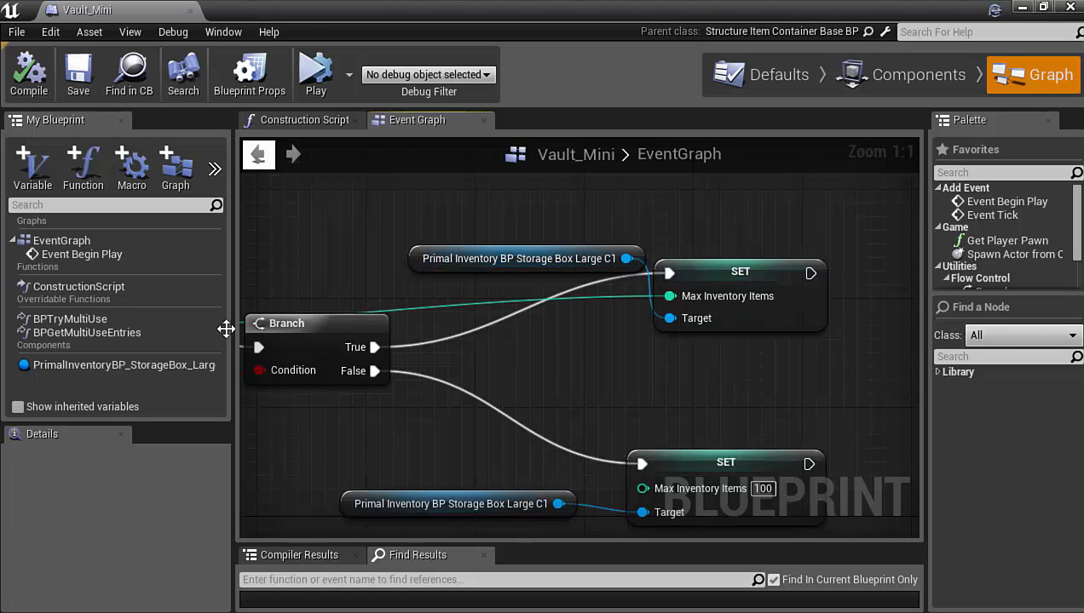
pyautogui.moveTo(111, 364)
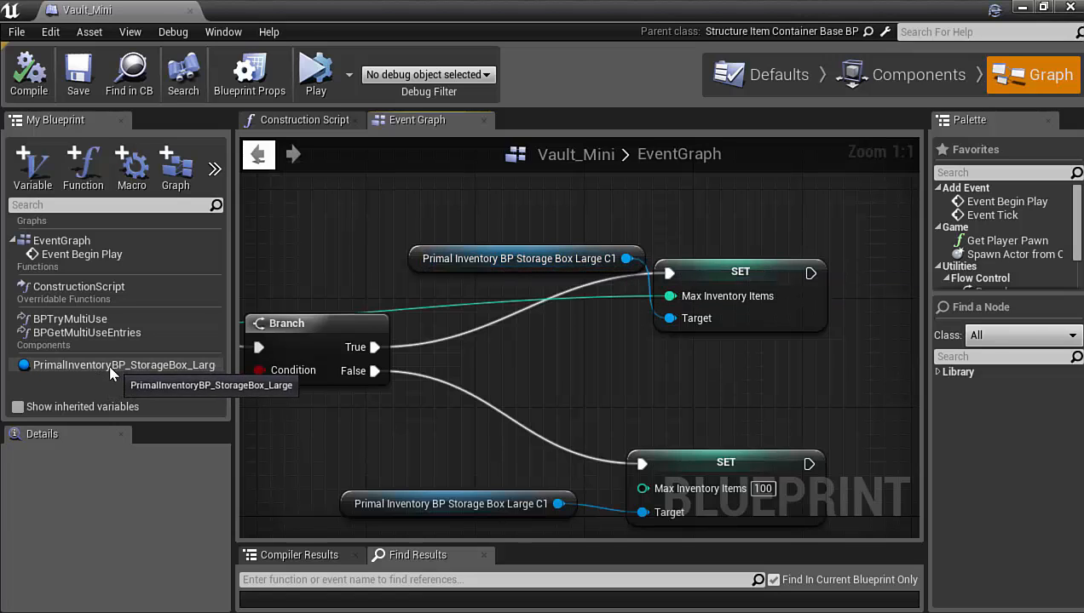
pyautogui.scroll(-3)
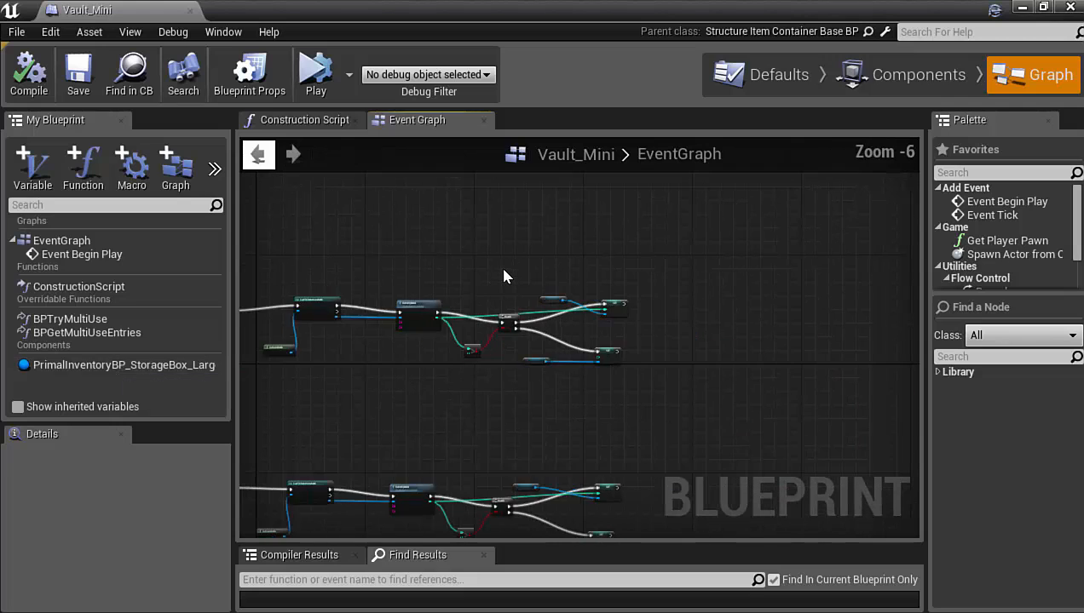
pyautogui.click(123, 365)
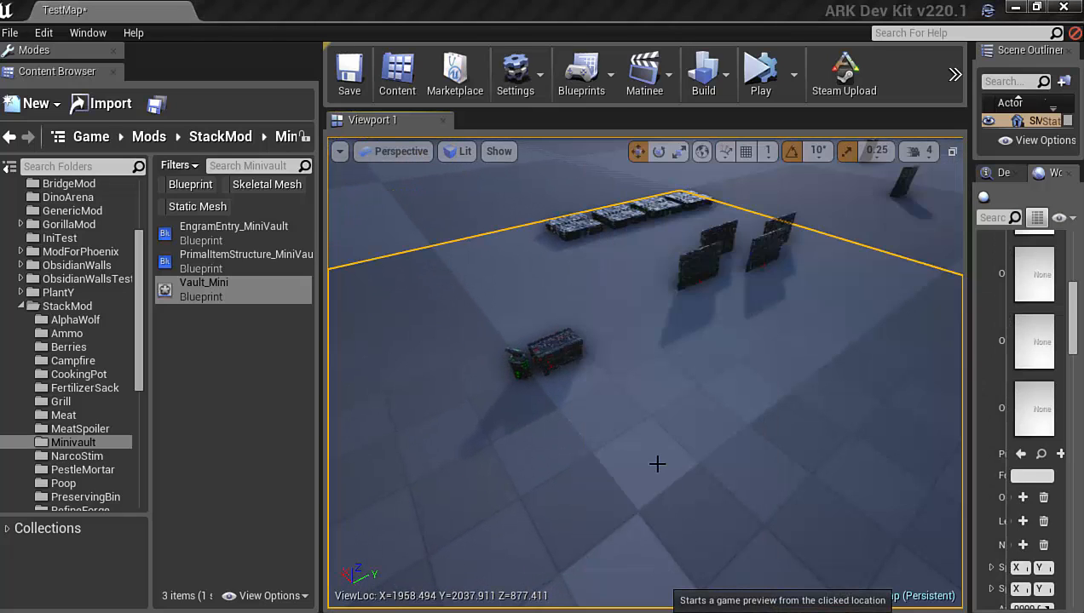
pyautogui.click(760, 73)
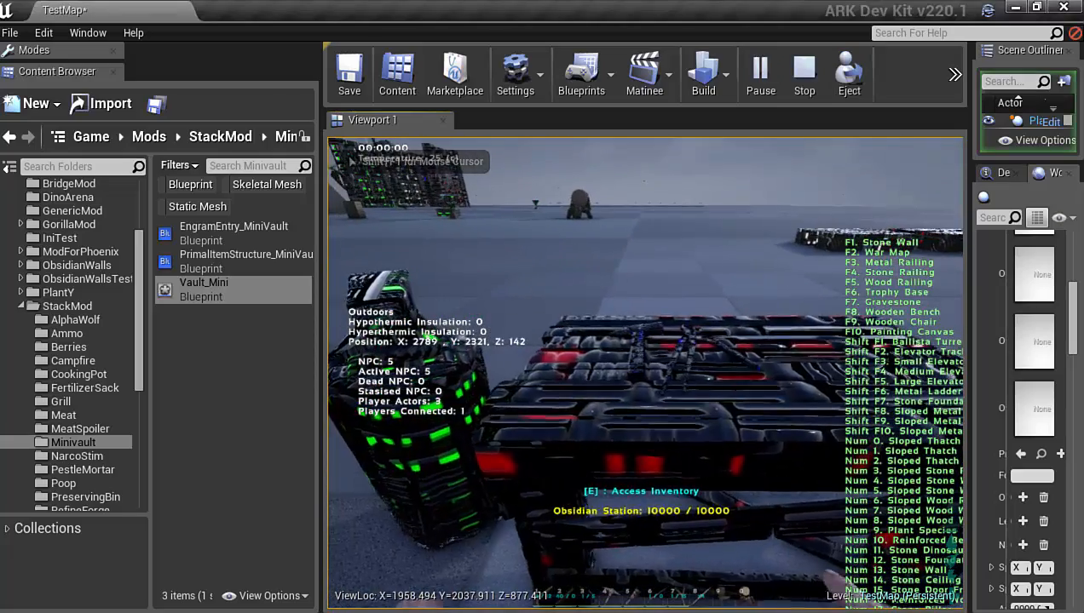
pyautogui.press('e')
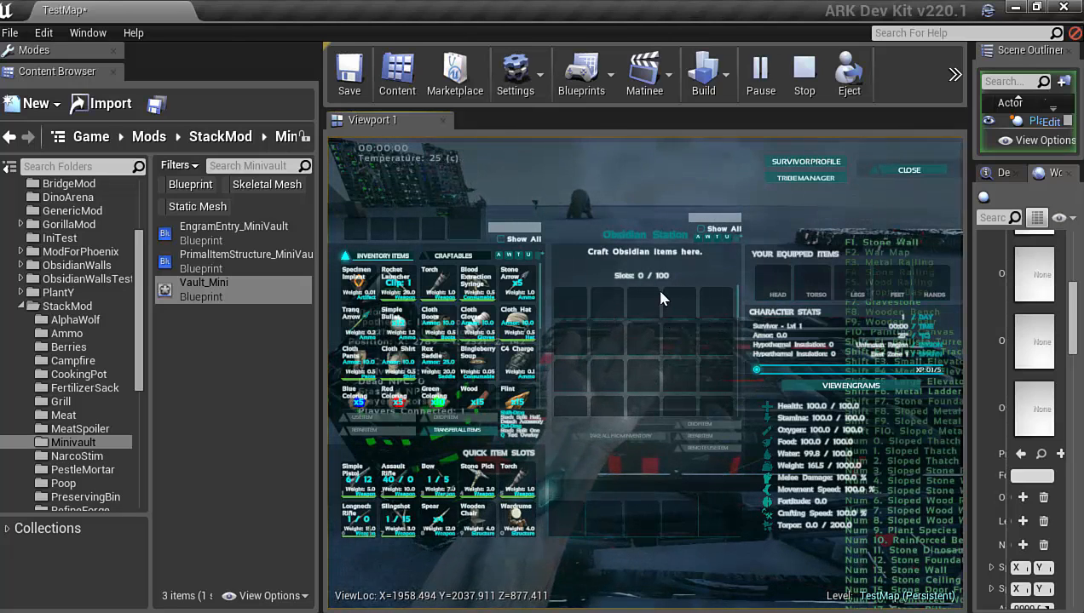
pyautogui.moveTo(681, 330)
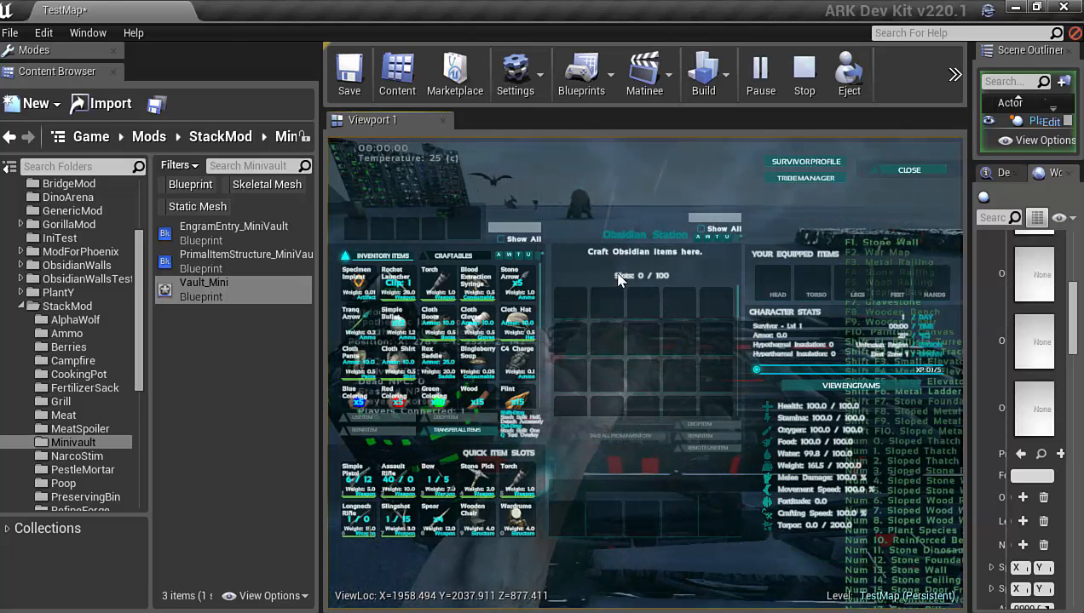
pyautogui.moveTo(673, 327)
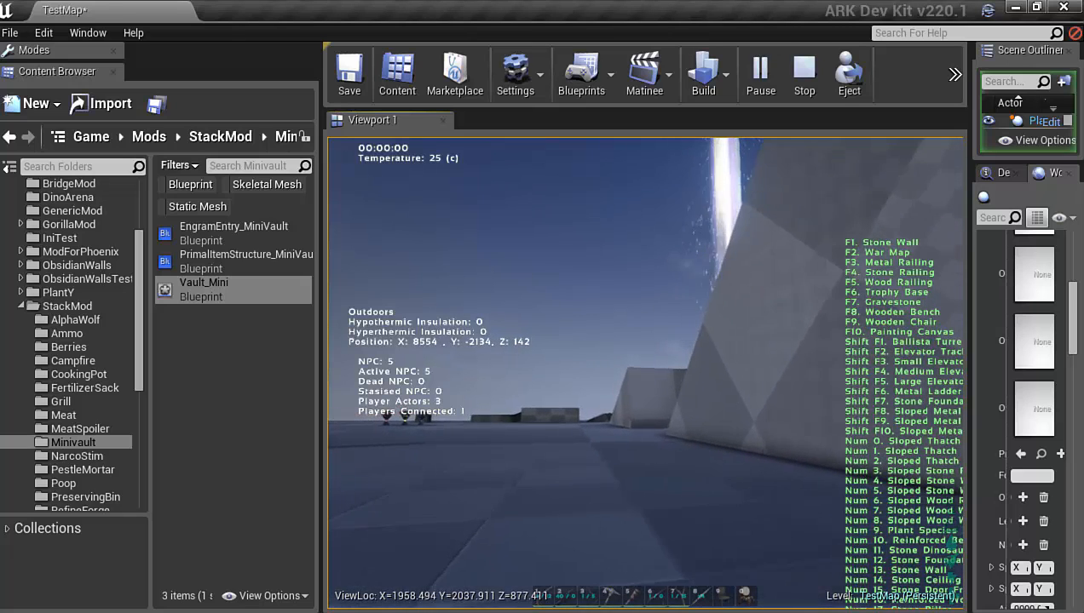
pyautogui.click(803, 75)
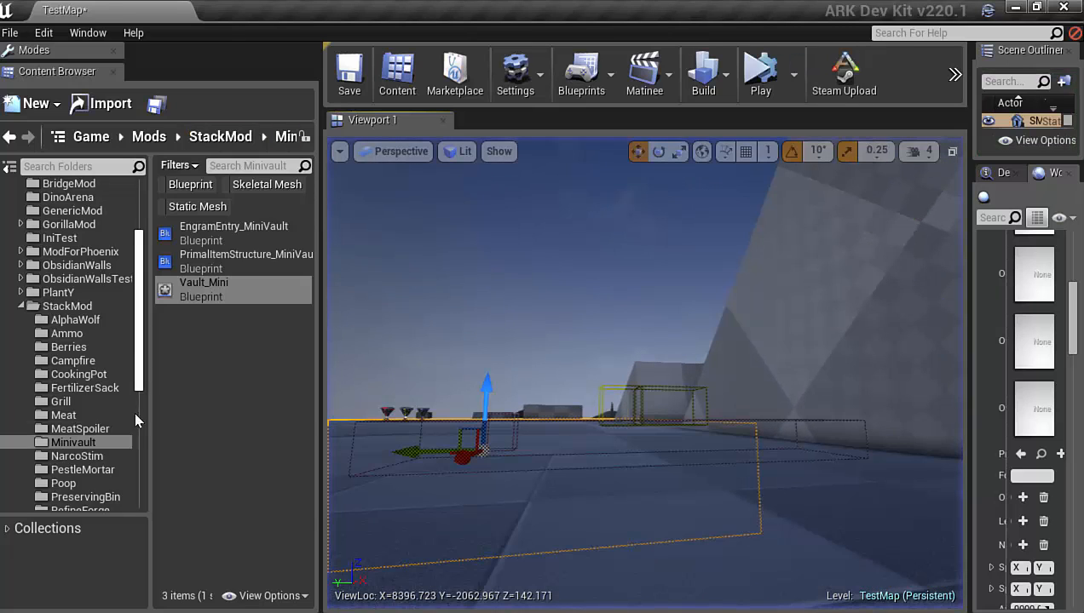
# Open Direwolf_Character_BP_Alpha again and show its event graph.
pyautogui.click(75, 321)
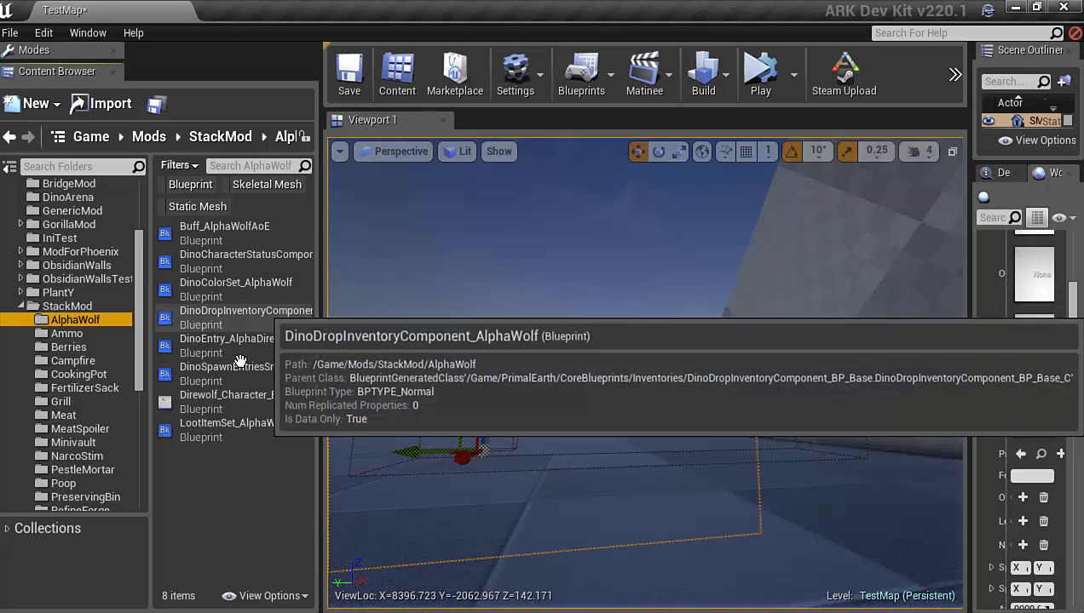
pyautogui.doubleClick(229, 396)
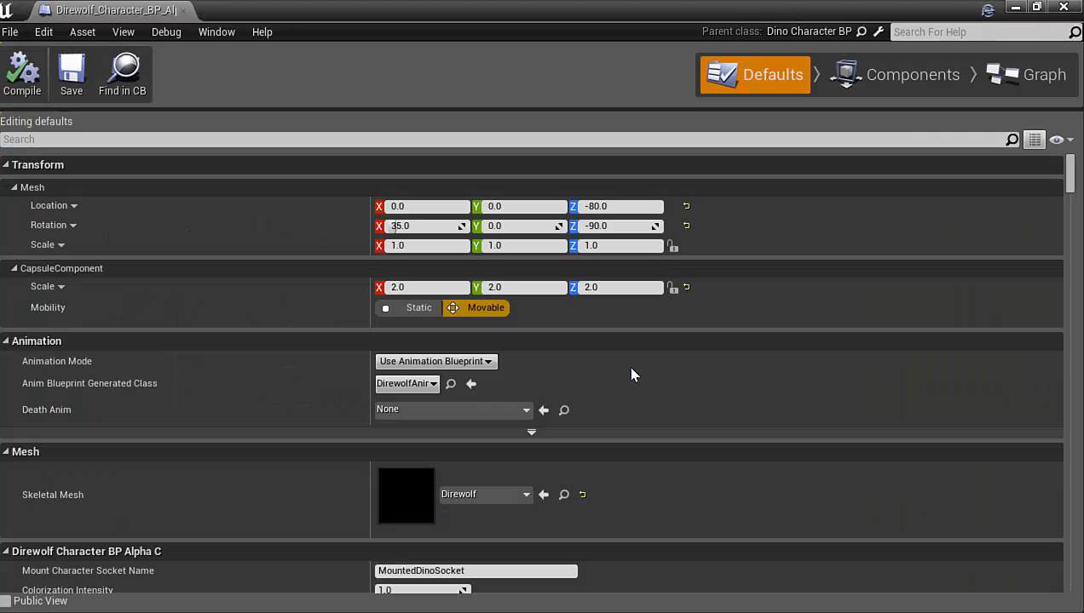
pyautogui.click(1042, 75)
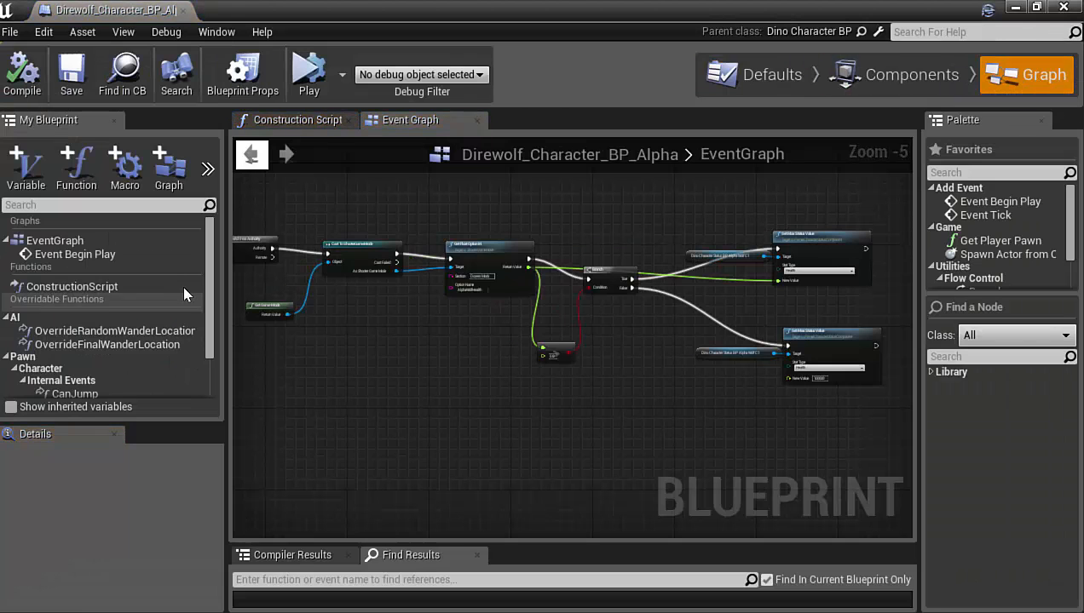
pyautogui.scroll(-3)
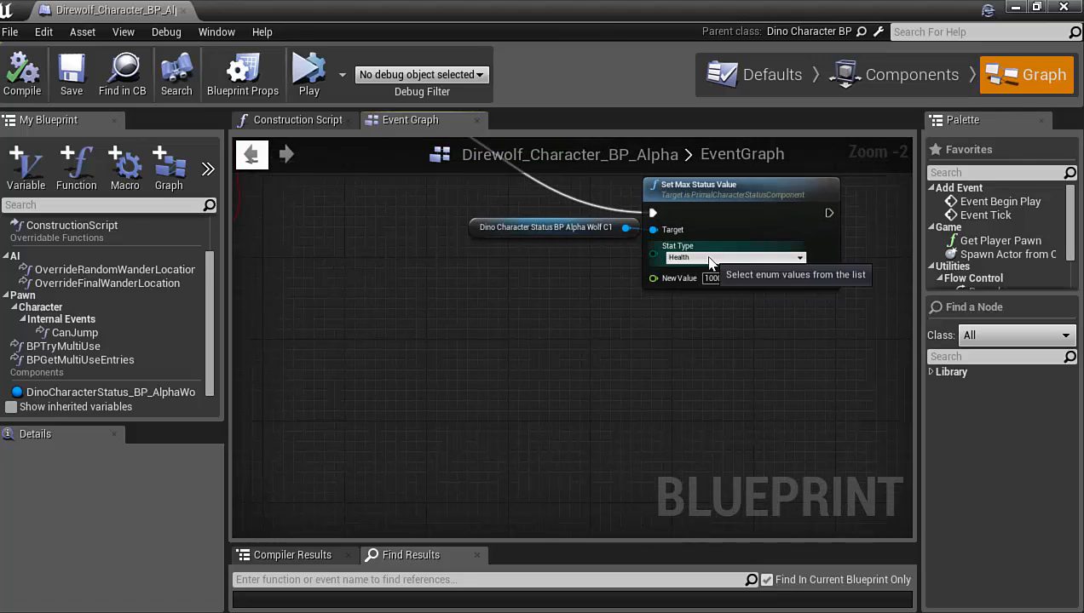
# Inspect the Set Max Status Value node's Stat Type dropdown list.
pyautogui.click(735, 257)
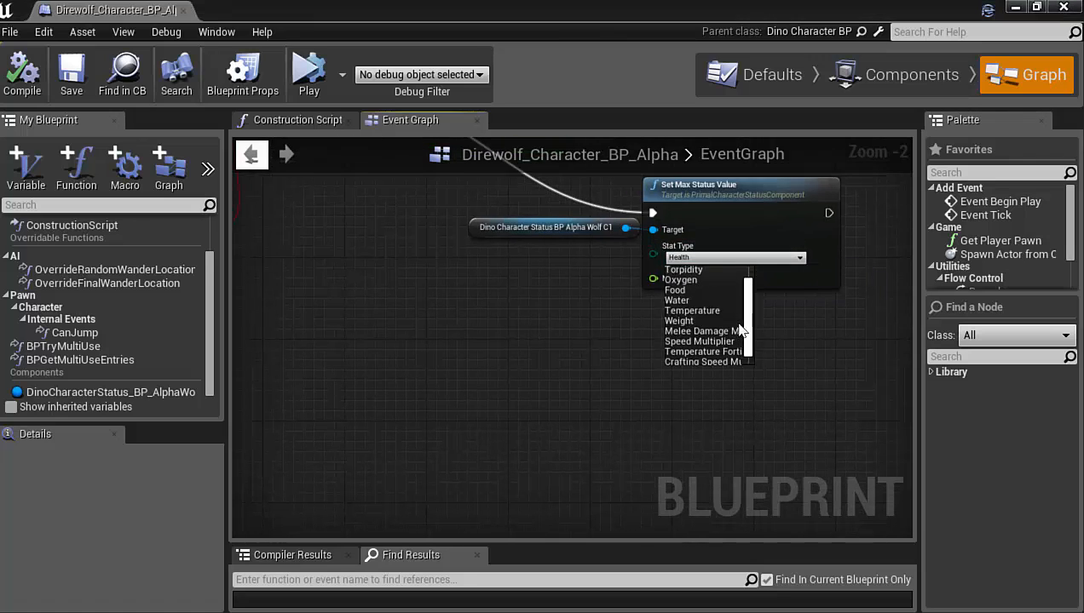
pyautogui.scroll(3)
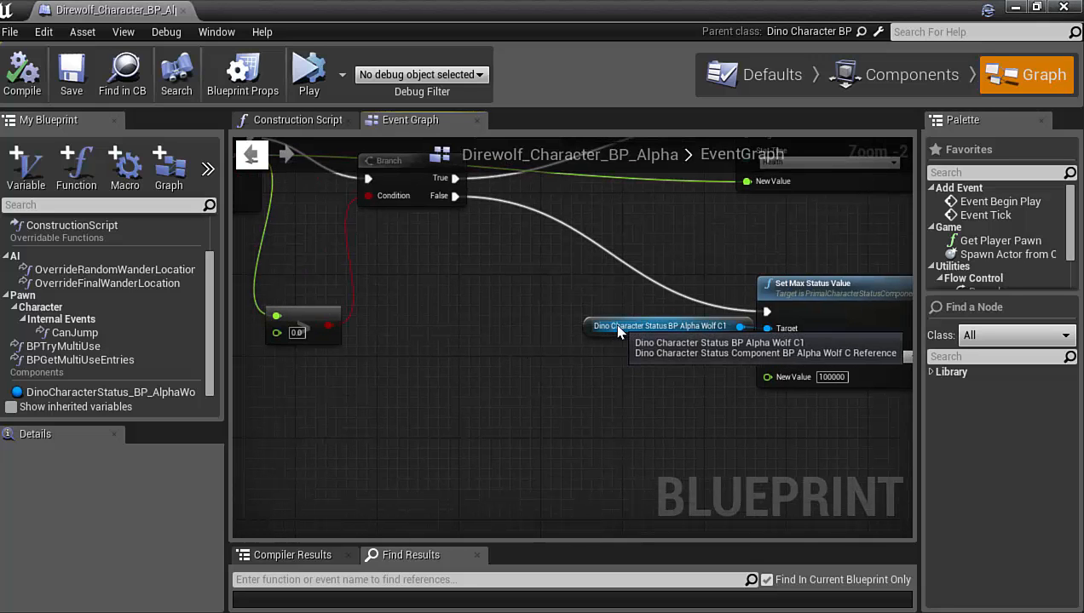
pyautogui.scroll(-3)
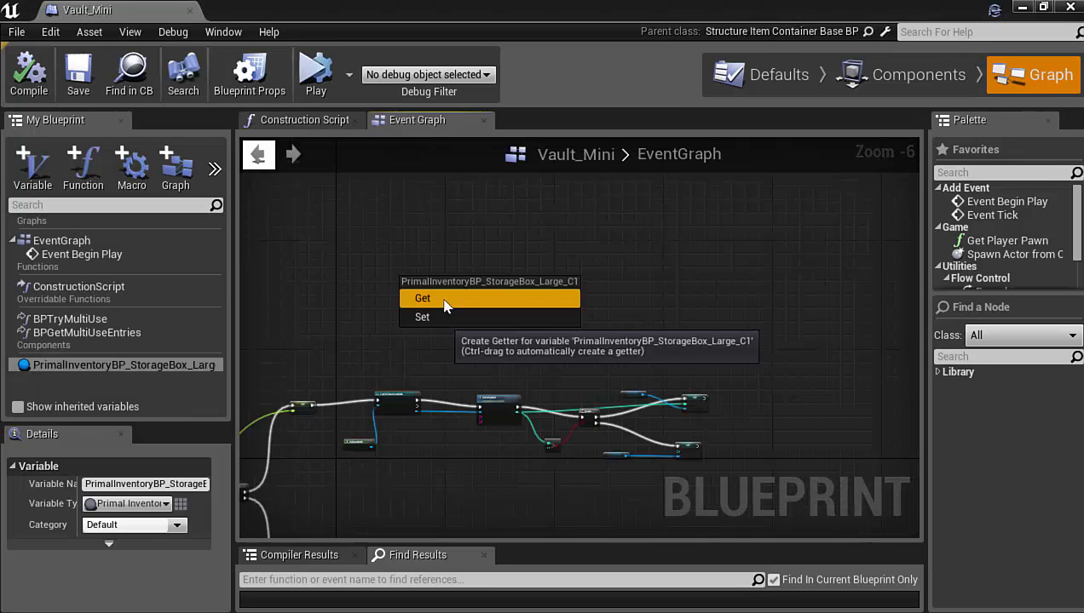
pyautogui.click(422, 298)
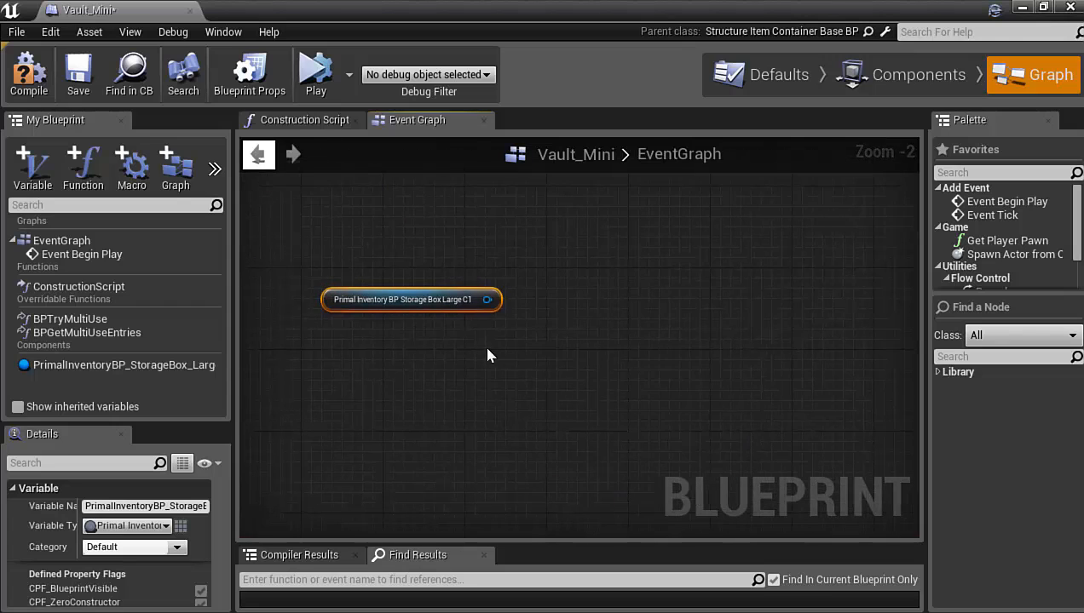
pyautogui.moveTo(488, 299); pyautogui.dragTo(578, 328)
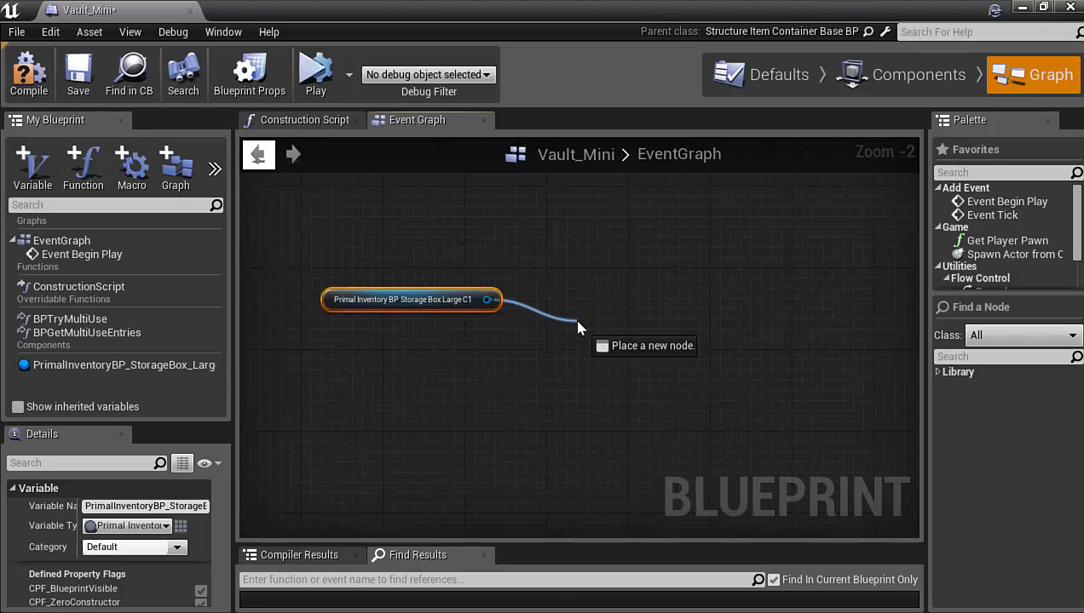
pyautogui.click(577, 327)
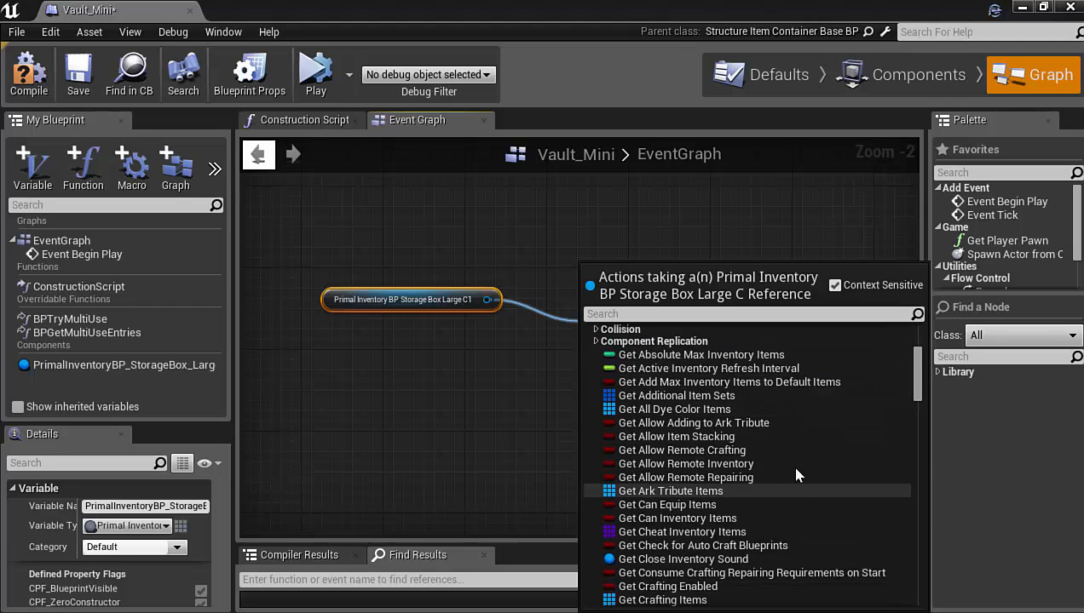
pyautogui.scroll(-3)
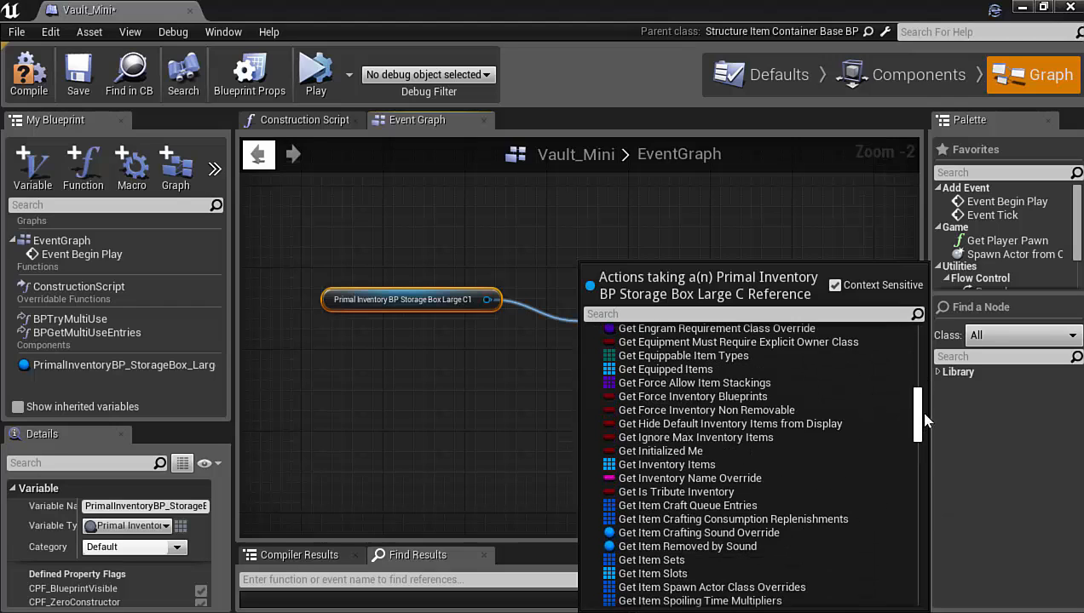
pyautogui.scroll(-3)
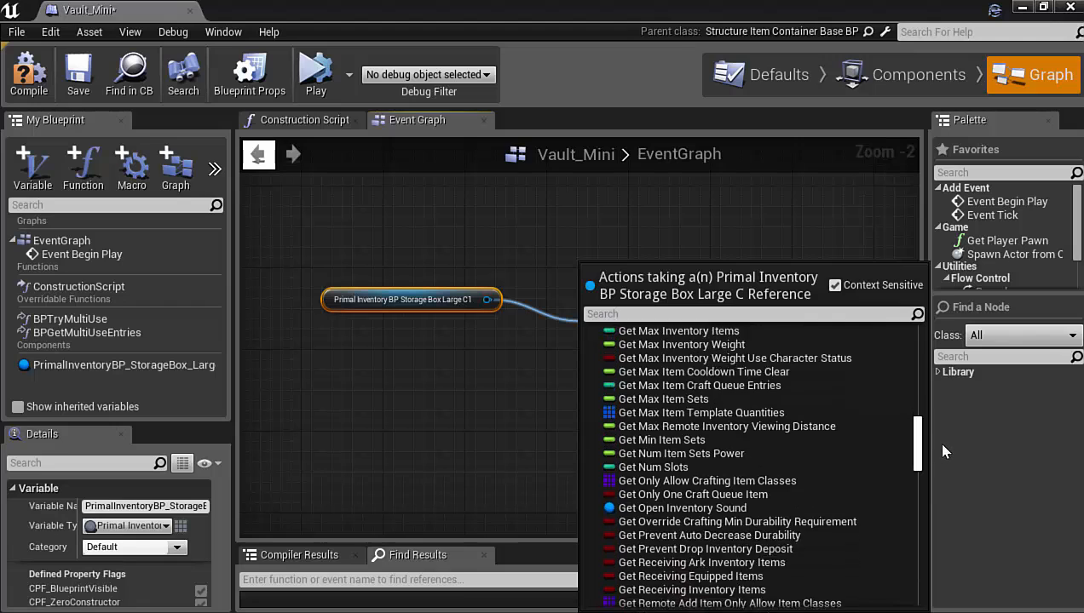
pyautogui.scroll(3)
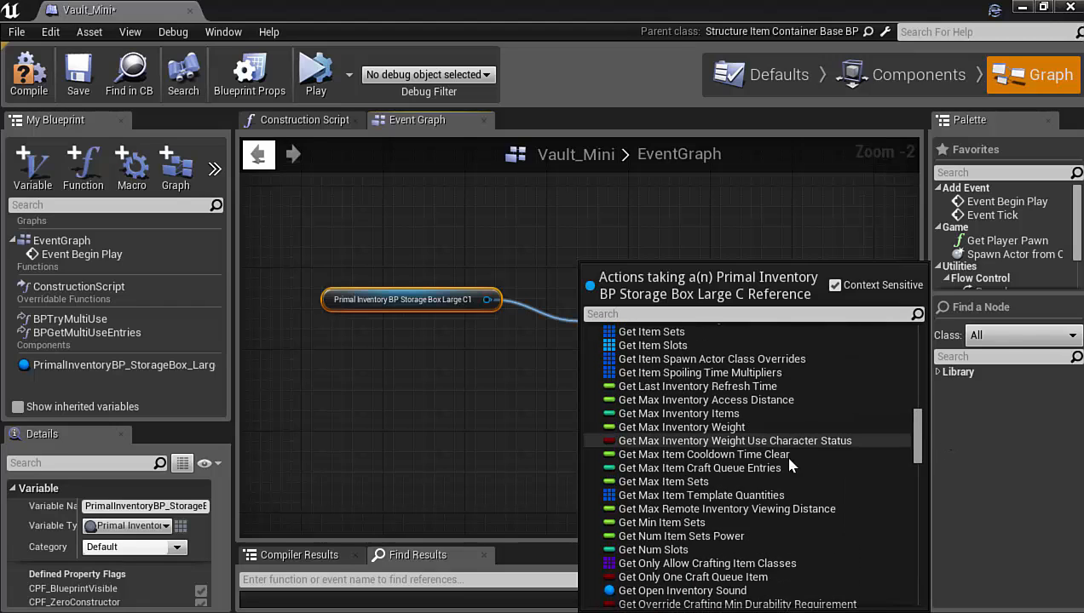
pyautogui.scroll(3)
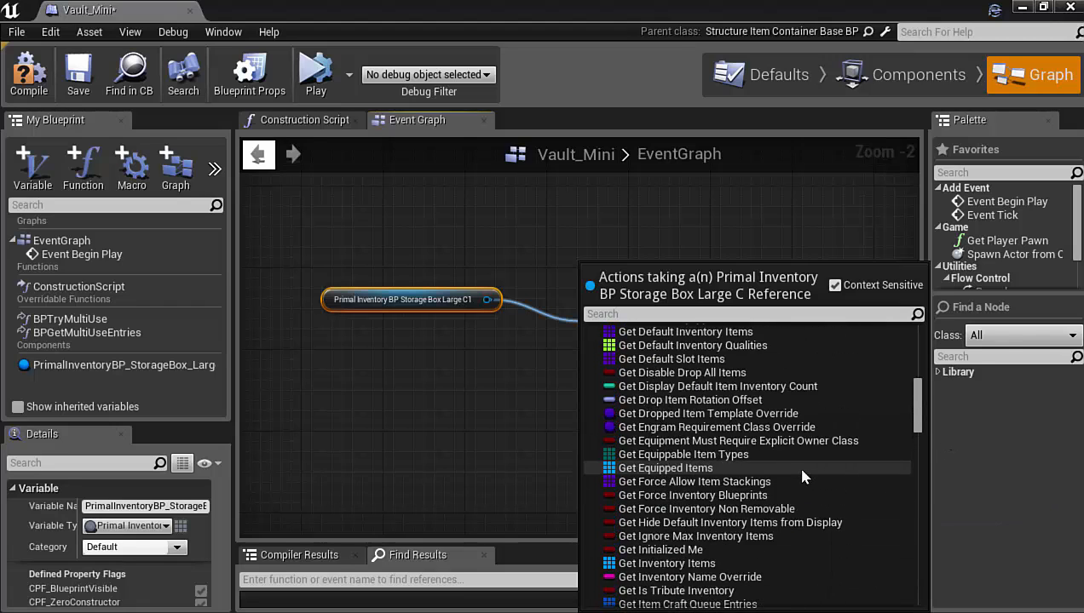
pyautogui.scroll(3)
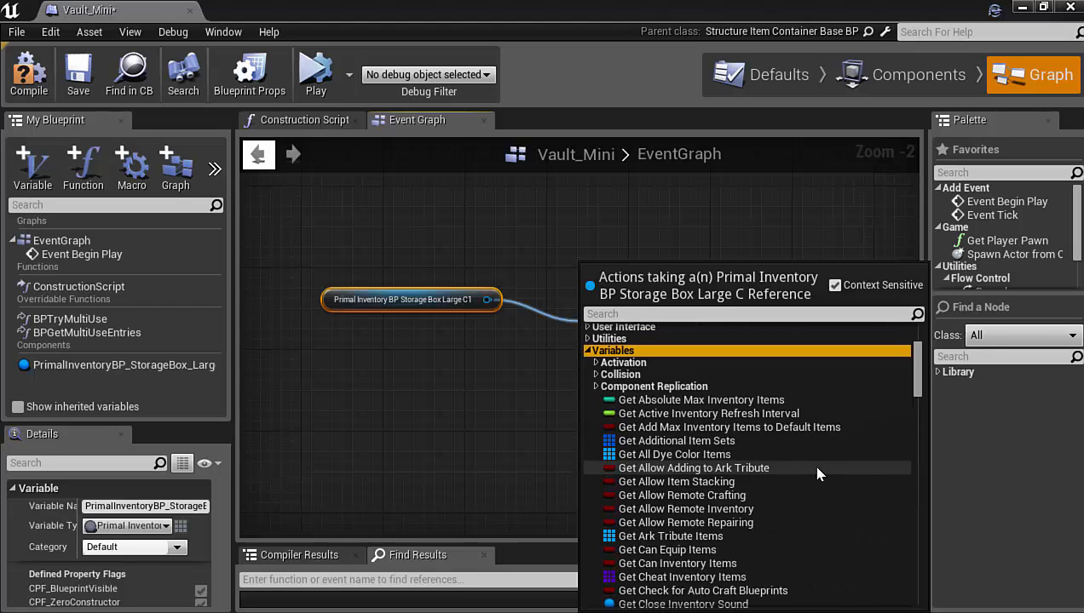
pyautogui.moveTo(596, 382)
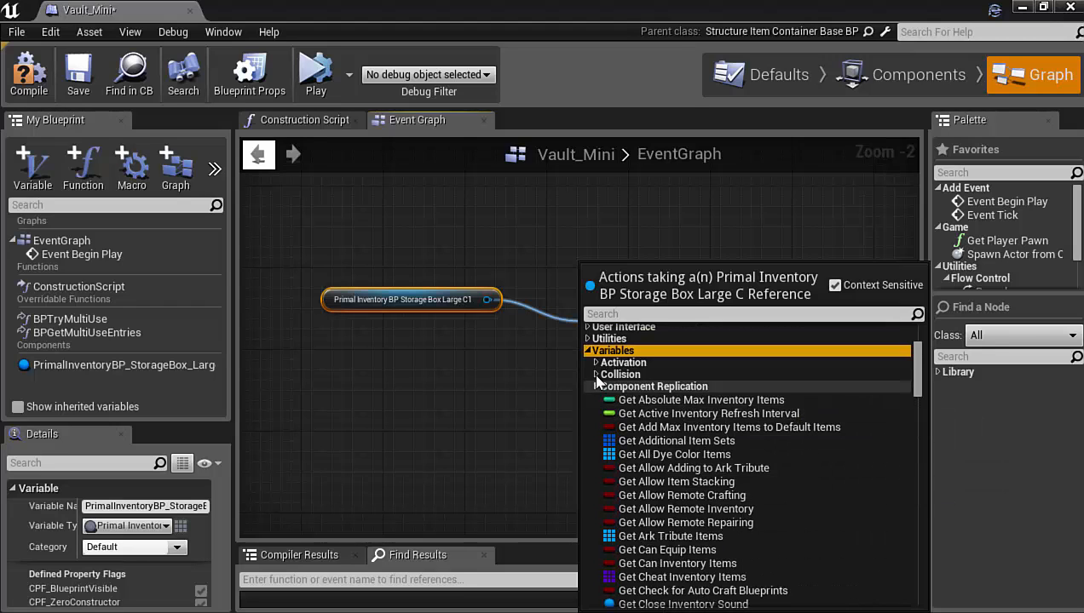
pyautogui.click(597, 361)
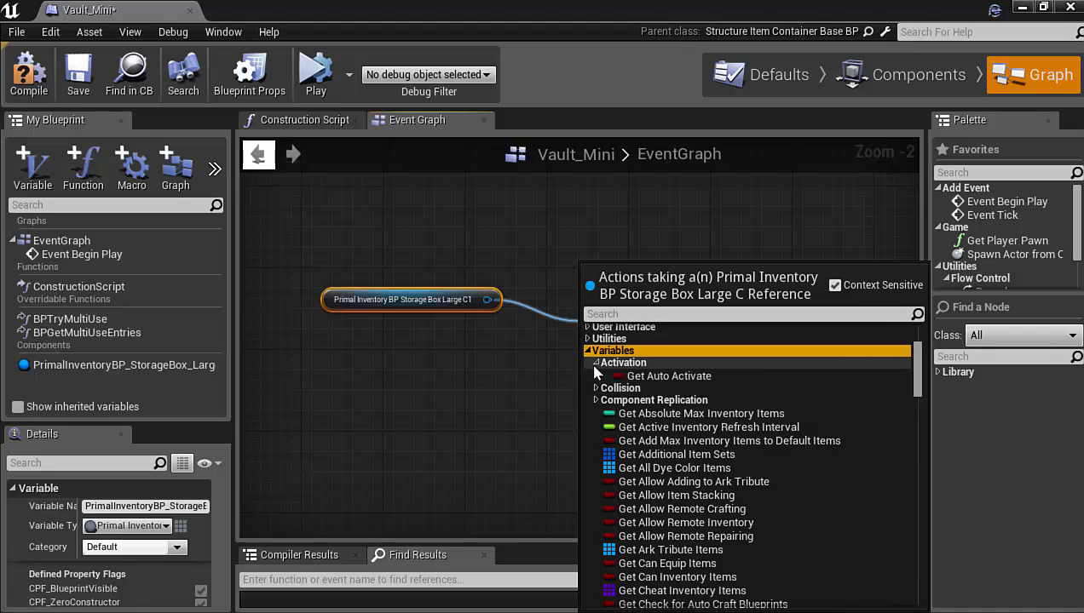
pyautogui.click(596, 362)
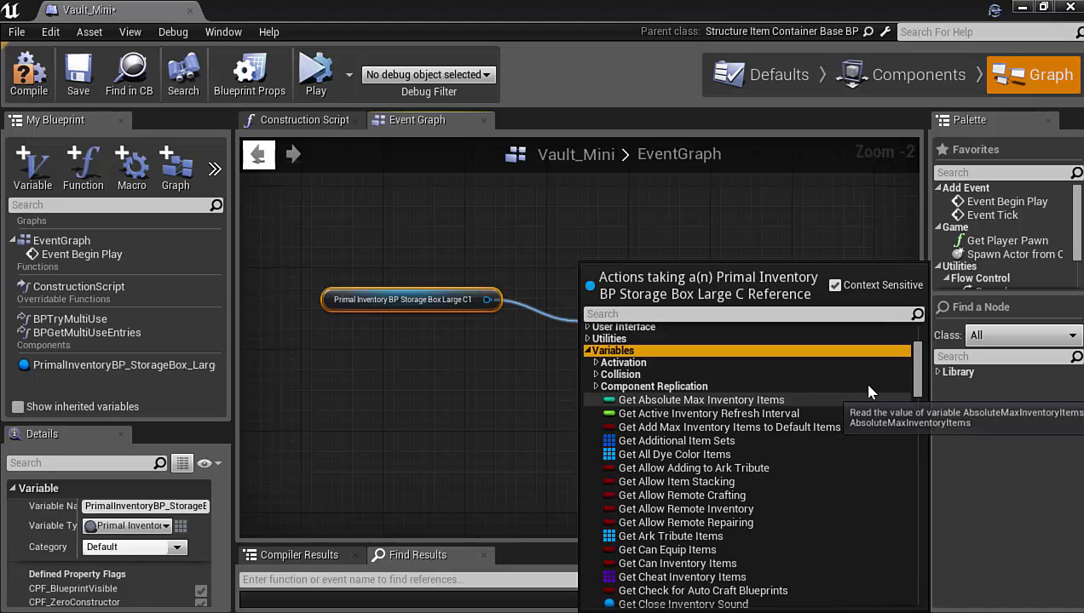
pyautogui.scroll(-3)
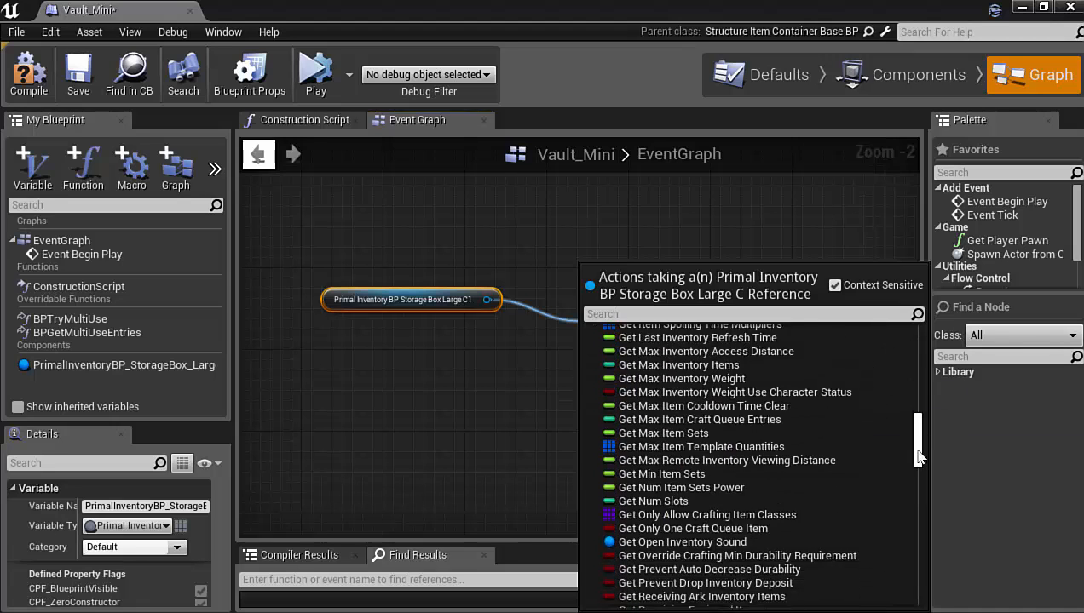
pyautogui.scroll(-3)
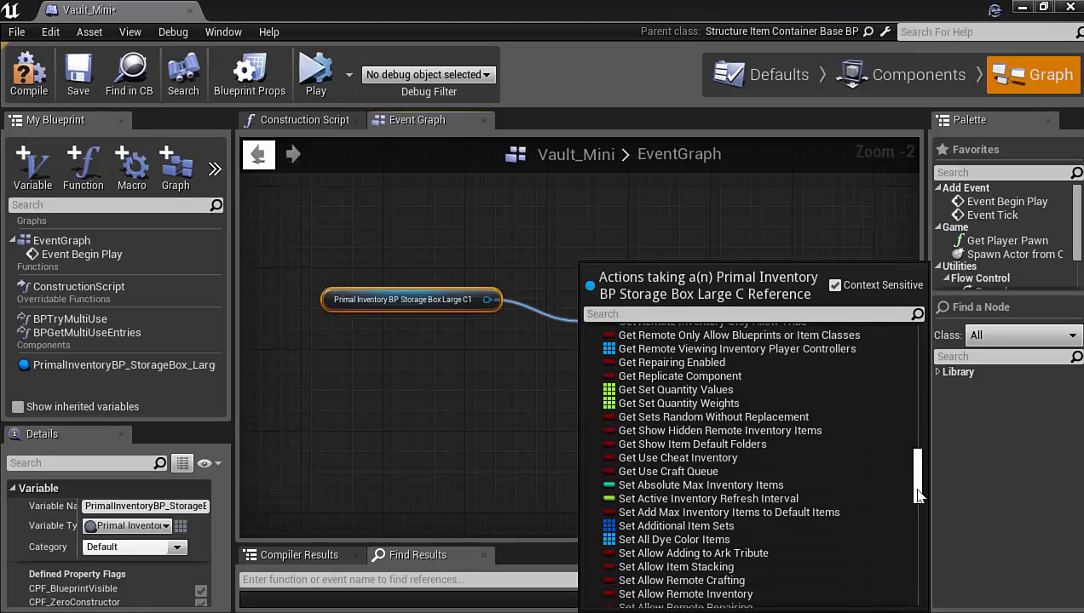
pyautogui.scroll(-3)
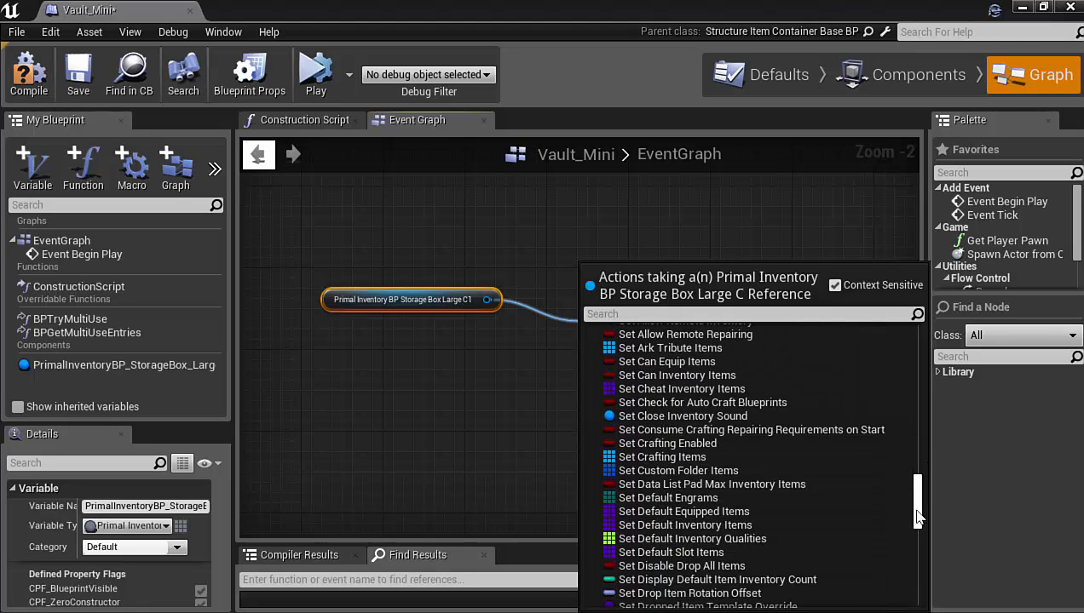
pyautogui.scroll(-3)
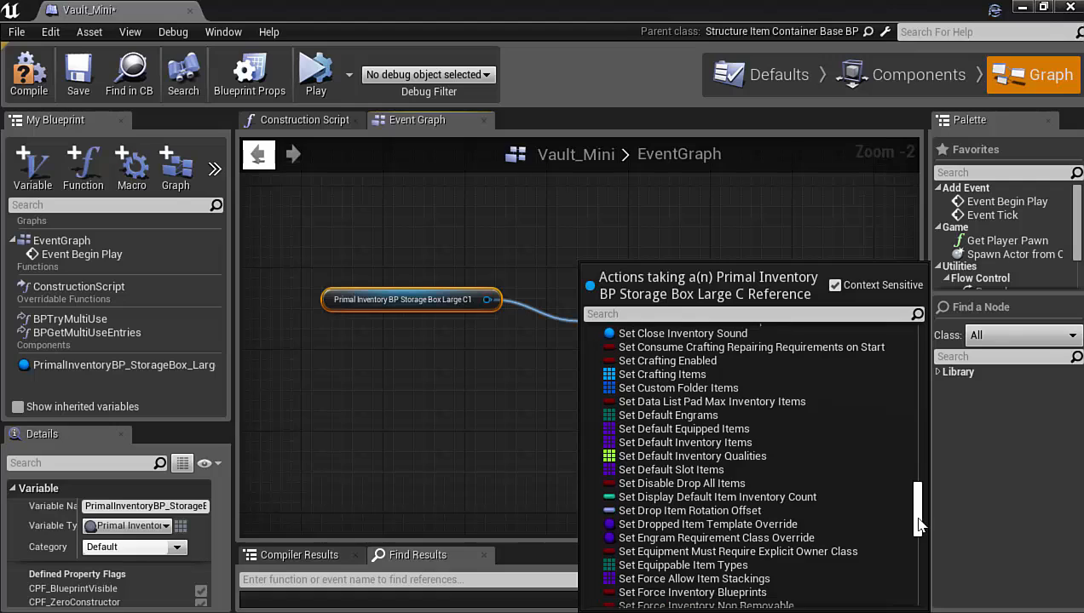
pyautogui.scroll(-3)
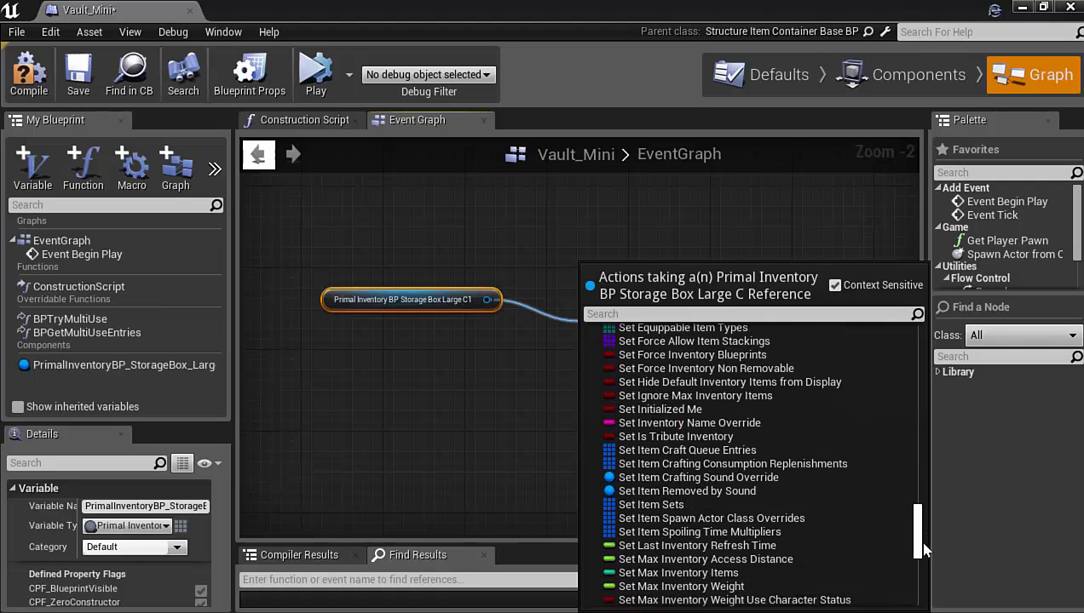
pyautogui.scroll(-3)
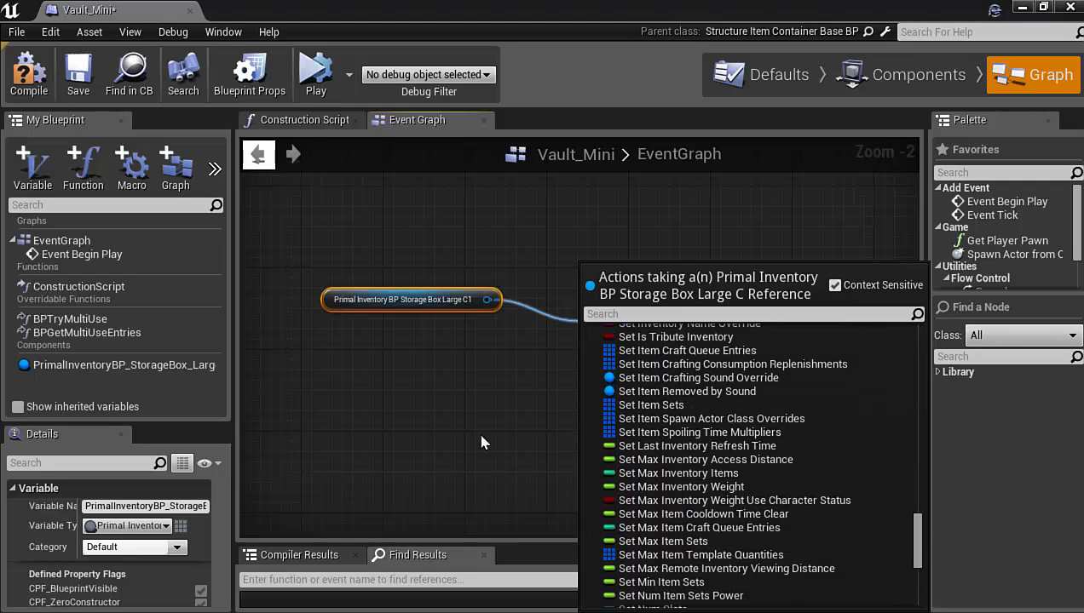
pyautogui.rightClick(491, 300)
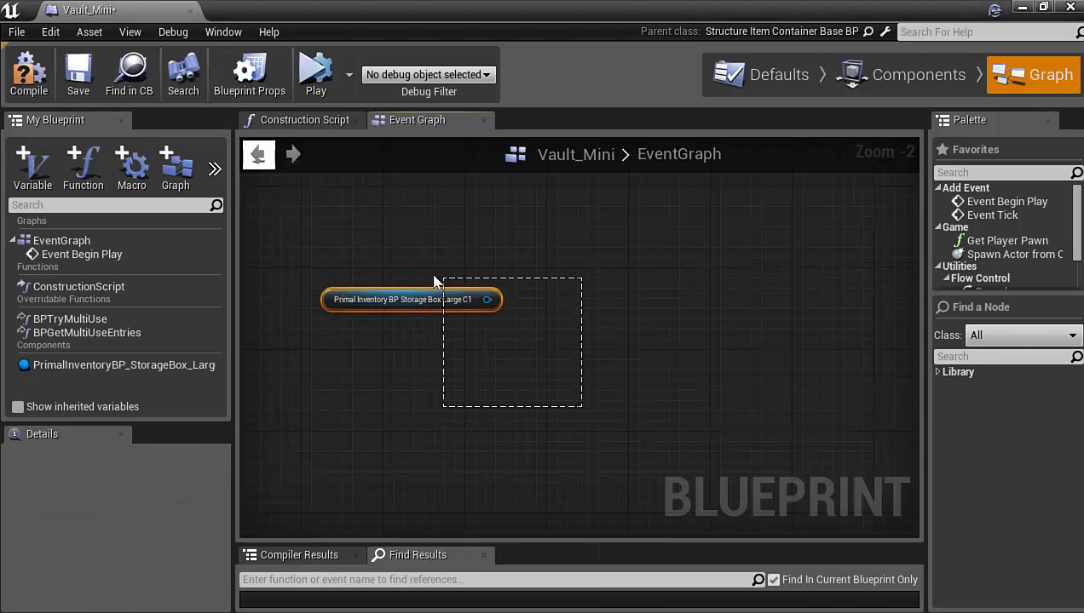
pyautogui.press('Delete')
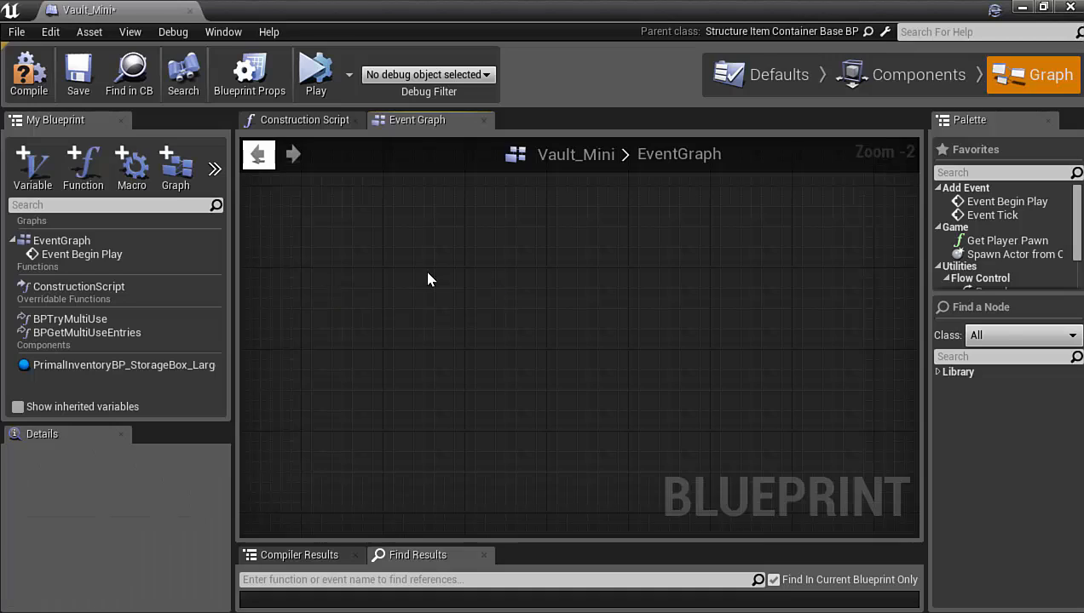